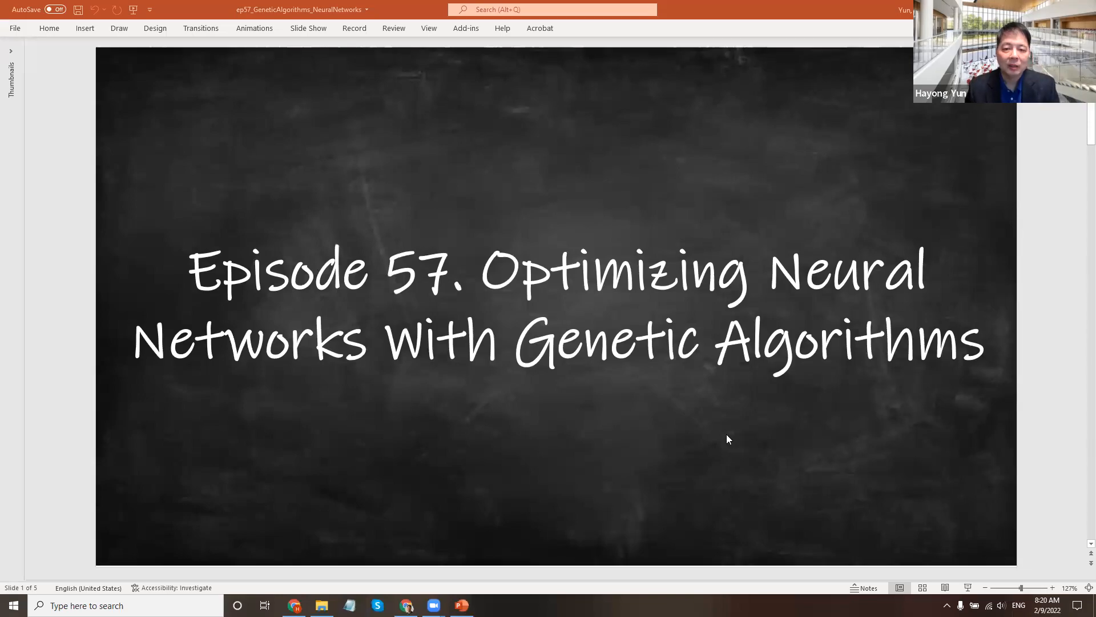
pyautogui.moveTo(575, 350)
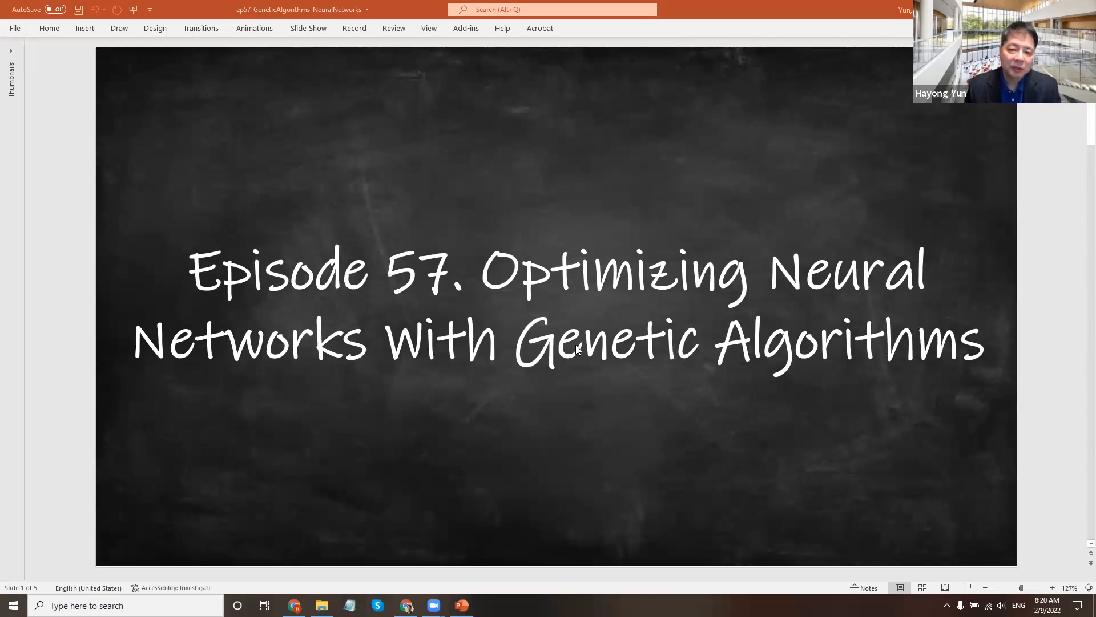
pyautogui.moveTo(381, 379)
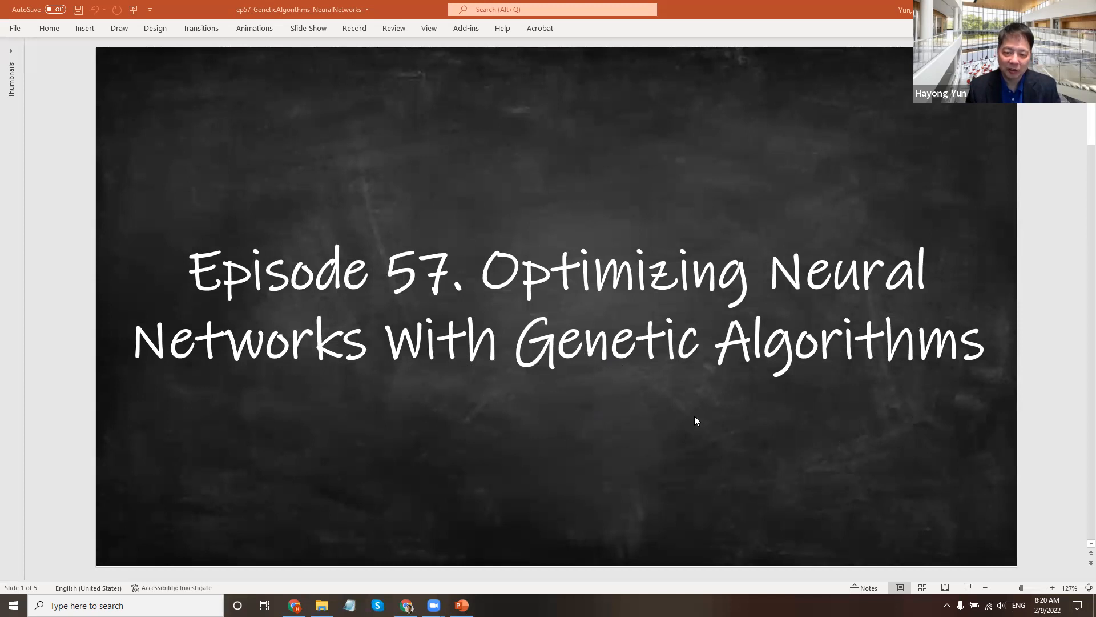
pyautogui.moveTo(661, 413)
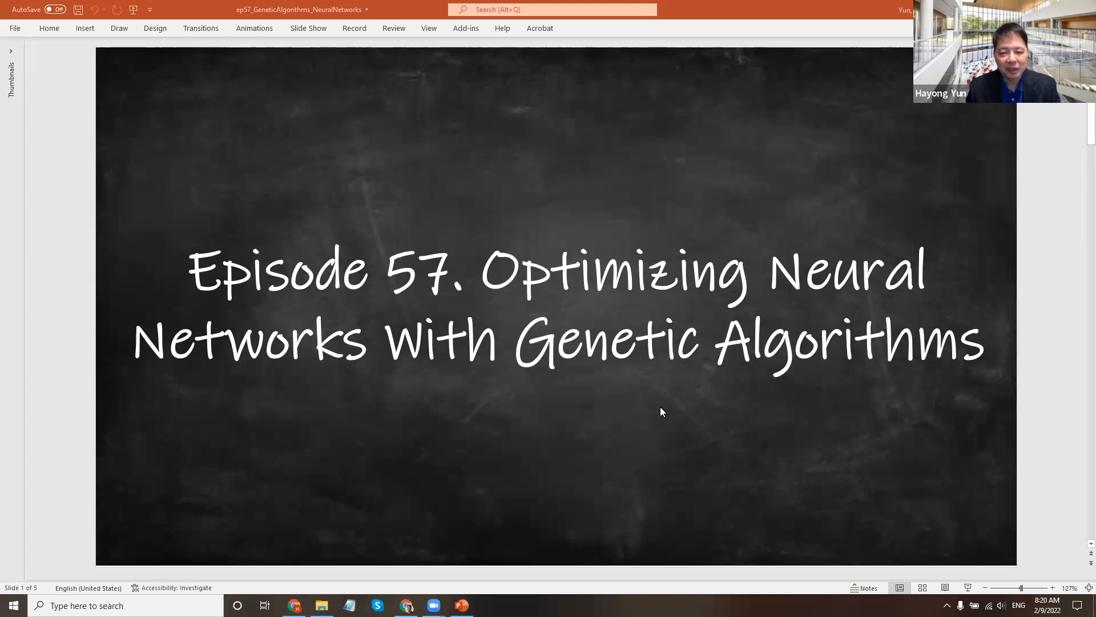
pyautogui.moveTo(479, 395)
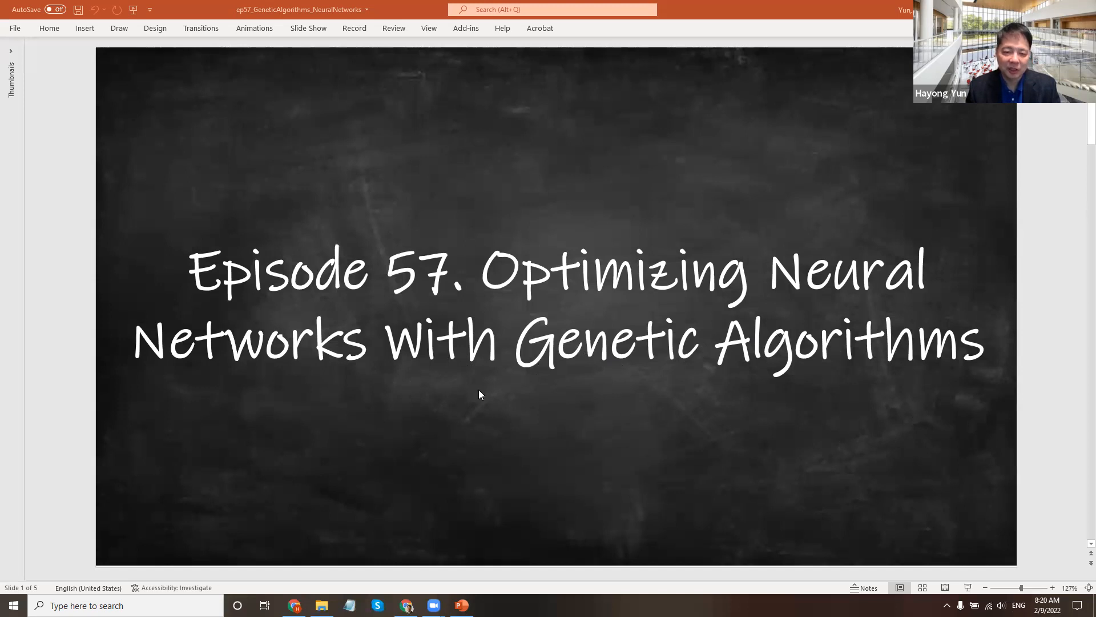
pyautogui.moveTo(482, 329)
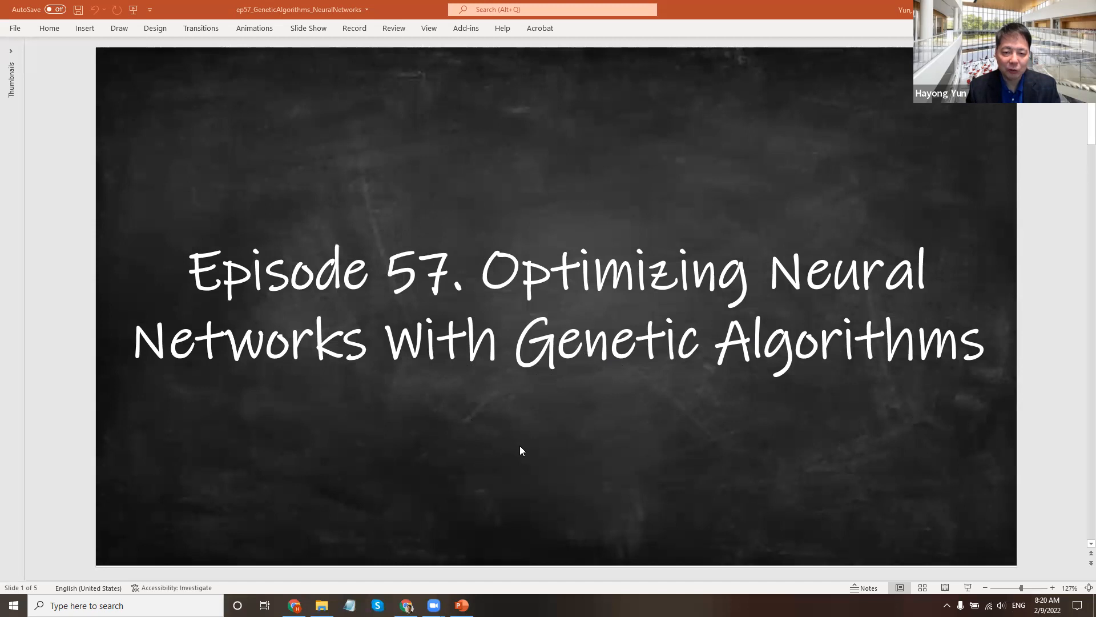
pyautogui.moveTo(522, 451)
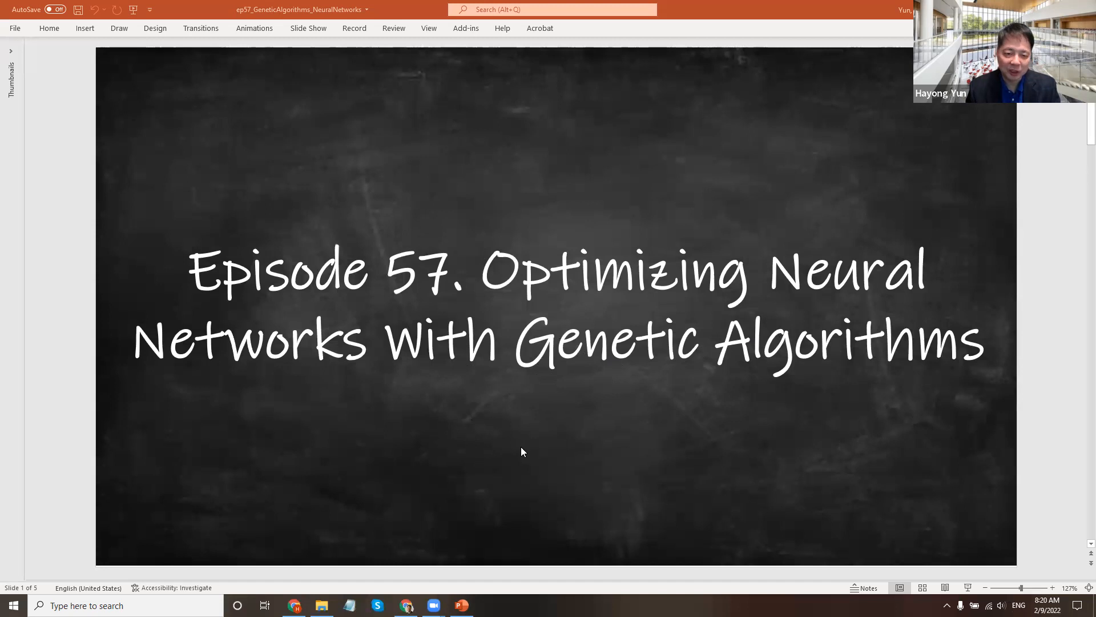
pyautogui.moveTo(607, 428)
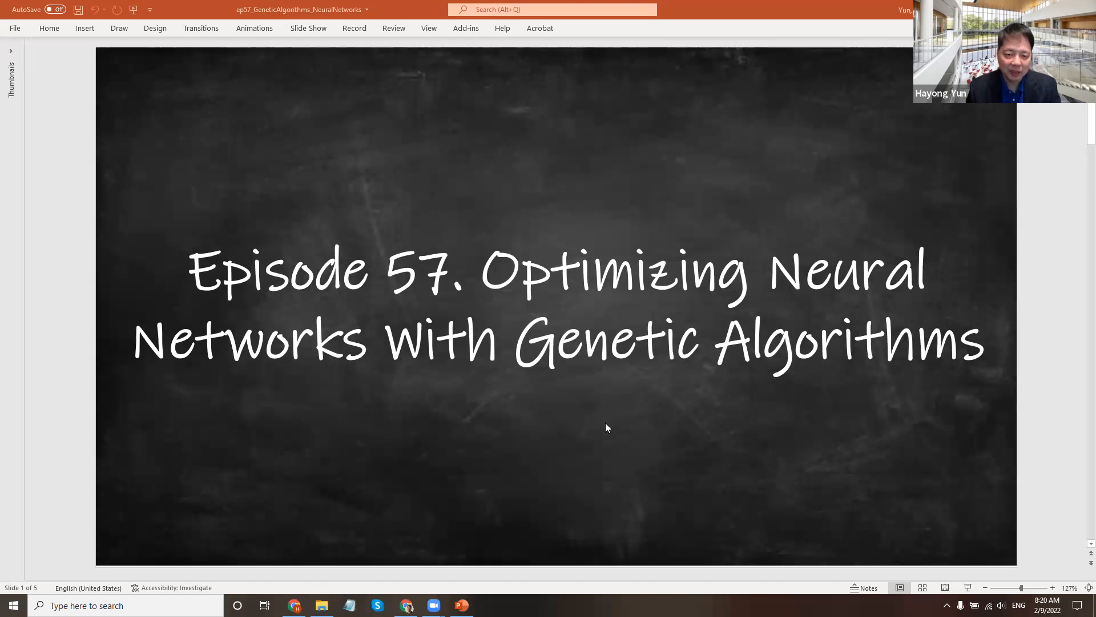
pyautogui.moveTo(604, 434)
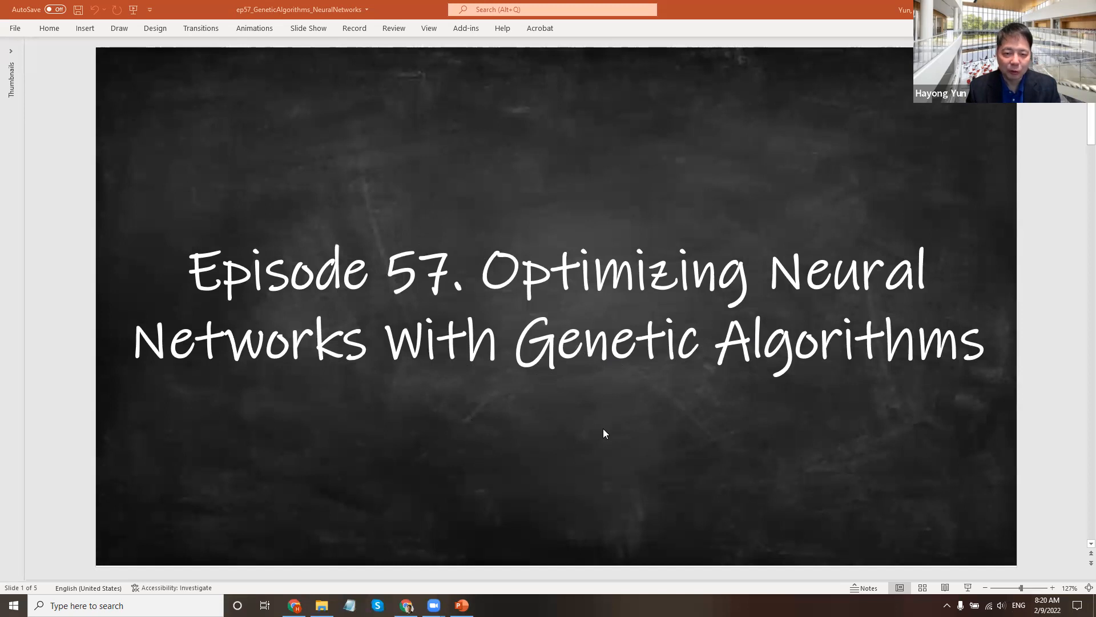
pyautogui.moveTo(603, 435)
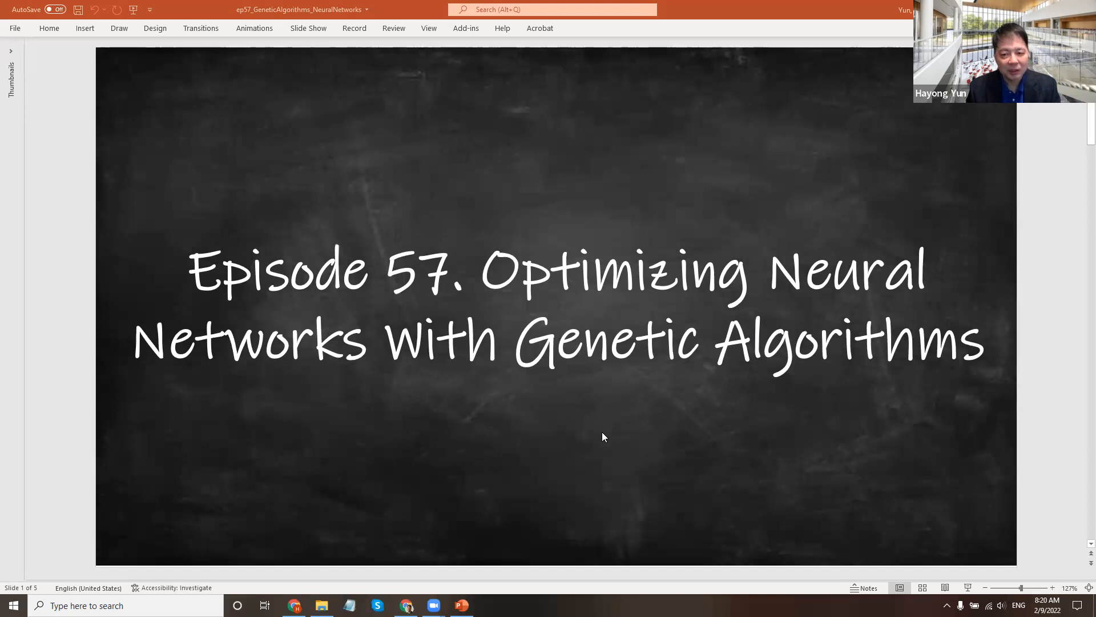
pyautogui.moveTo(850, 391)
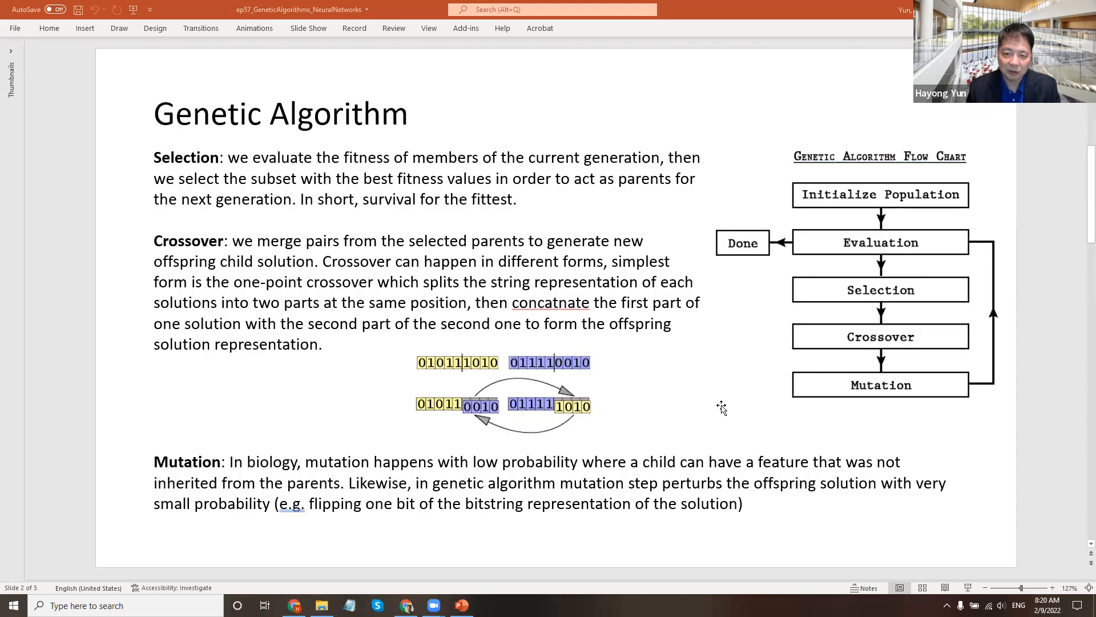
pyautogui.moveTo(226, 144)
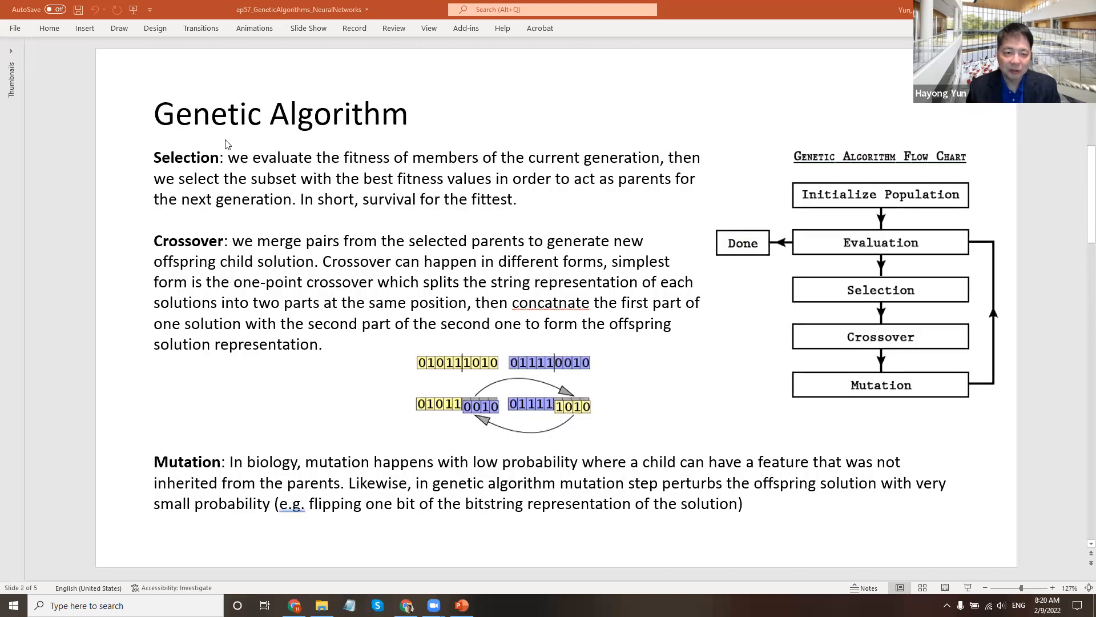
pyautogui.moveTo(889, 242)
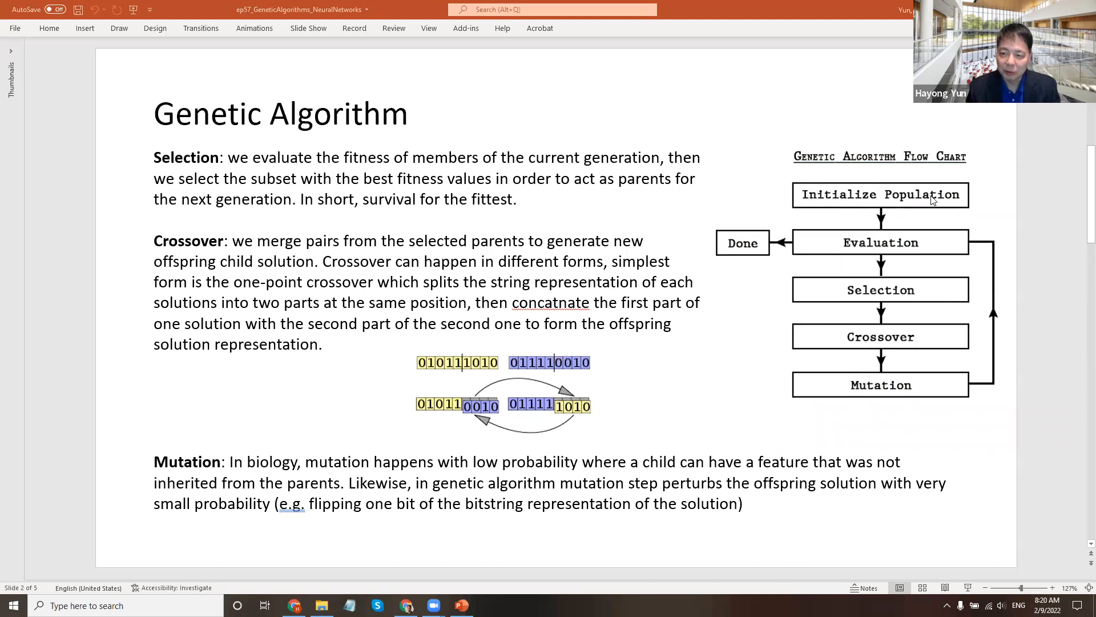
pyautogui.moveTo(787, 177)
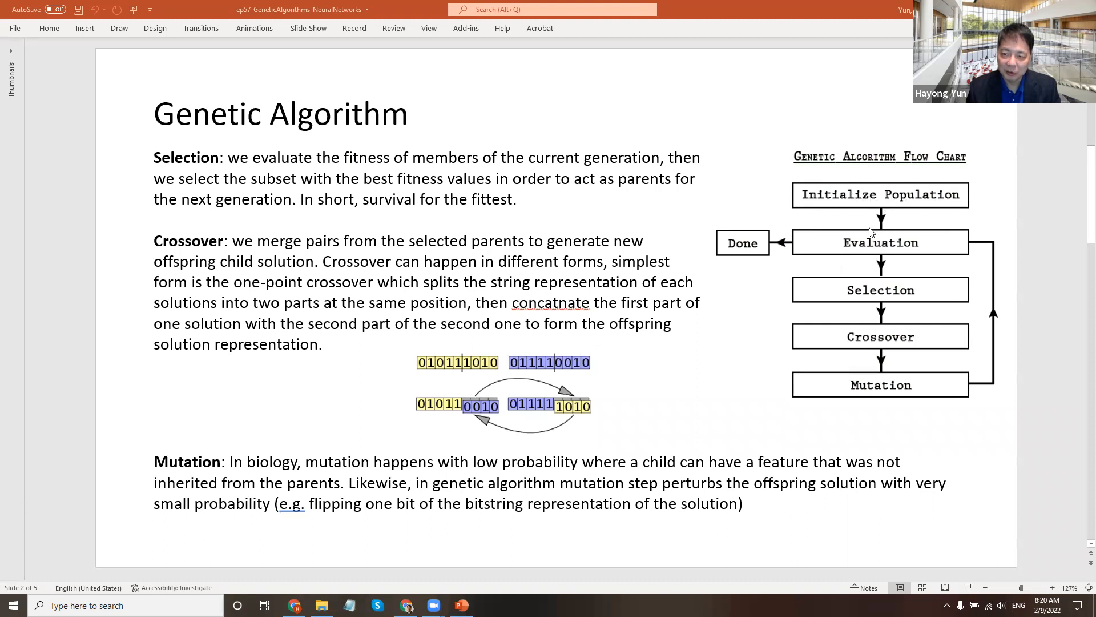
pyautogui.moveTo(822, 300)
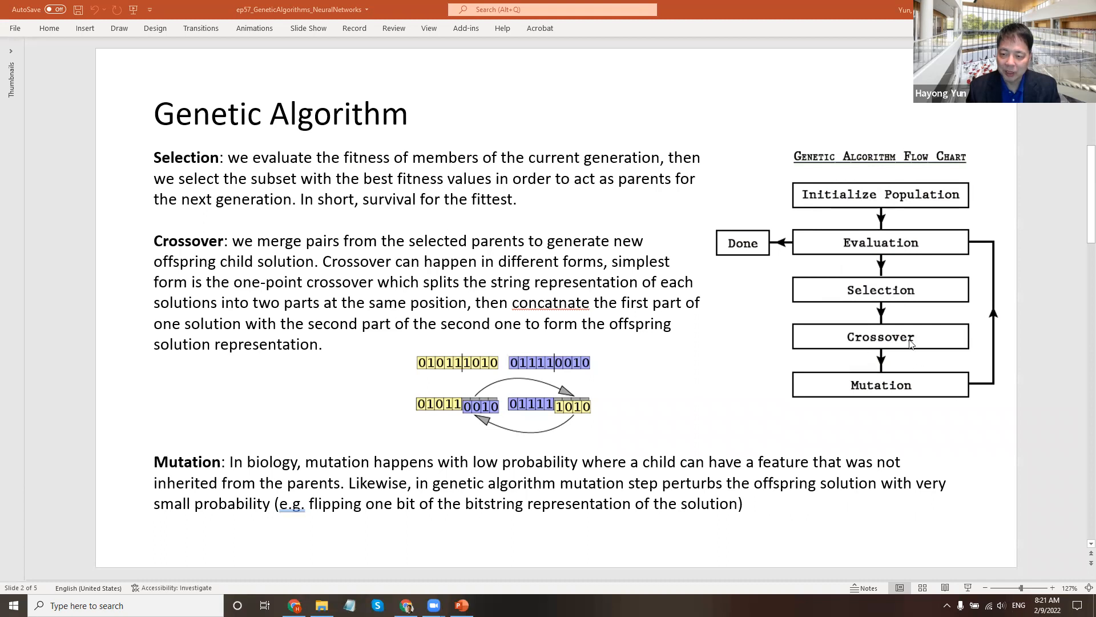
pyautogui.moveTo(870, 382)
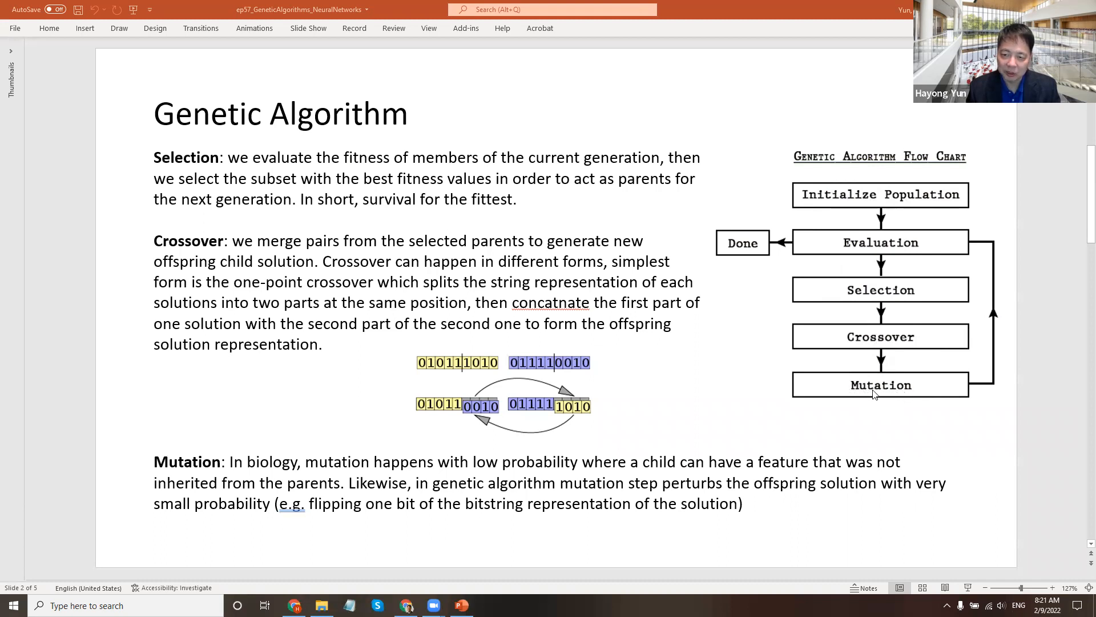
pyautogui.moveTo(861, 201)
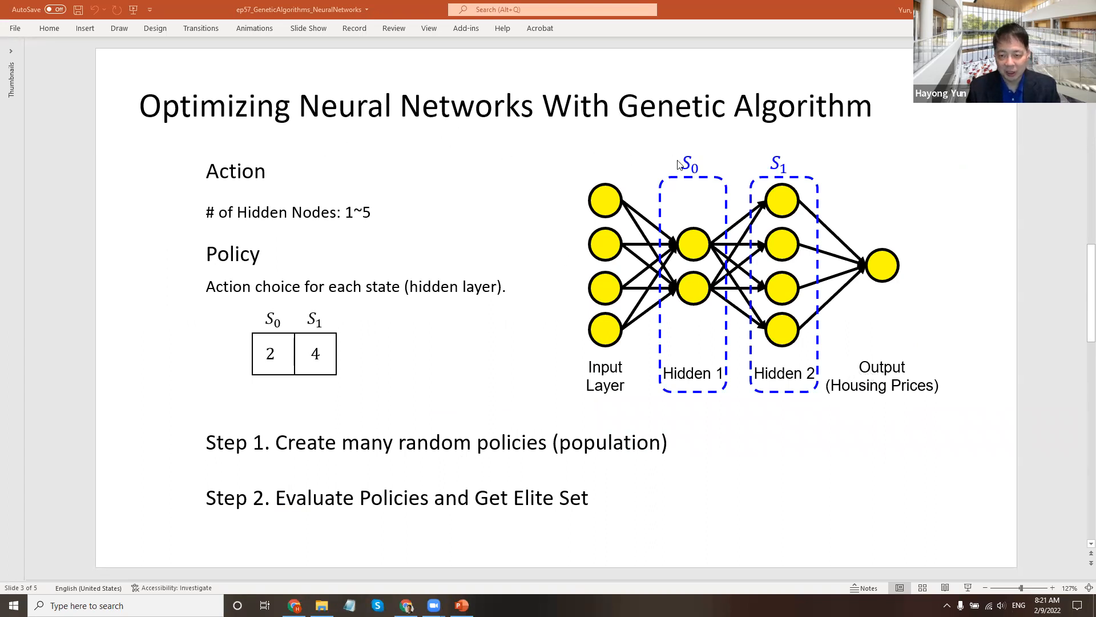
pyautogui.moveTo(422, 205)
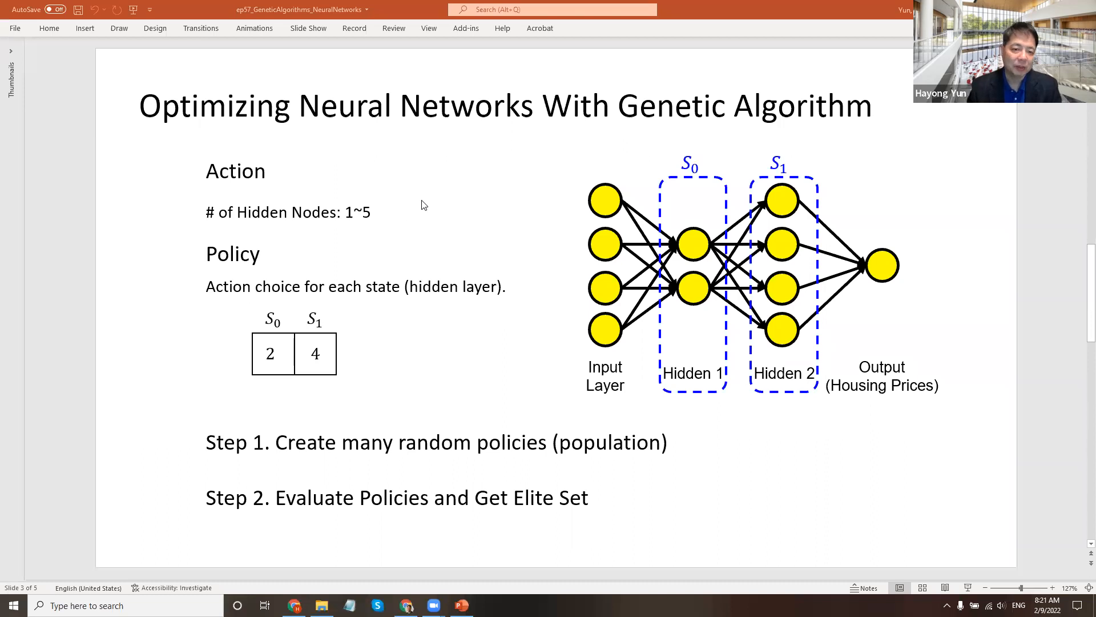
pyautogui.moveTo(709, 147)
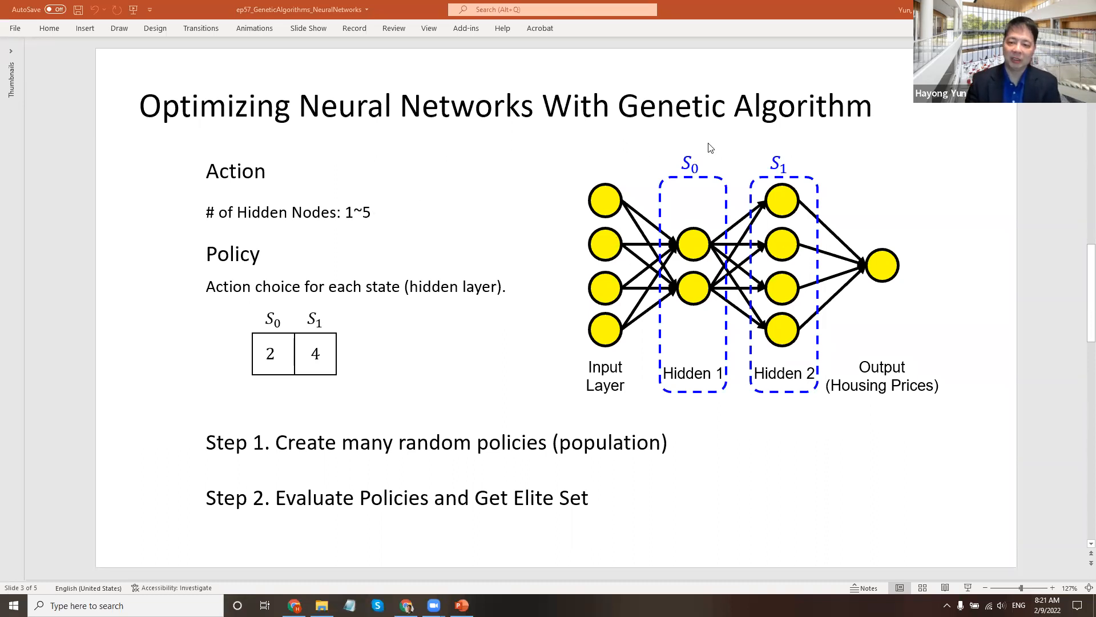
pyautogui.moveTo(676, 174)
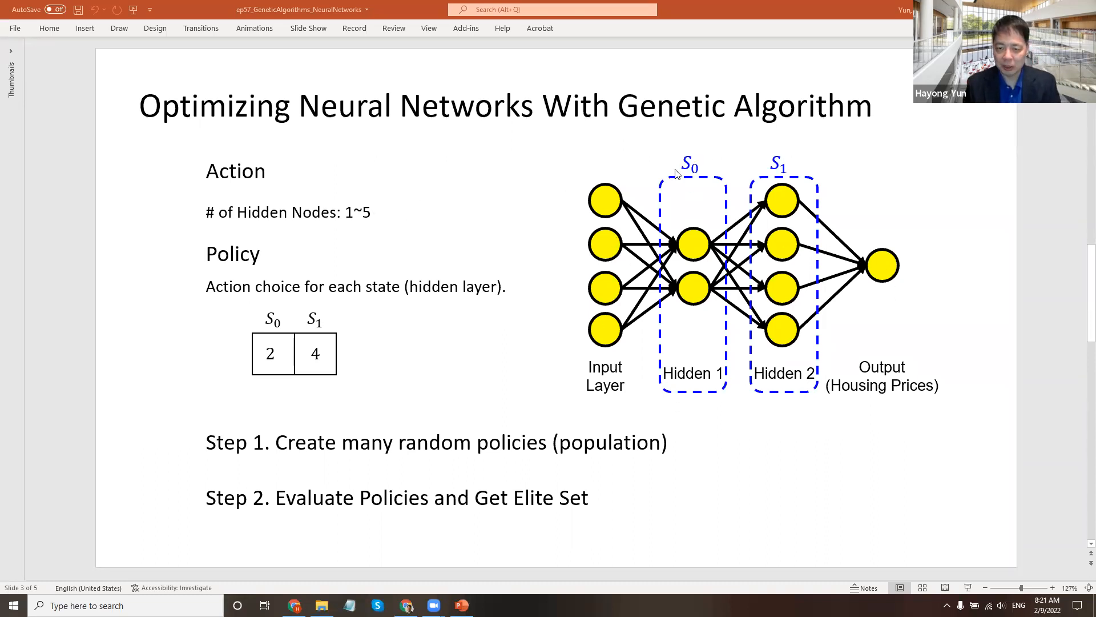
pyautogui.moveTo(701, 383)
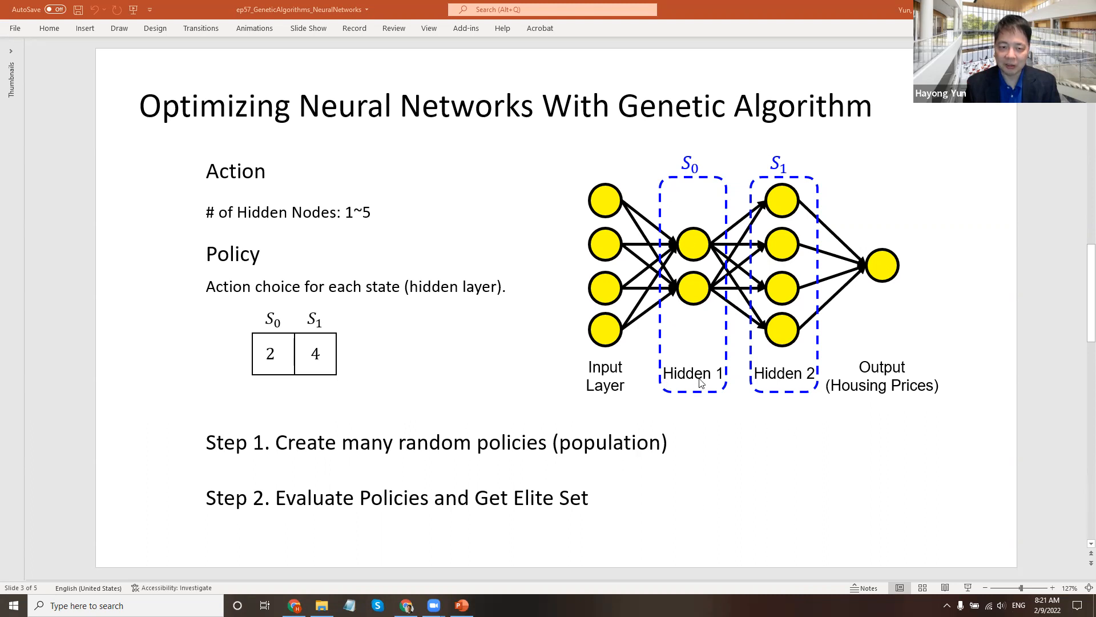
pyautogui.moveTo(700, 293)
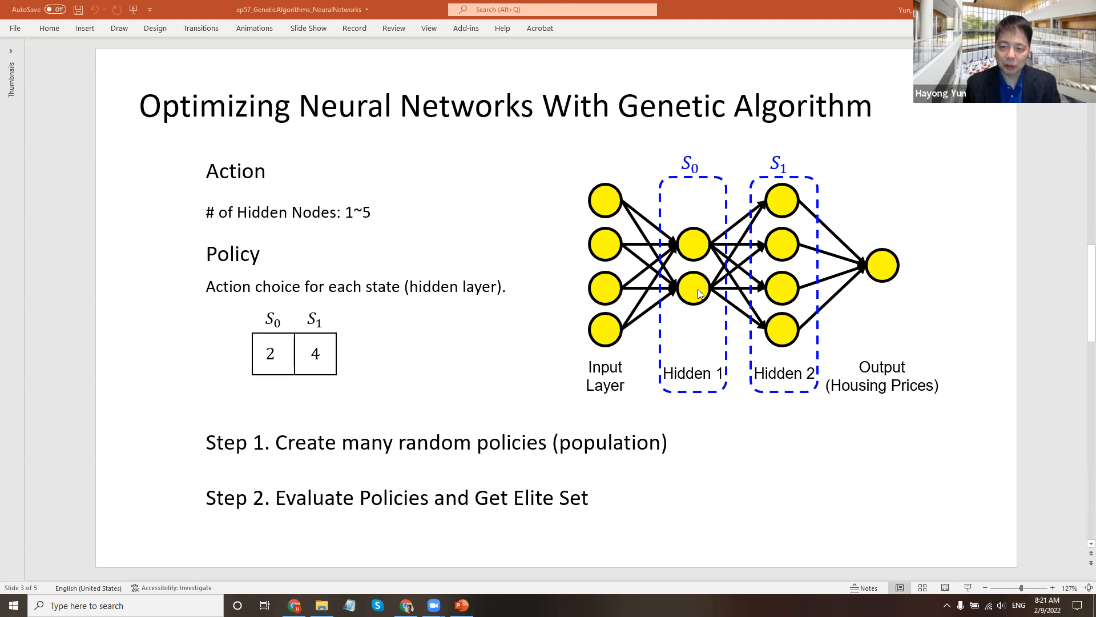
pyautogui.moveTo(780, 283)
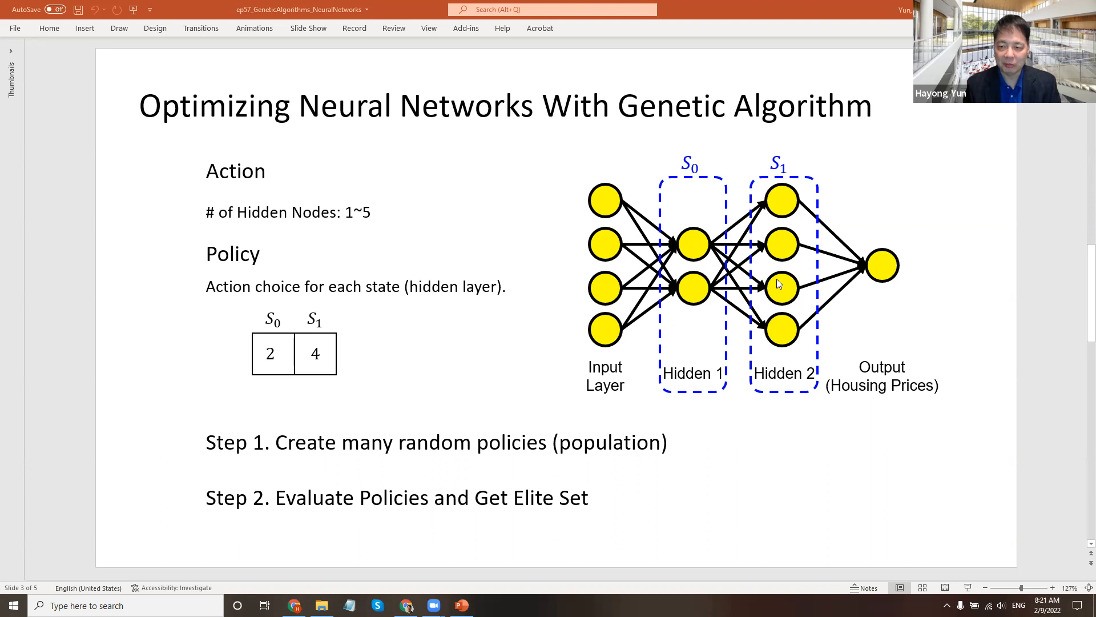
pyautogui.moveTo(724, 266)
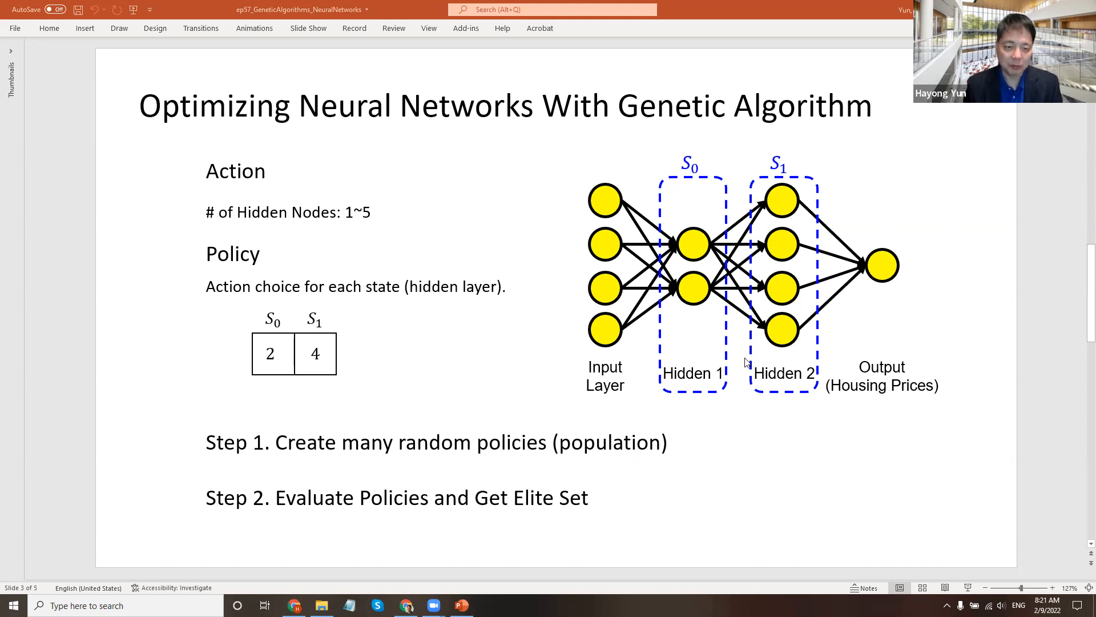
pyautogui.moveTo(742, 272)
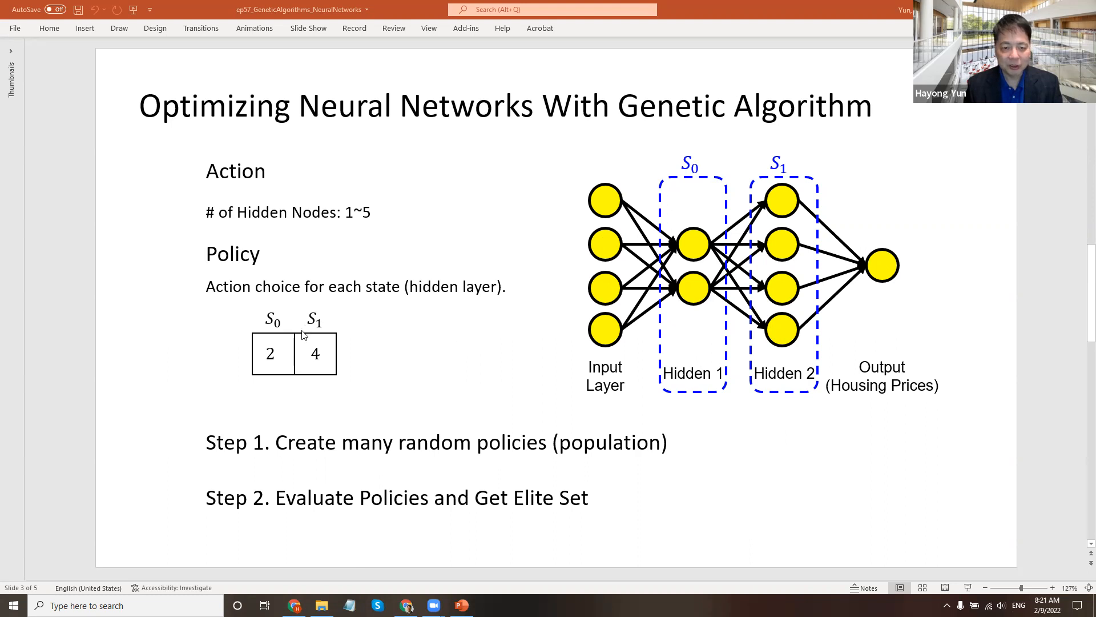
pyautogui.moveTo(695, 390)
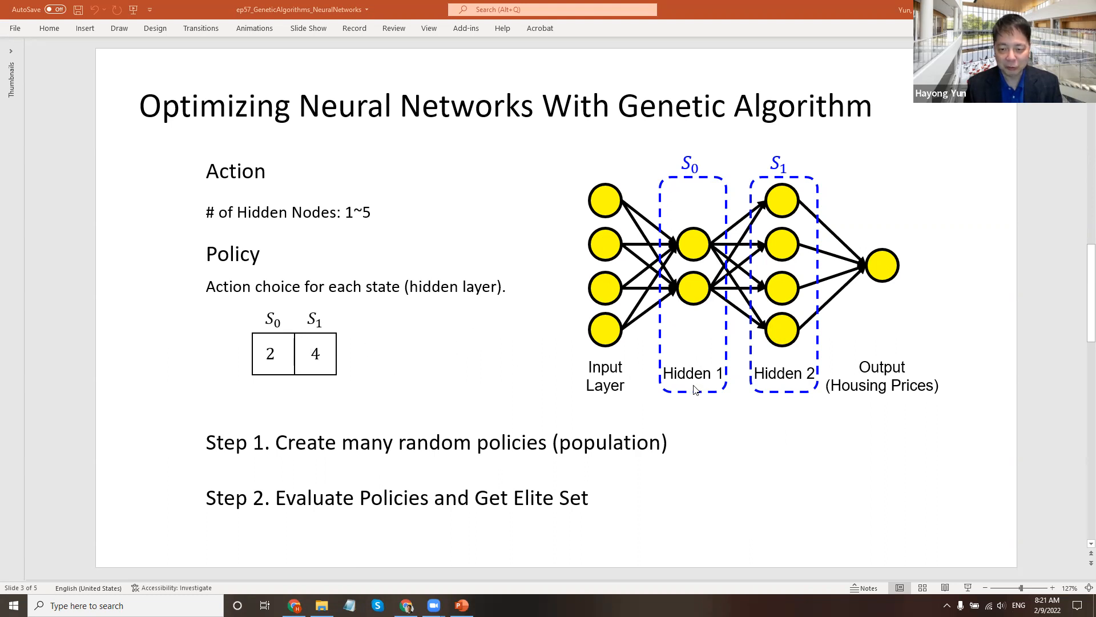
pyautogui.moveTo(697, 204)
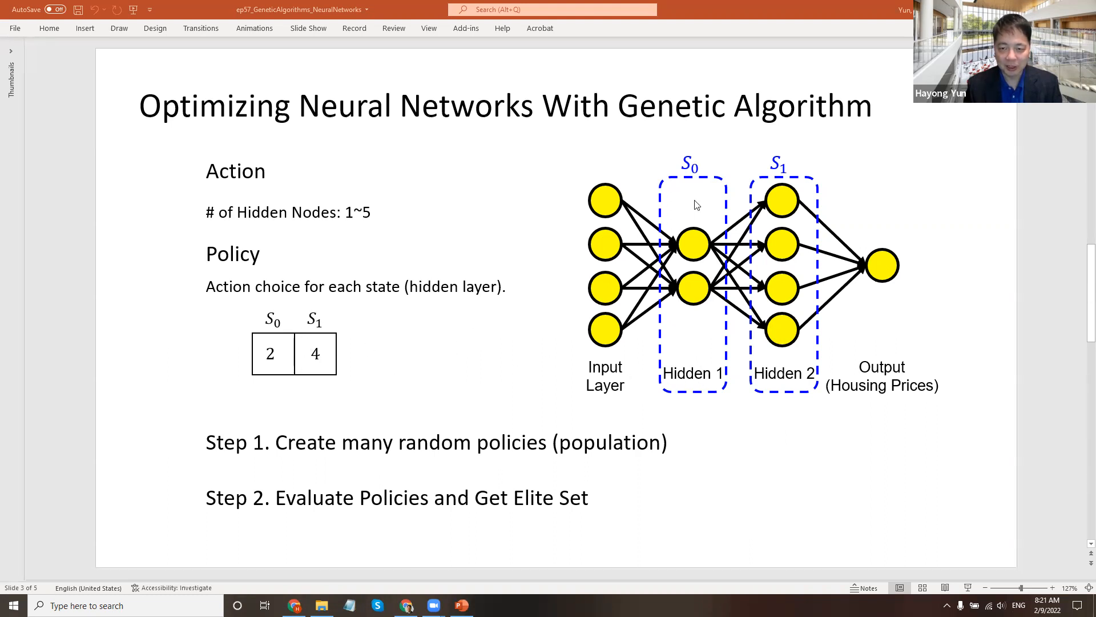
pyautogui.moveTo(315, 351)
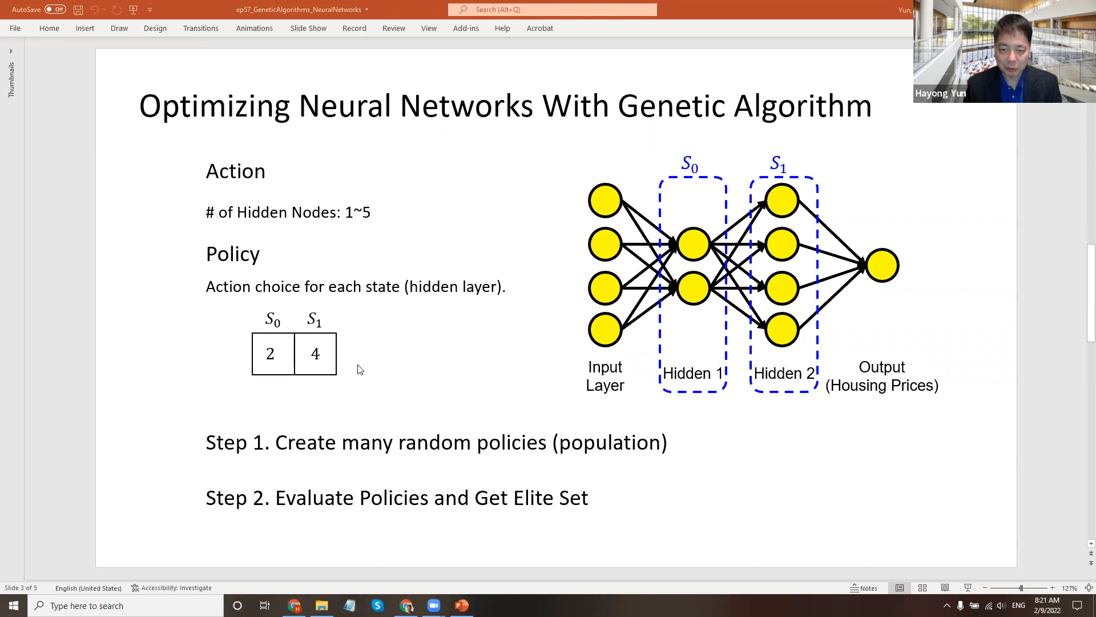
pyautogui.moveTo(761, 336)
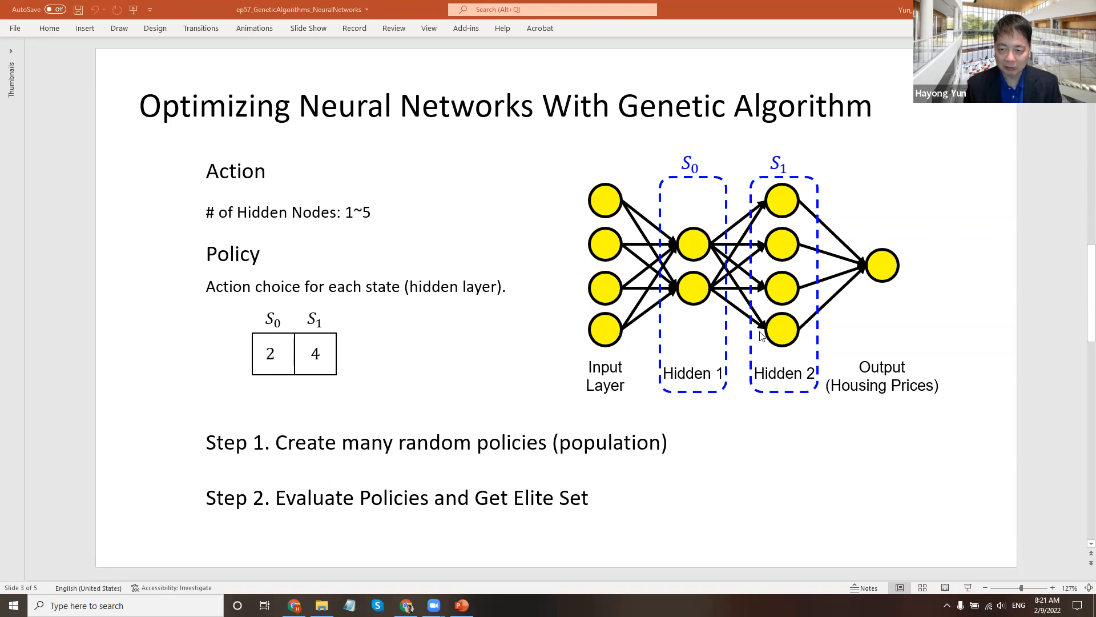
pyautogui.moveTo(788, 344)
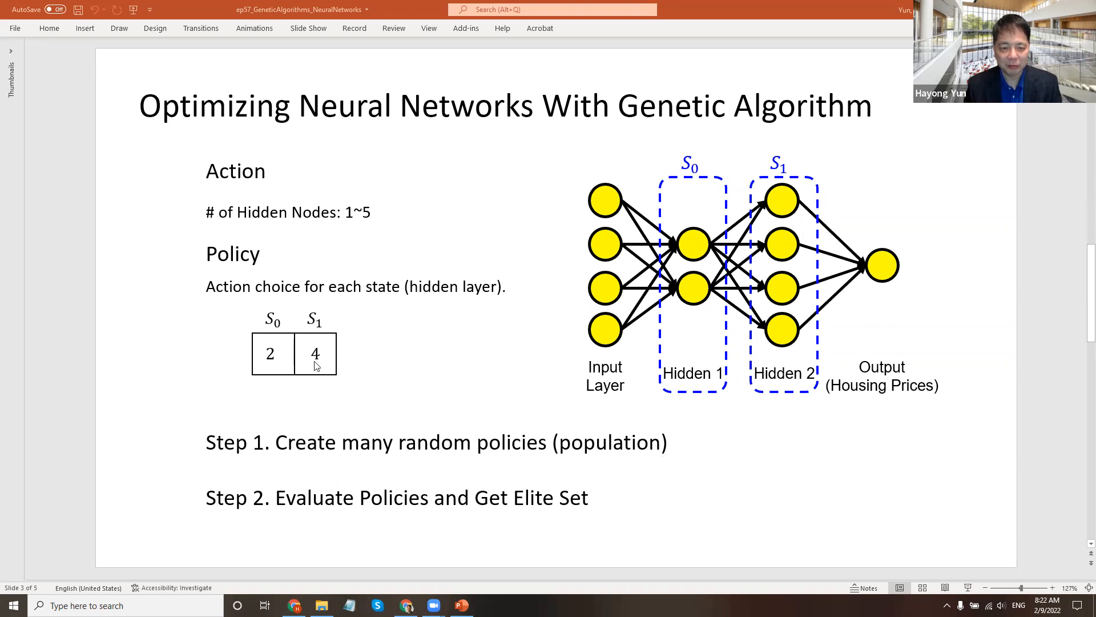
pyautogui.moveTo(390, 447)
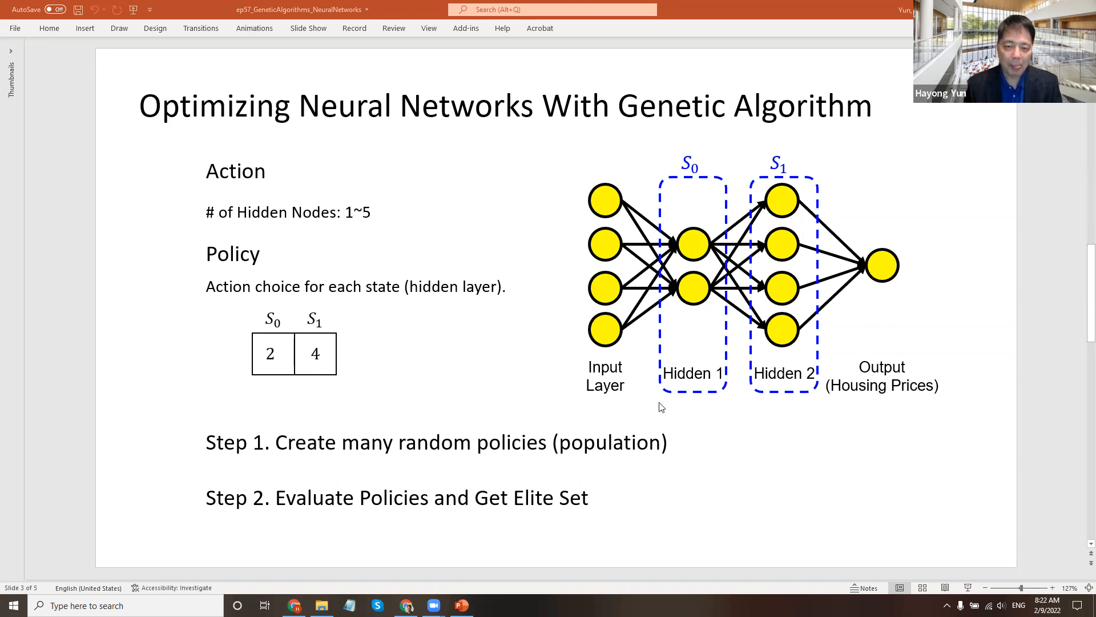
pyautogui.moveTo(678, 354)
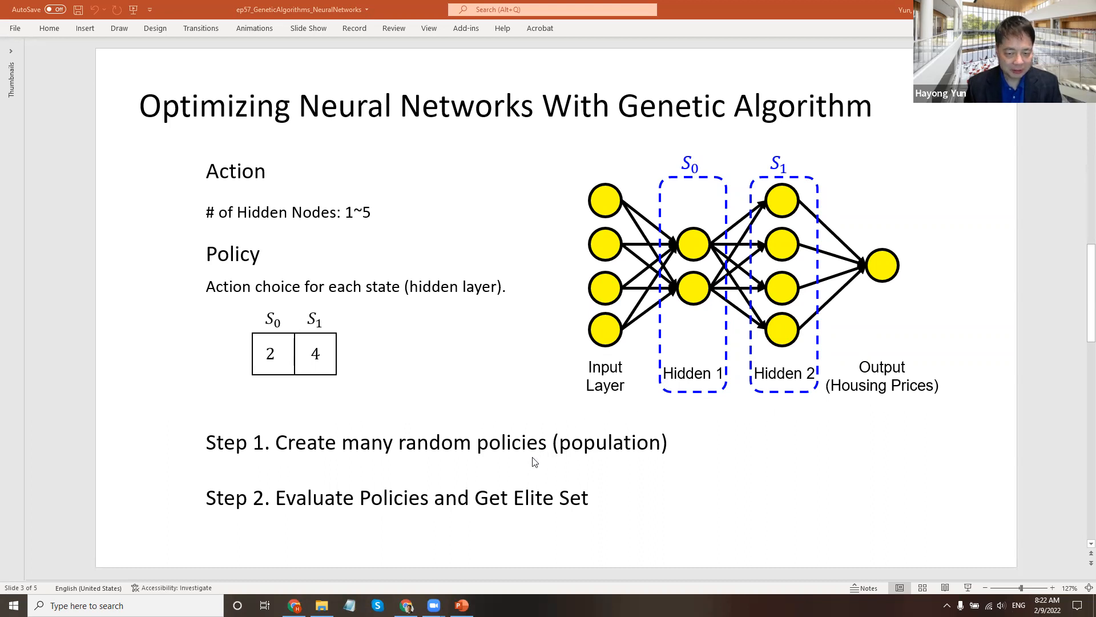
pyautogui.moveTo(830, 357)
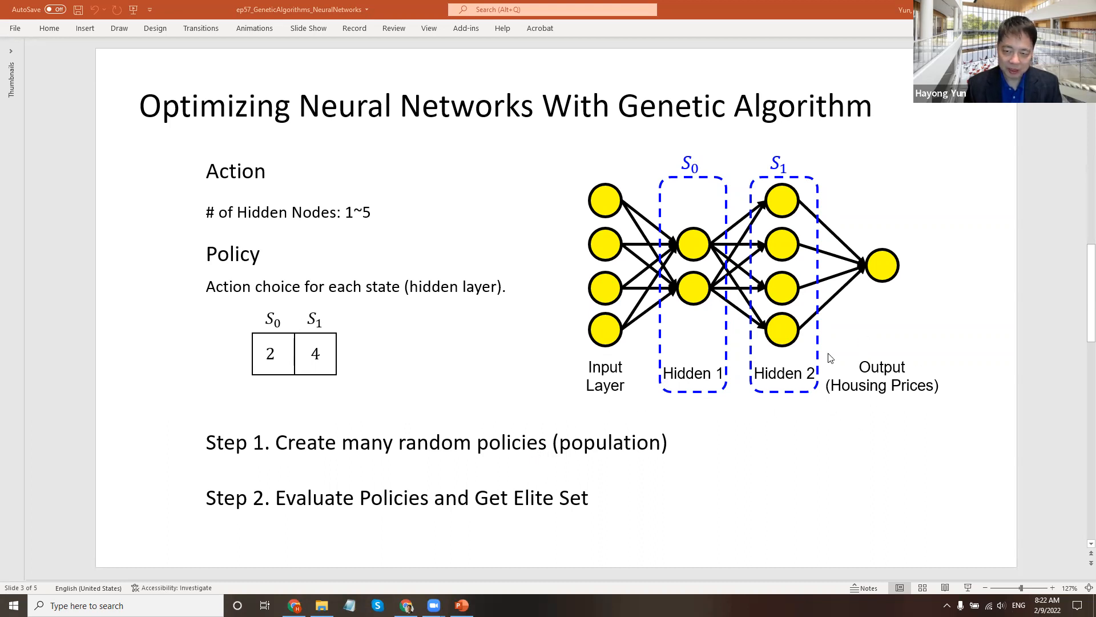
pyautogui.moveTo(550, 481)
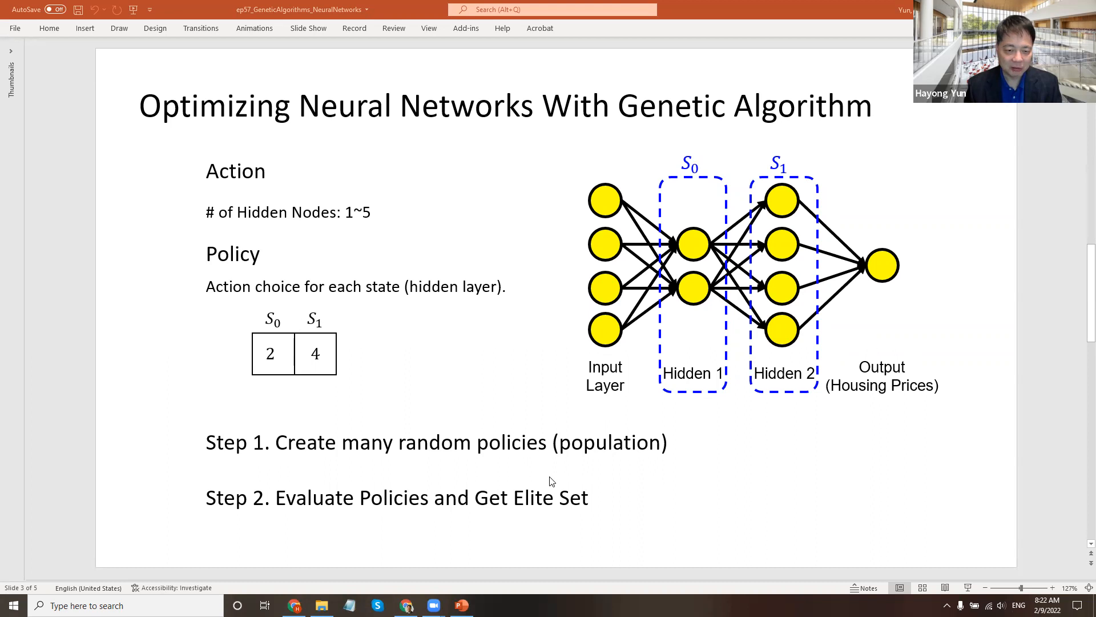
pyautogui.moveTo(640, 353)
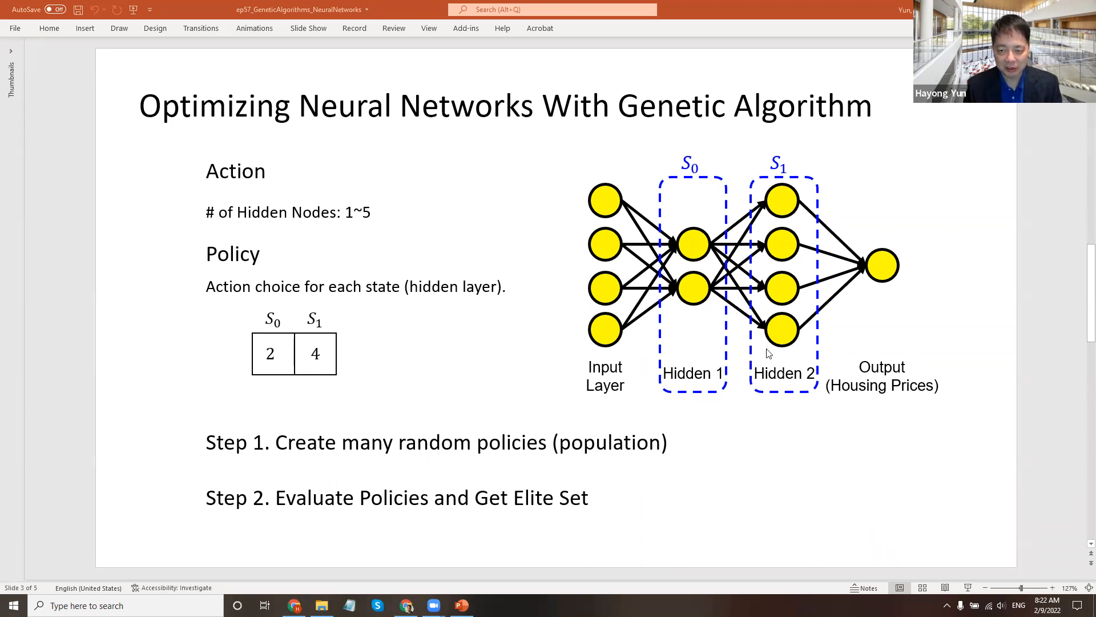
pyautogui.moveTo(560, 463)
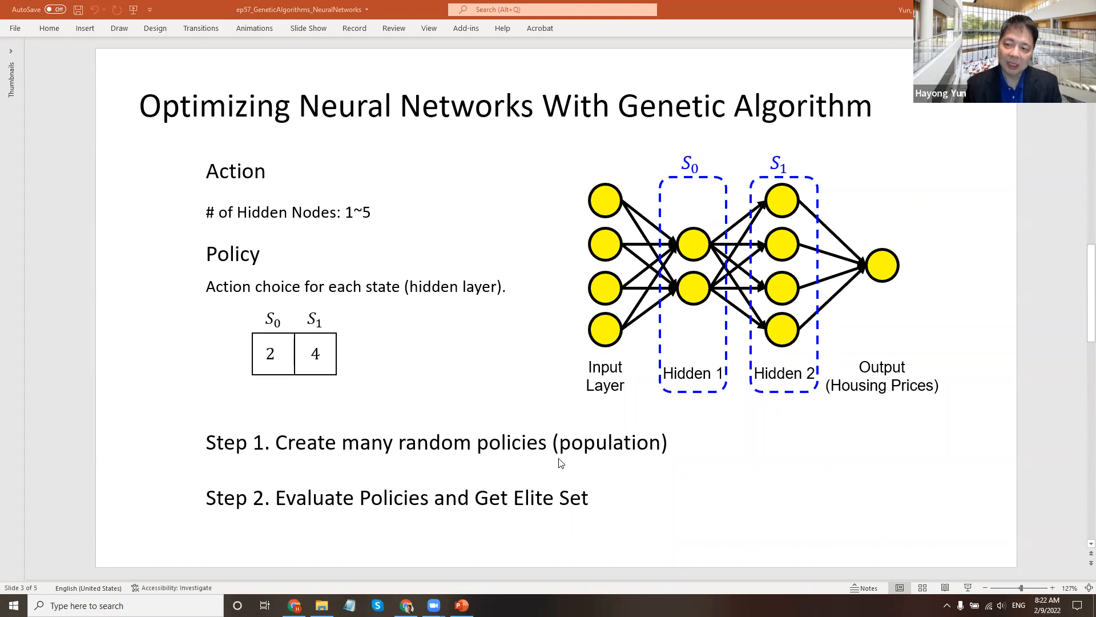
pyautogui.moveTo(603, 459)
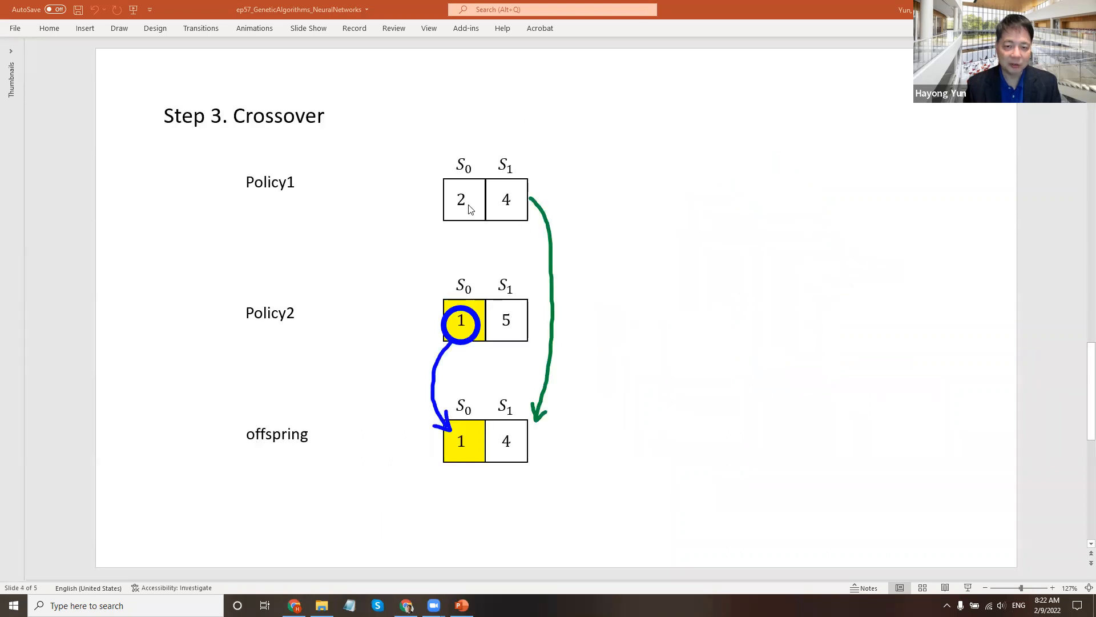
pyautogui.moveTo(518, 216)
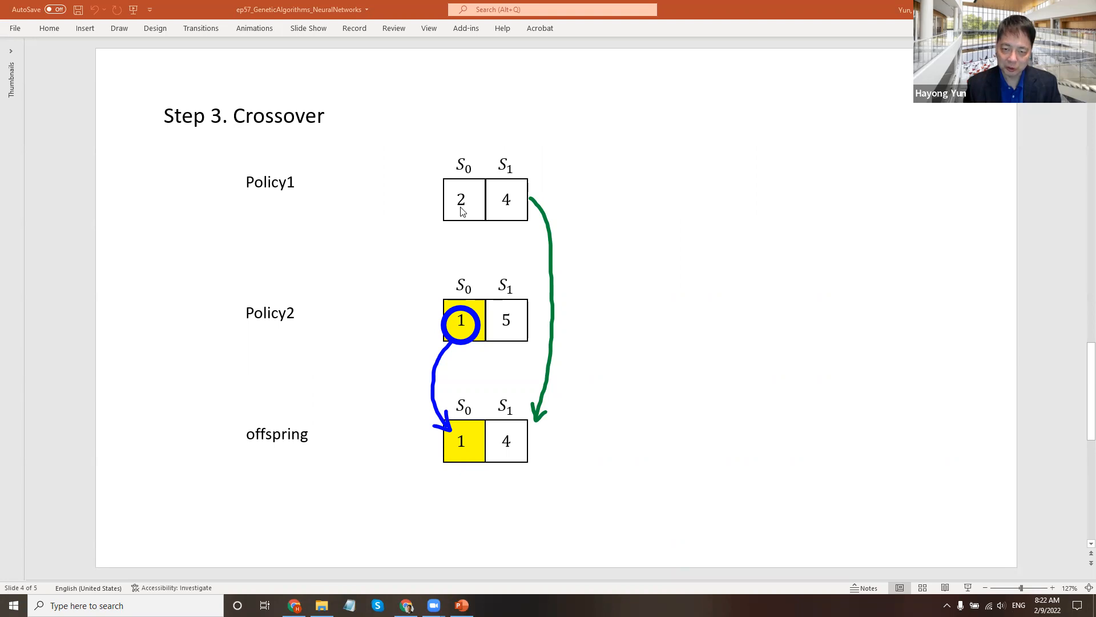
pyautogui.moveTo(508, 213)
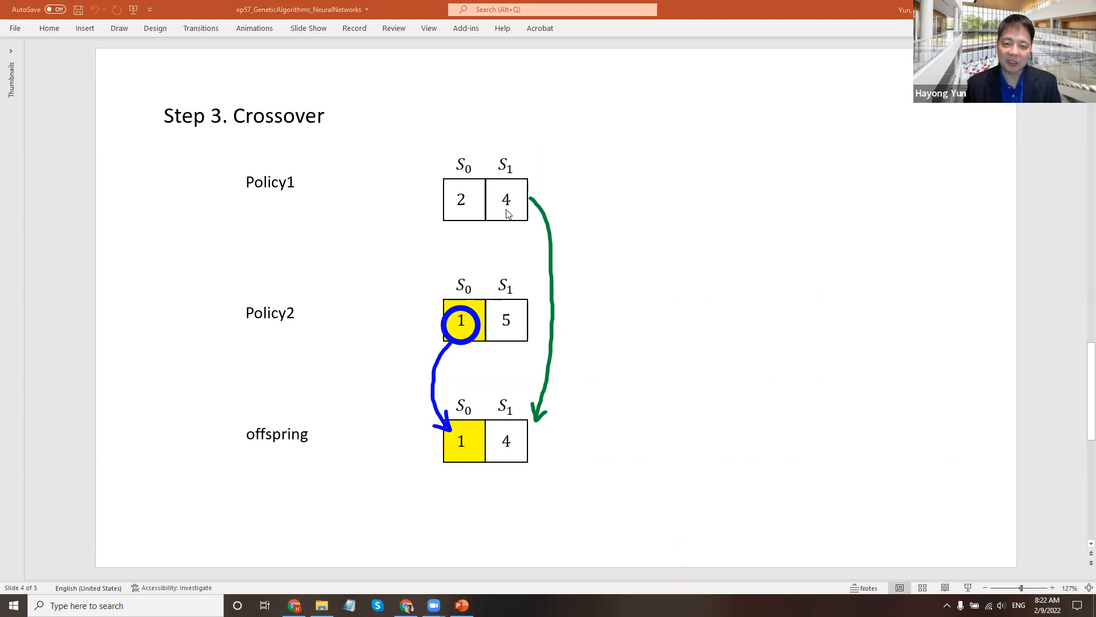
pyautogui.moveTo(462, 329)
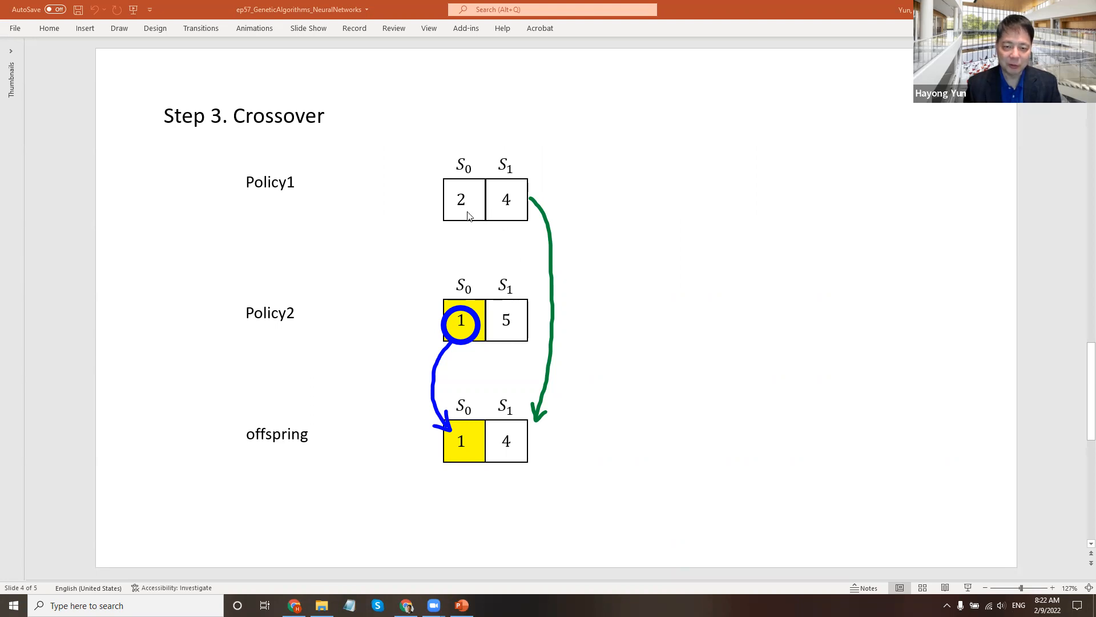
pyautogui.moveTo(463, 328)
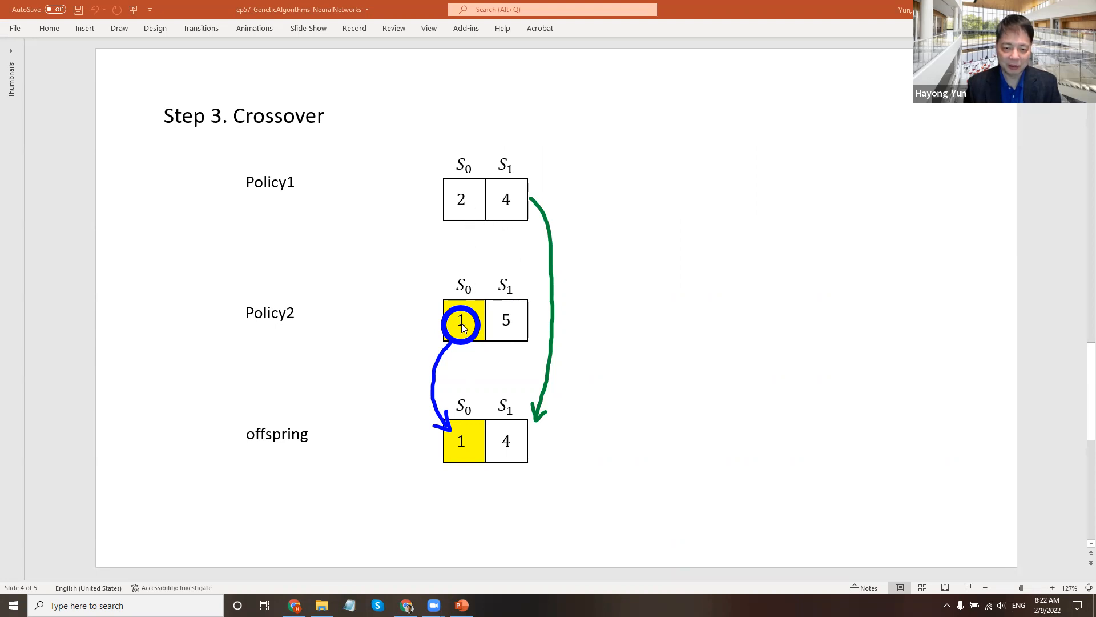
pyautogui.moveTo(449, 335)
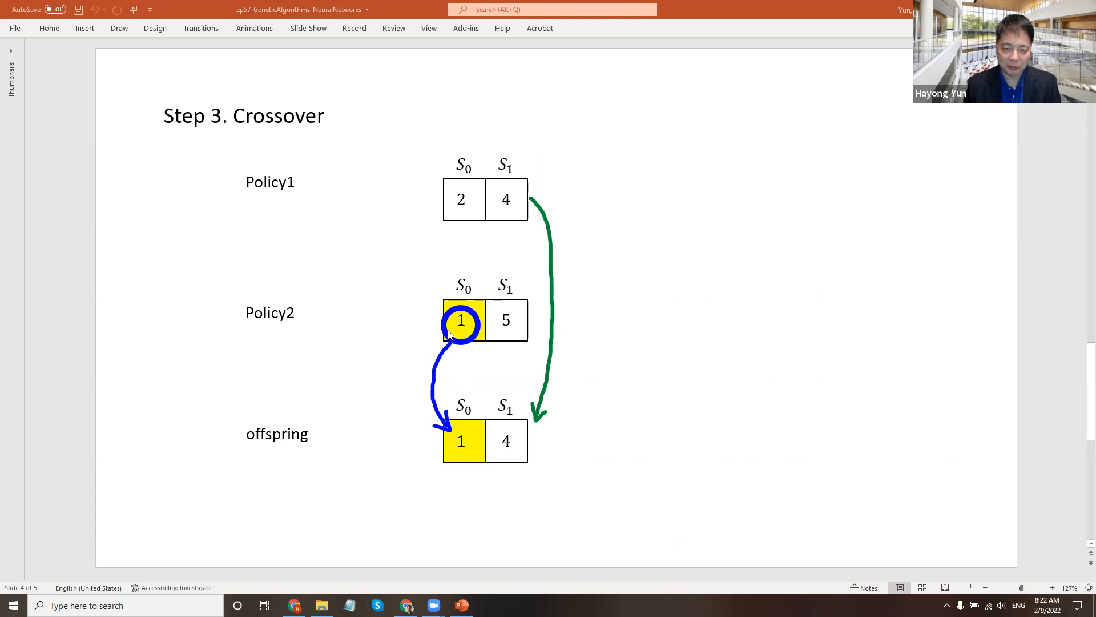
pyautogui.moveTo(511, 440)
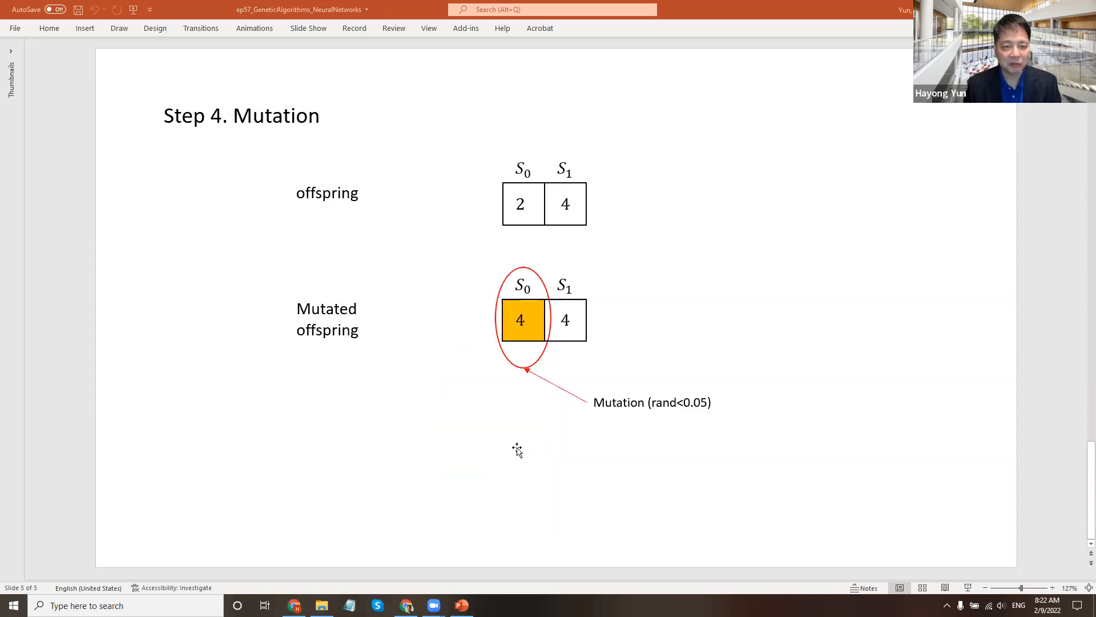
pyautogui.moveTo(542, 279)
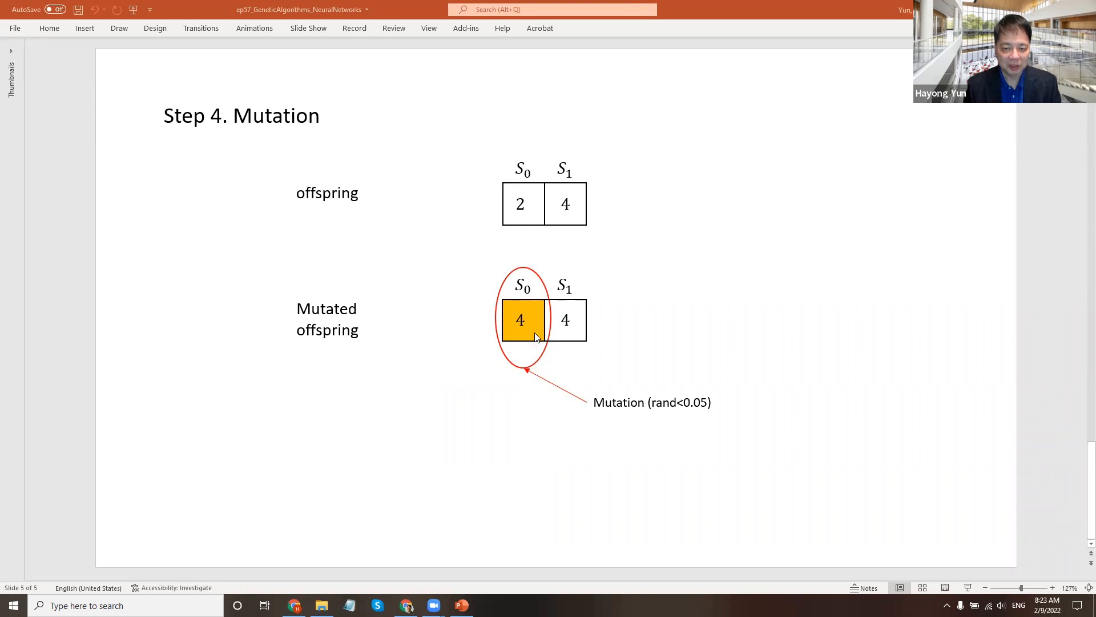
pyautogui.moveTo(517, 329)
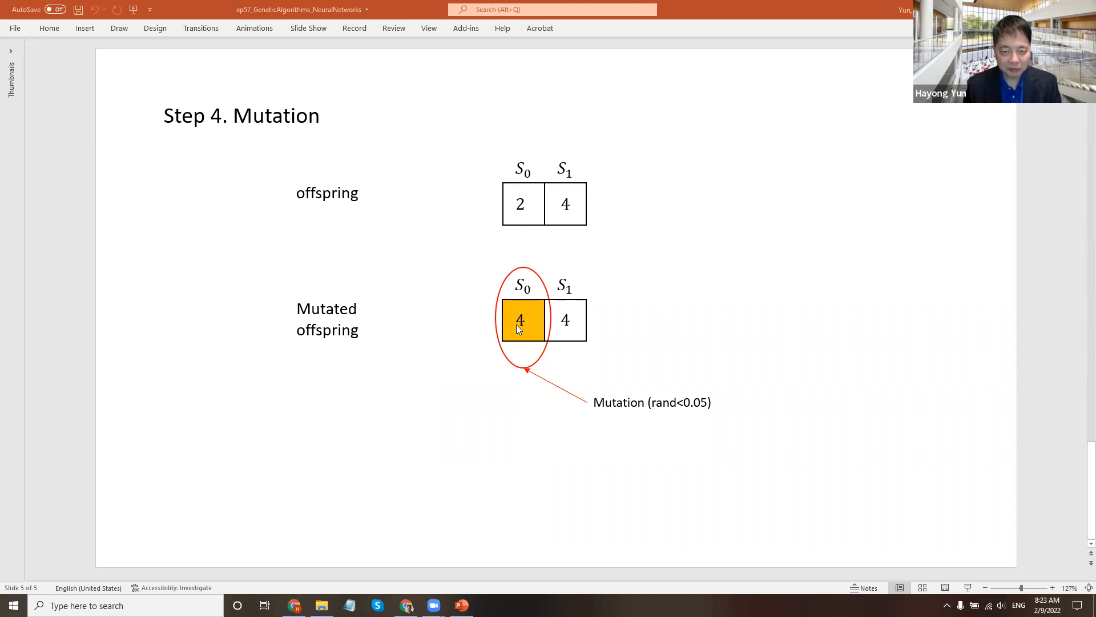
pyautogui.moveTo(701, 418)
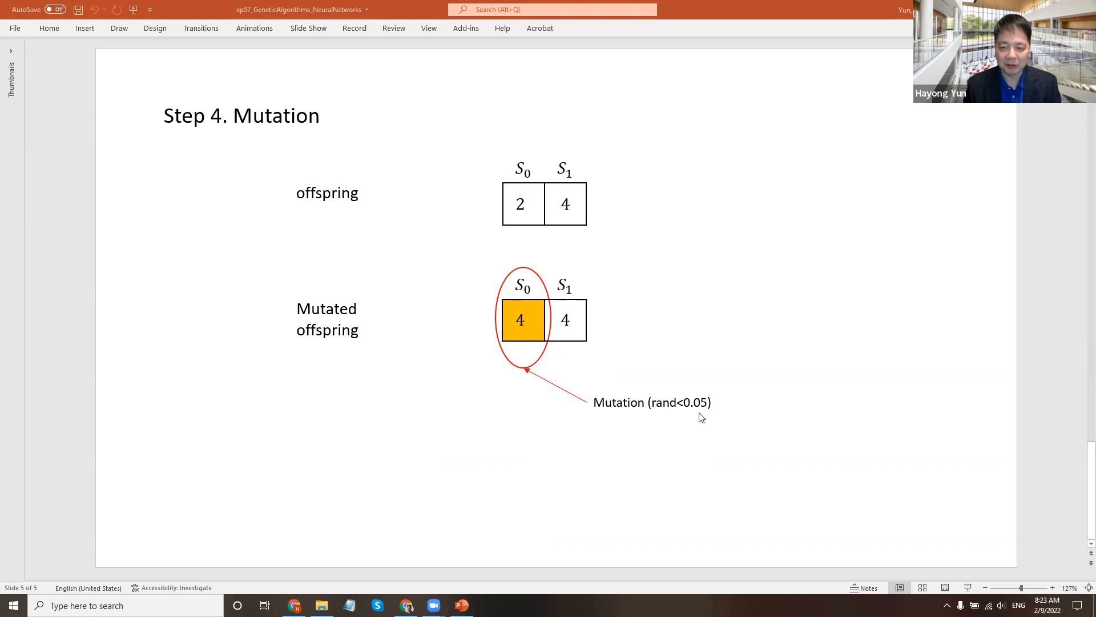
pyautogui.moveTo(520, 342)
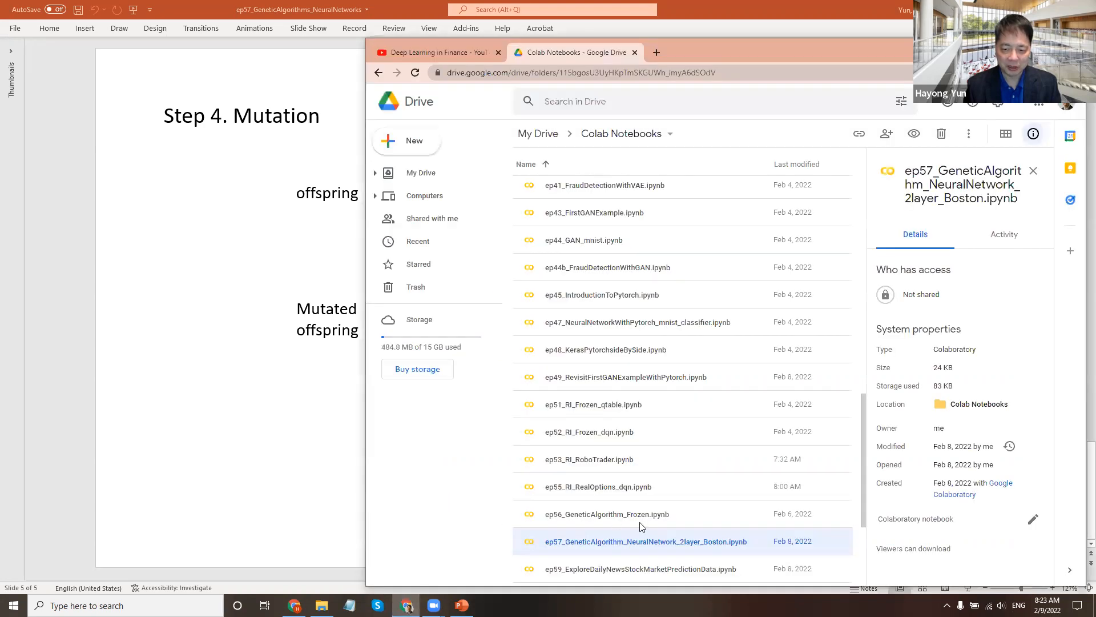
# Open ep57_GeneticAlgorithm_NeuralNetwork_2layer_Boston.ipynb from the Drive Colab Notebooks folder.
pyautogui.scroll(-3)
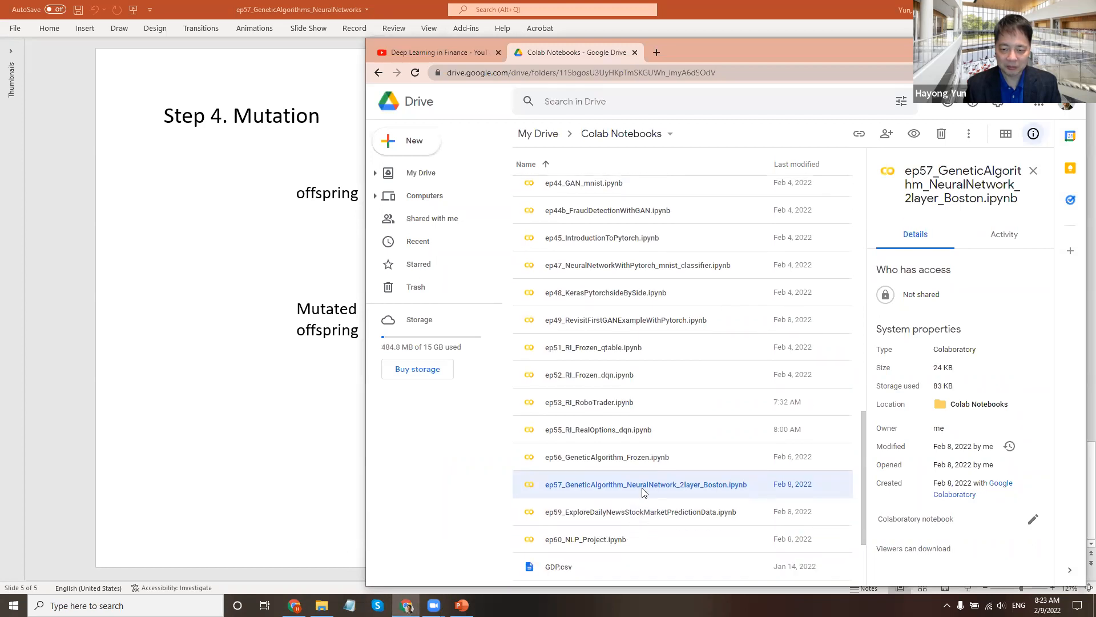
pyautogui.doubleClick(645, 484)
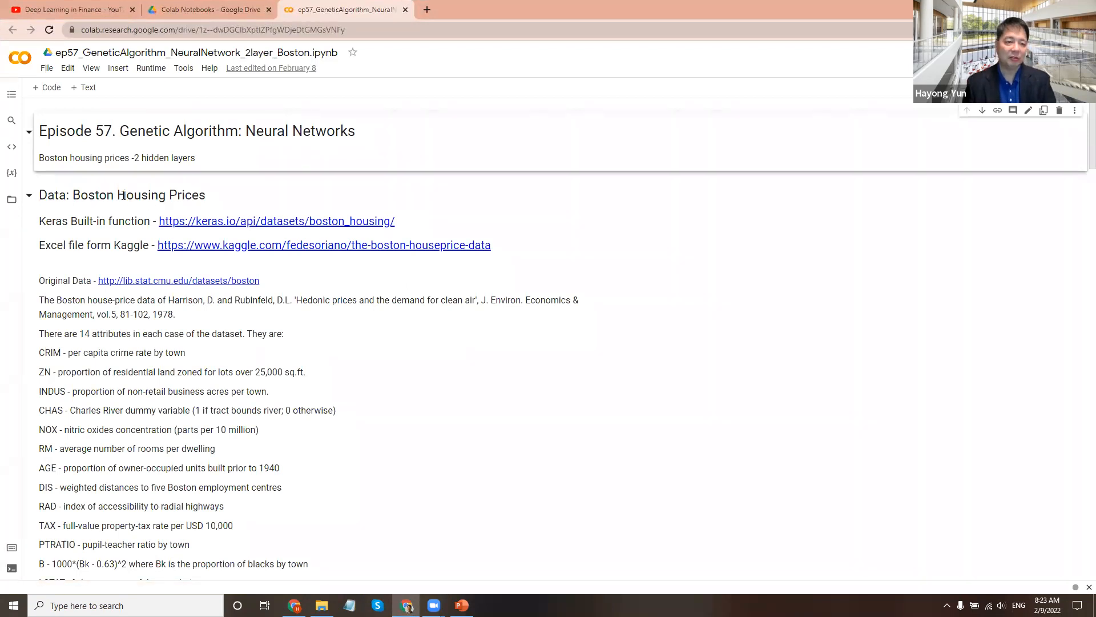
pyautogui.moveTo(174, 237)
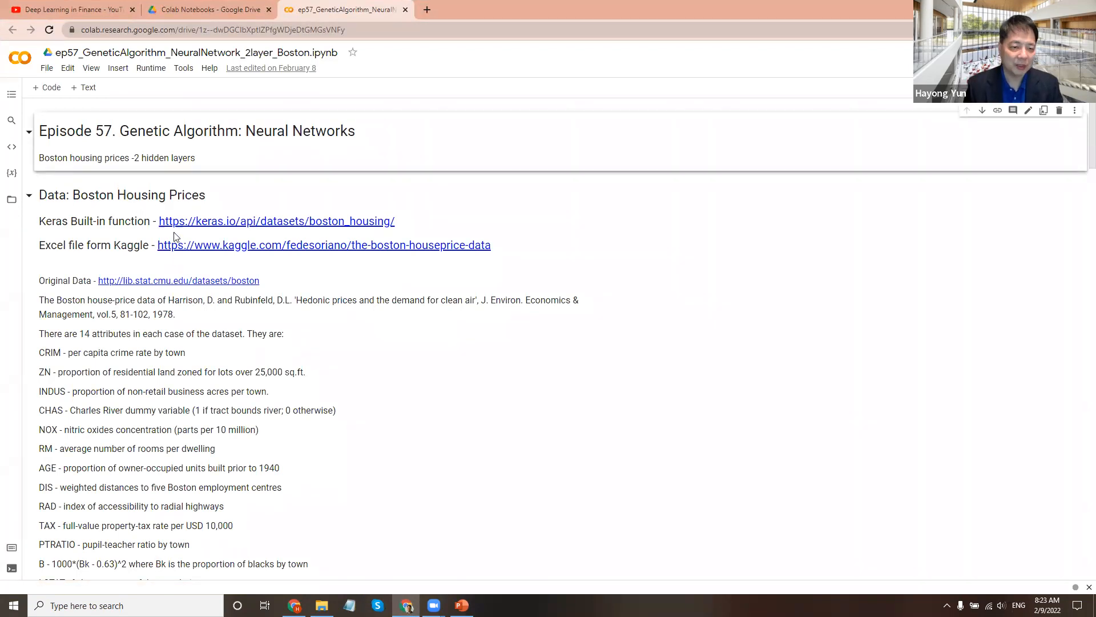
pyautogui.scroll(-3)
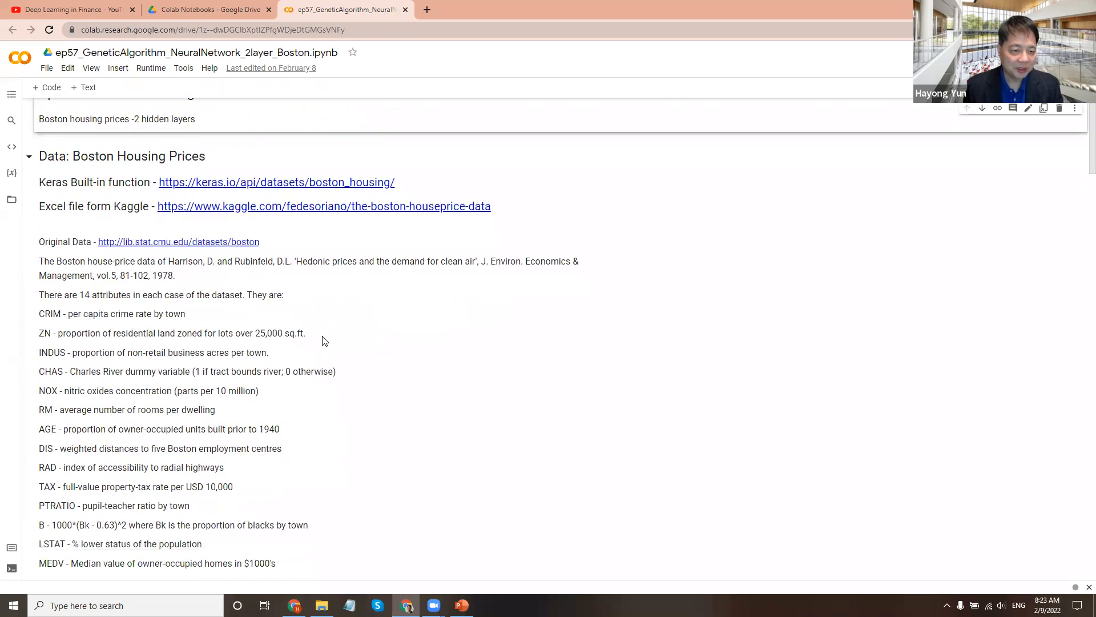
pyautogui.scroll(-3)
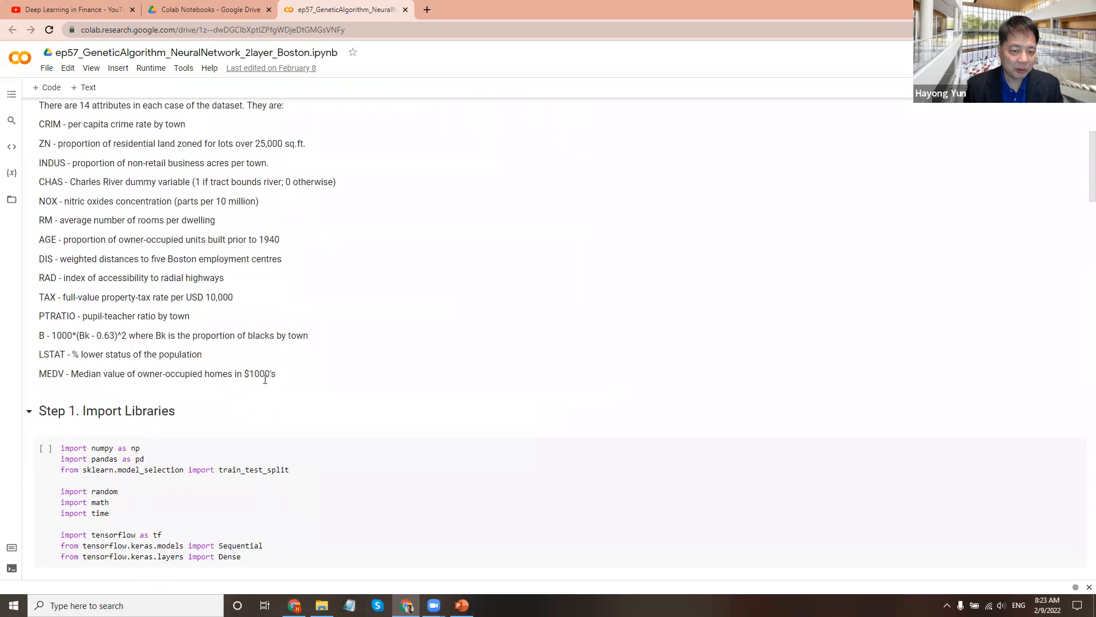
pyautogui.moveTo(297, 392)
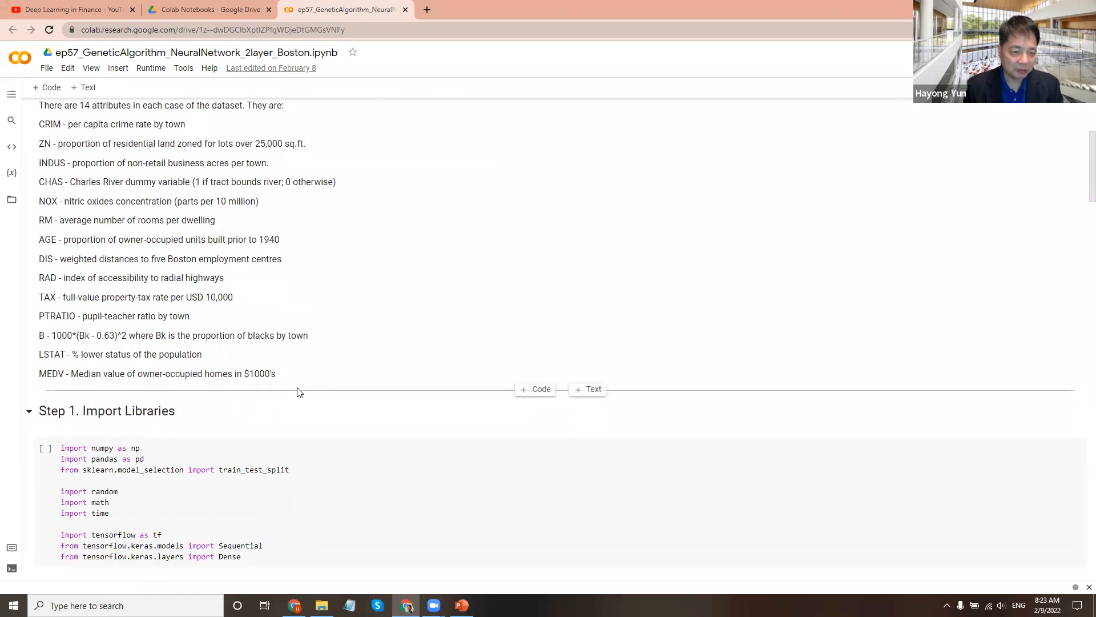
pyautogui.scroll(-3)
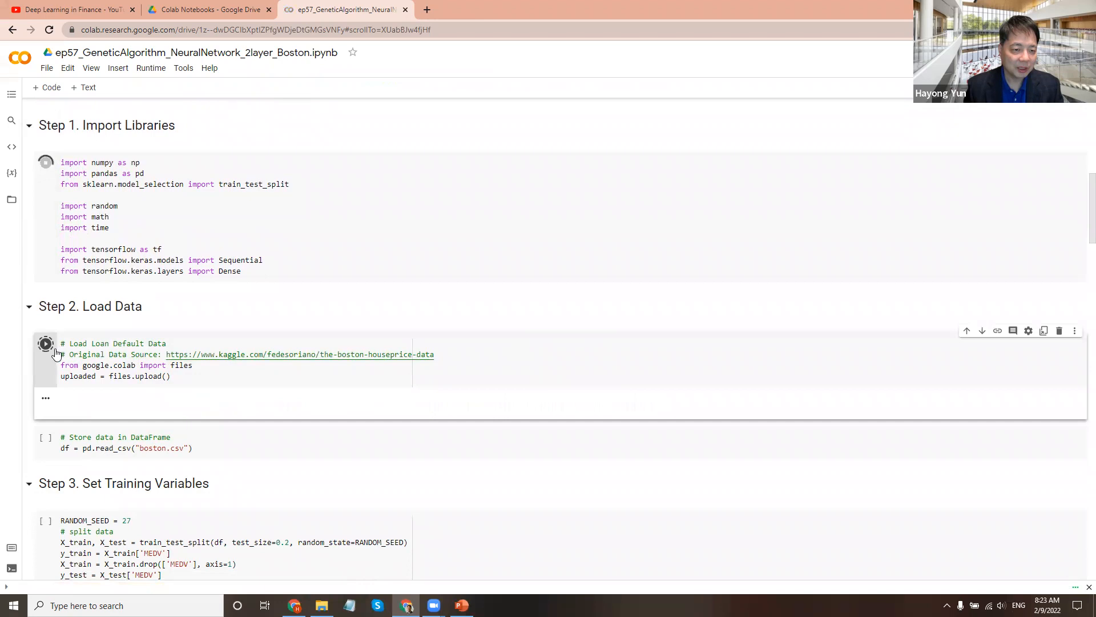
# Run the Load Data cell and upload boston.csv to the notebook session.
pyautogui.click(45, 344)
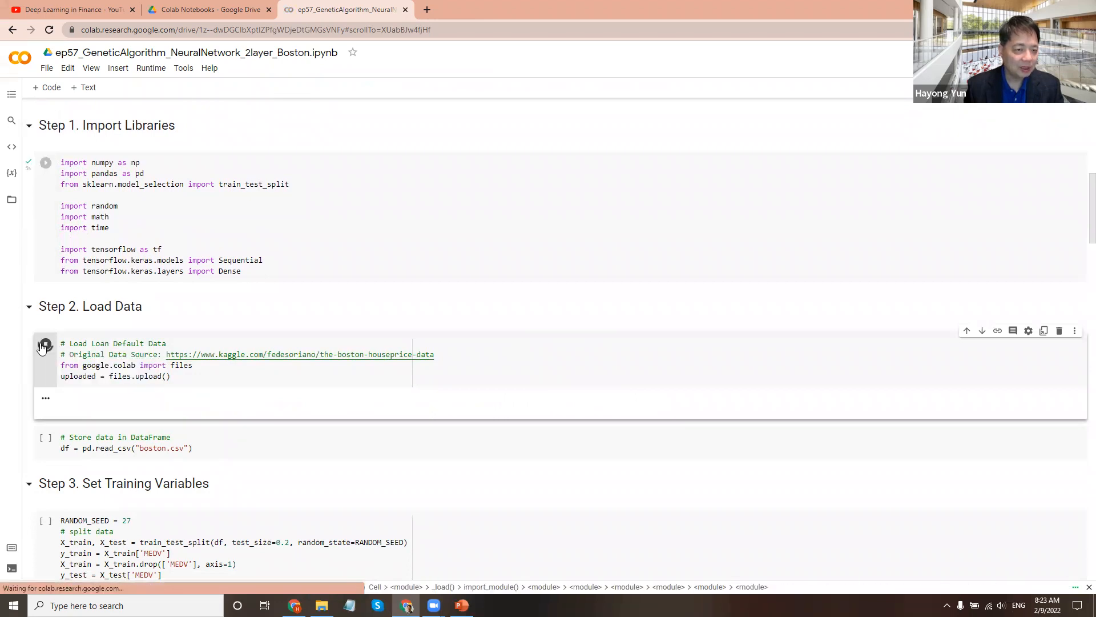
pyautogui.click(45, 344)
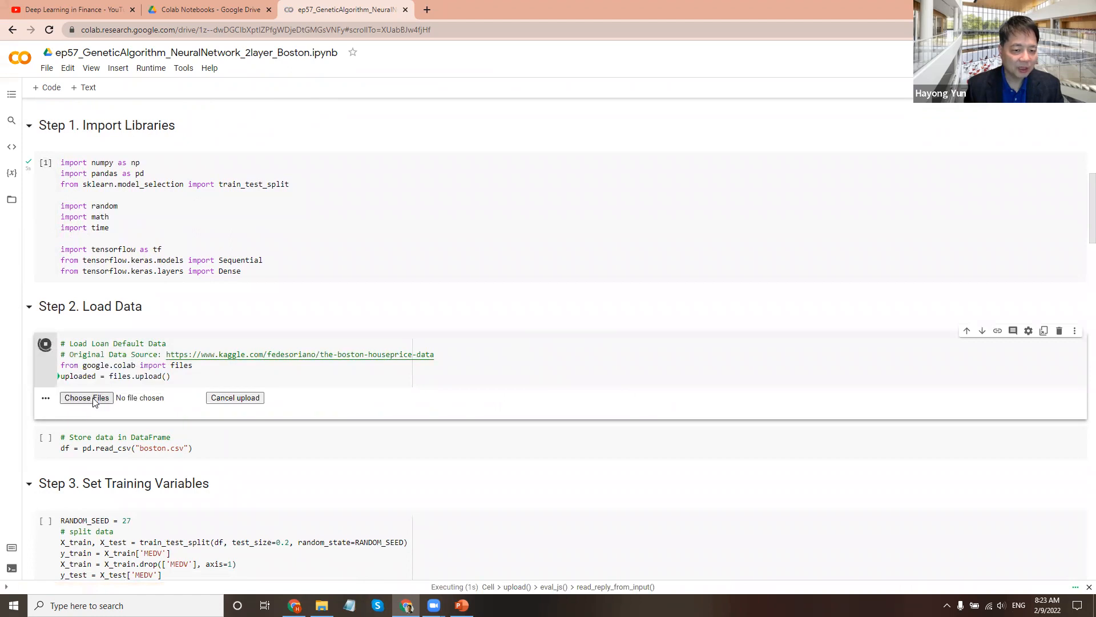
pyautogui.click(86, 397)
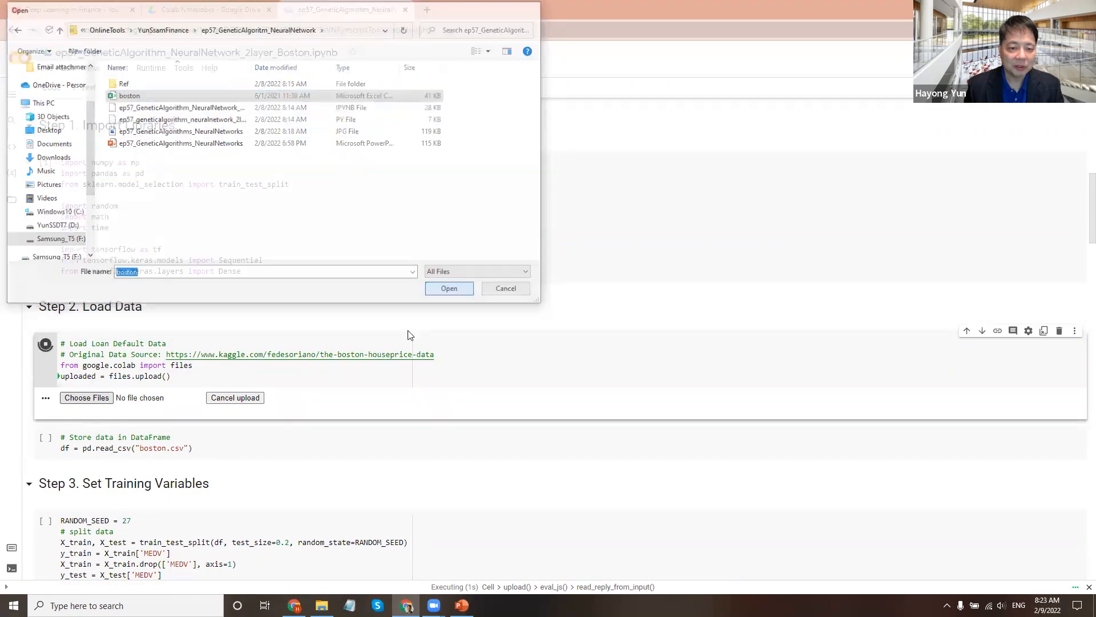
pyautogui.click(449, 287)
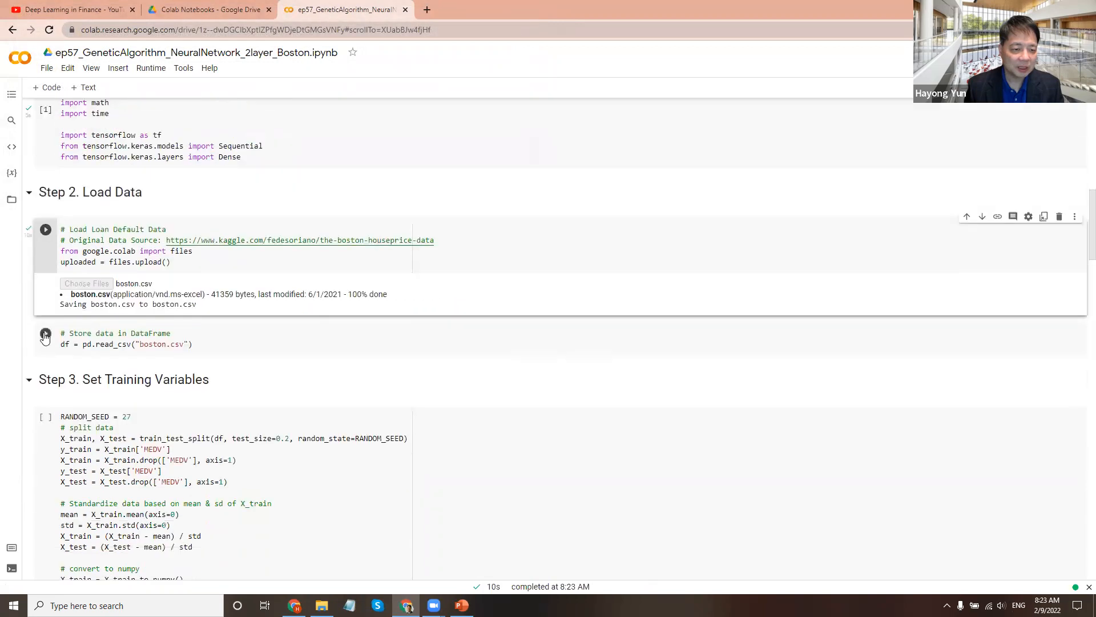
# Run the cell storing boston.csv in a DataFrame.
pyautogui.click(45, 338)
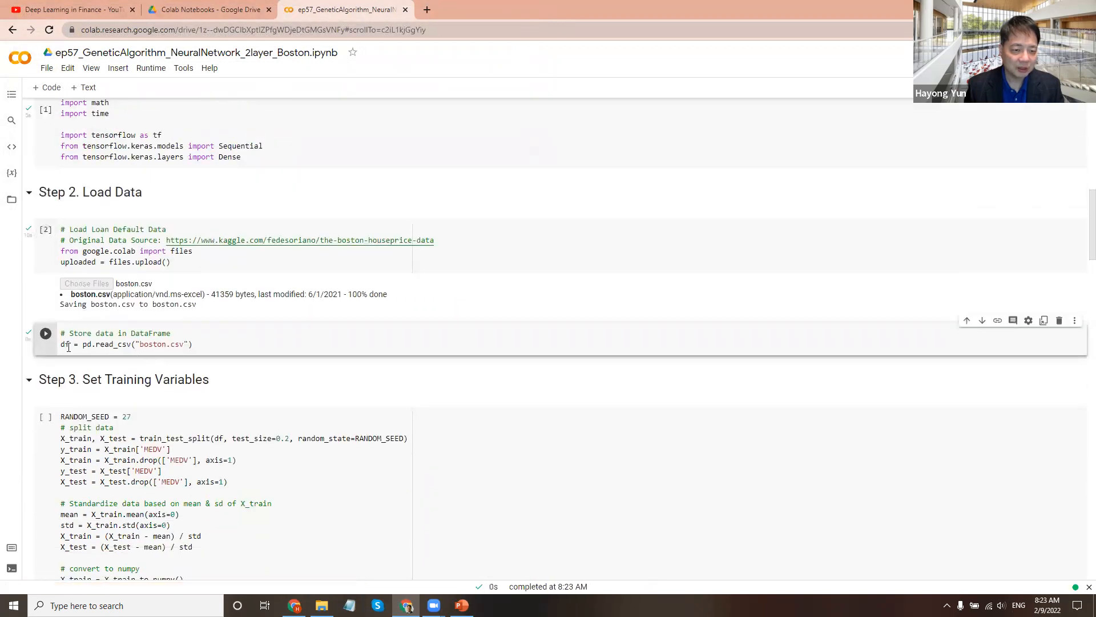
pyautogui.scroll(-3)
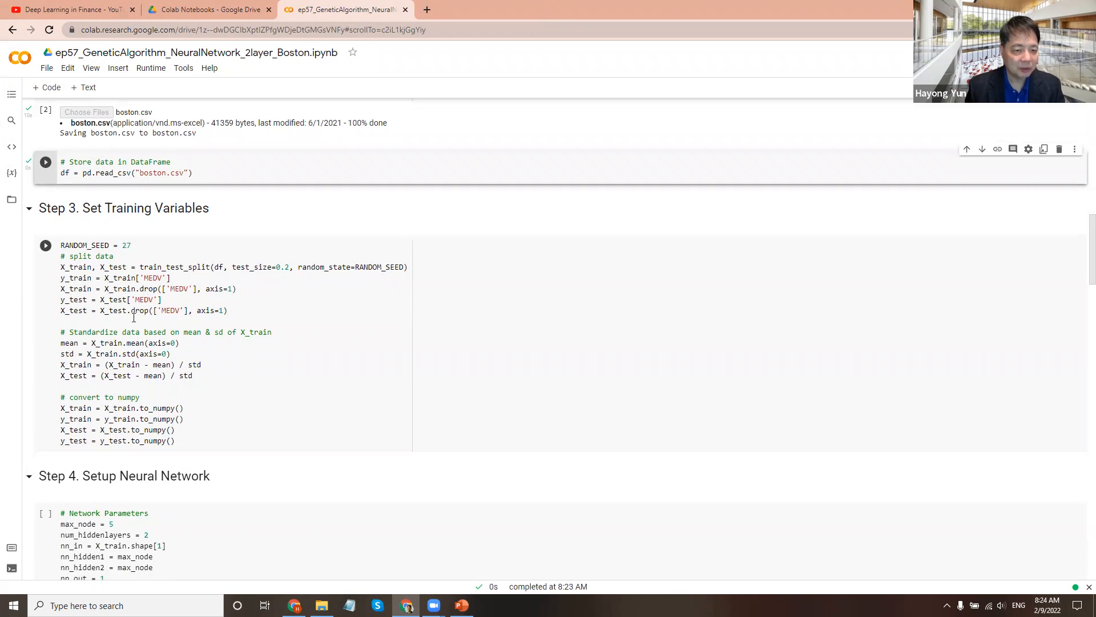
pyautogui.moveTo(87, 268)
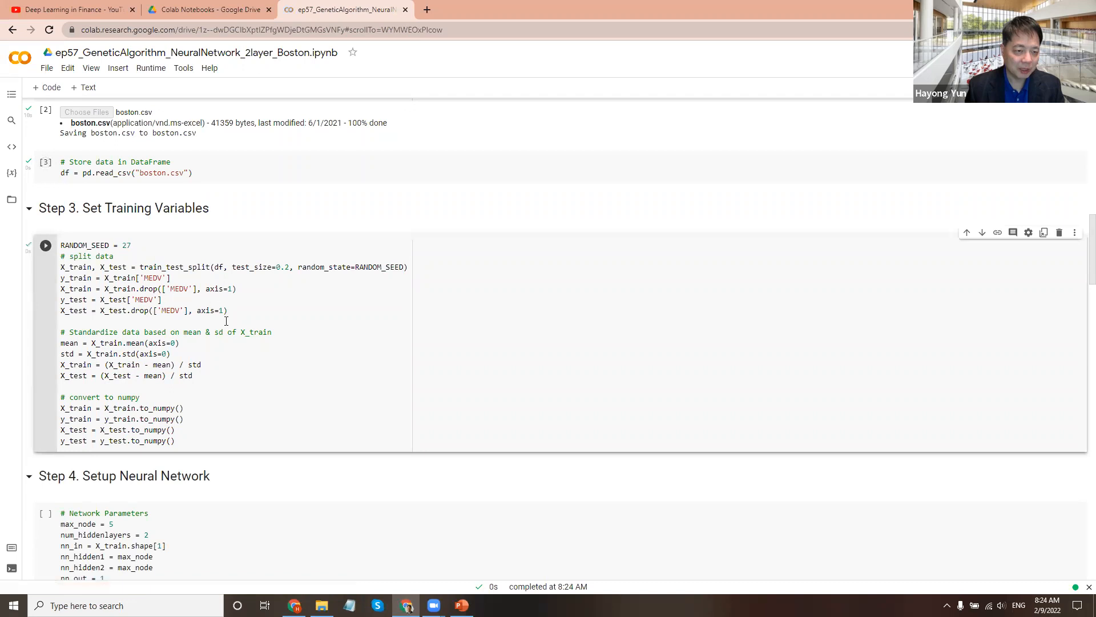
# Scroll down to the Step 3 training-variables cell that splits and standardizes the data.
pyautogui.scroll(-3)
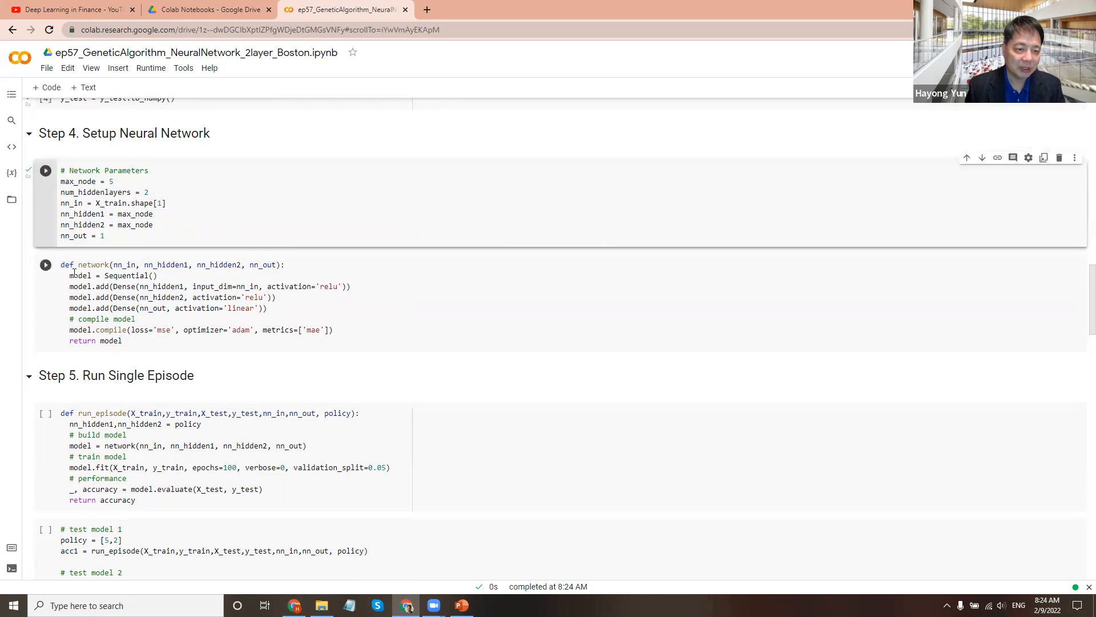
pyautogui.moveTo(104, 283)
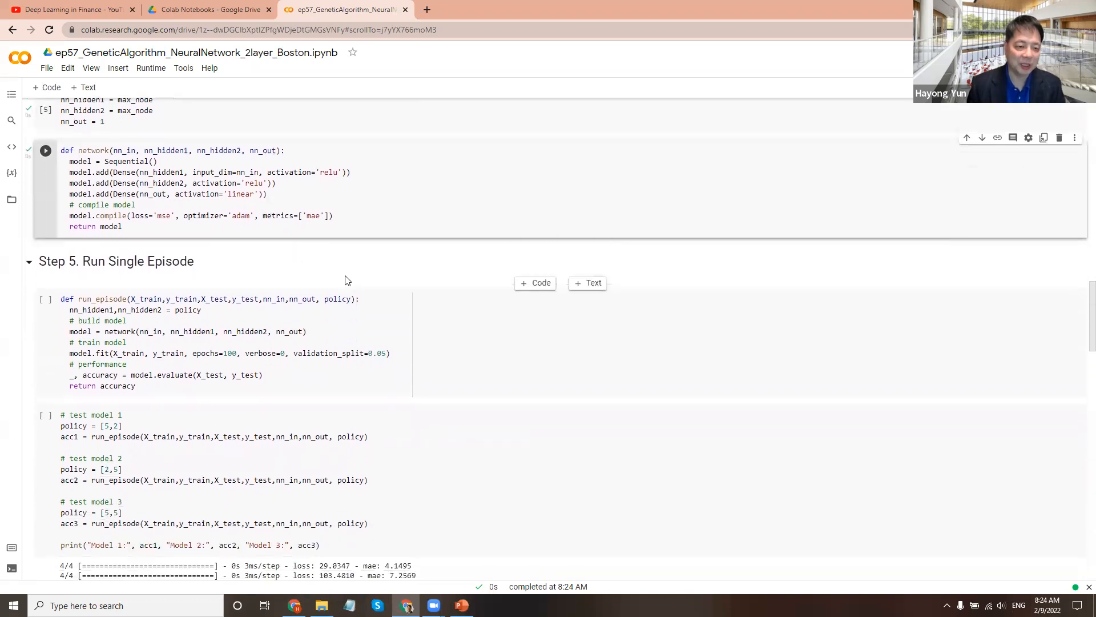
# Scroll to Step 4 with the network parameters and two-hidden-layer network function.
pyautogui.scroll(-3)
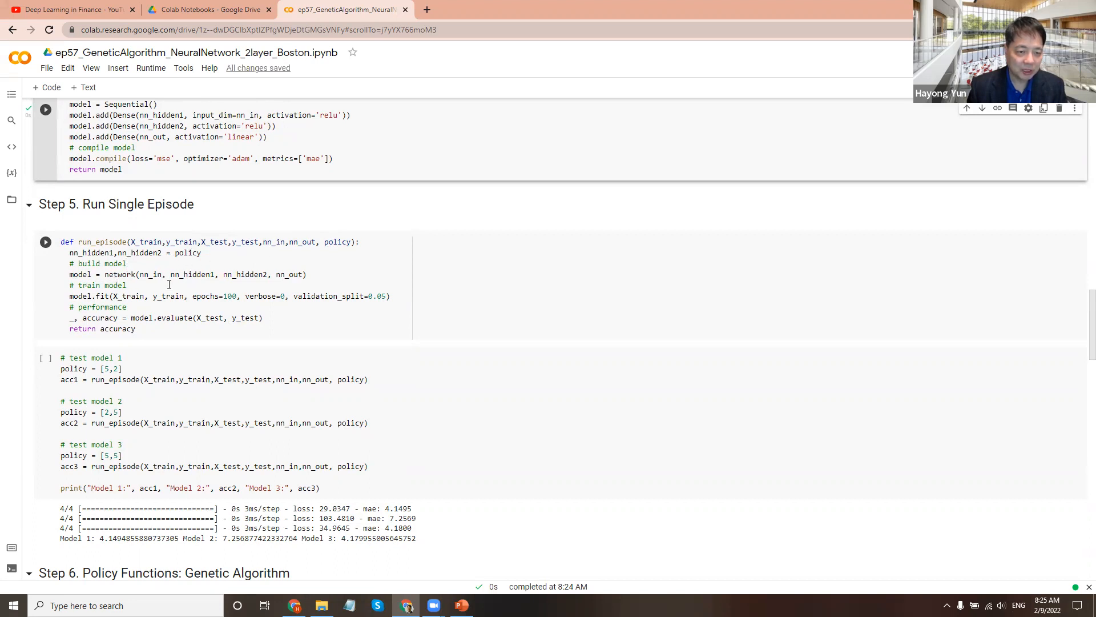
pyautogui.moveTo(282, 283)
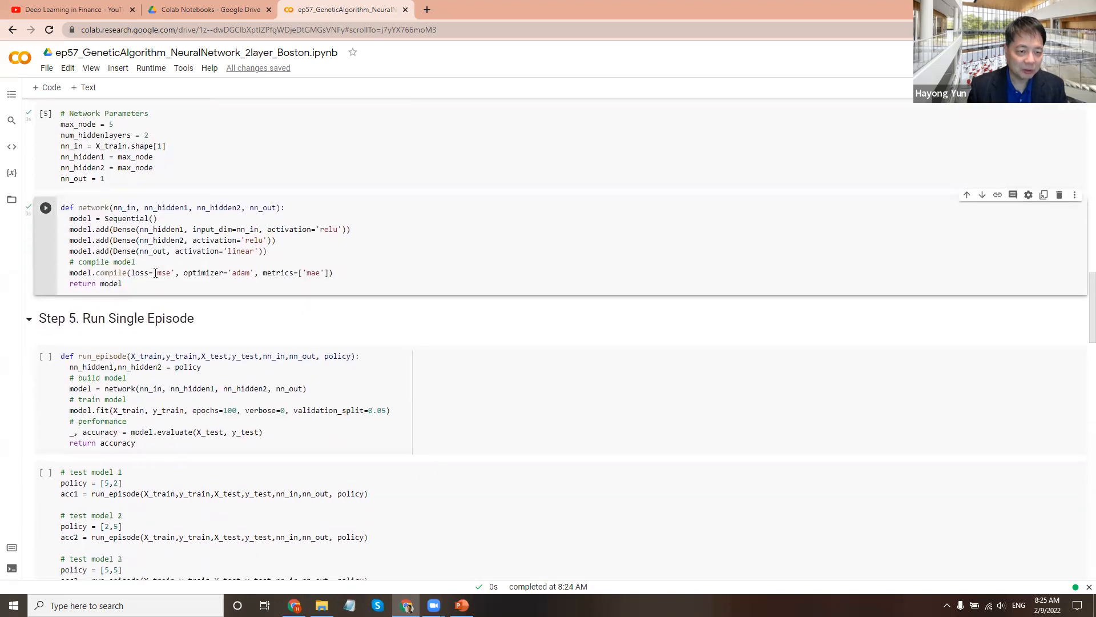
# Scroll through Step 5 to the run_episode training function and the test-model cell.
pyautogui.scroll(-3)
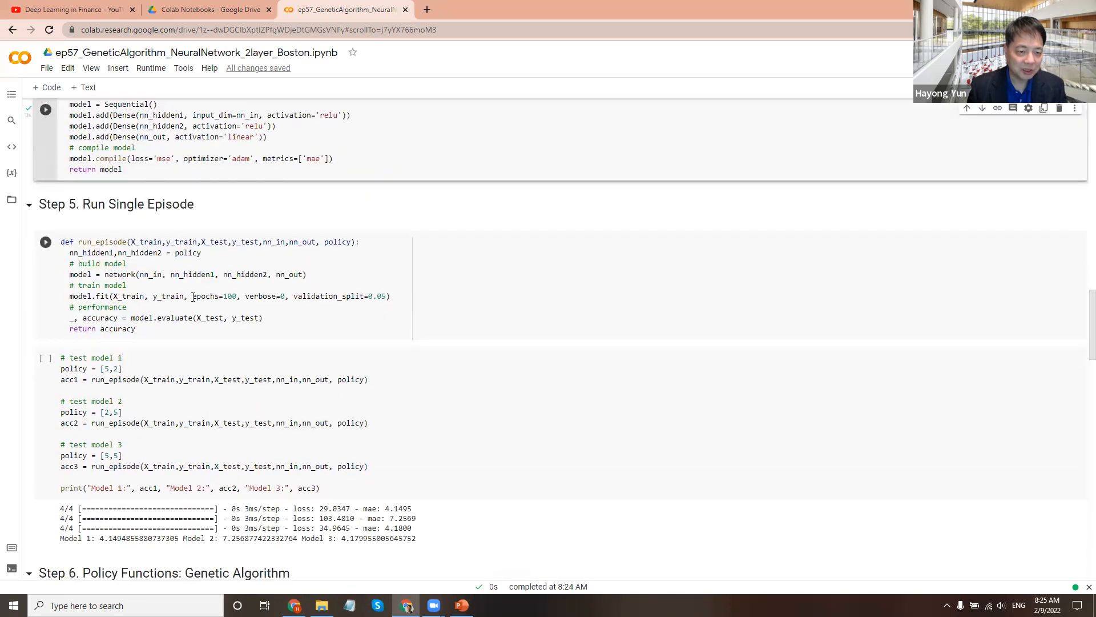
pyautogui.moveTo(169, 296)
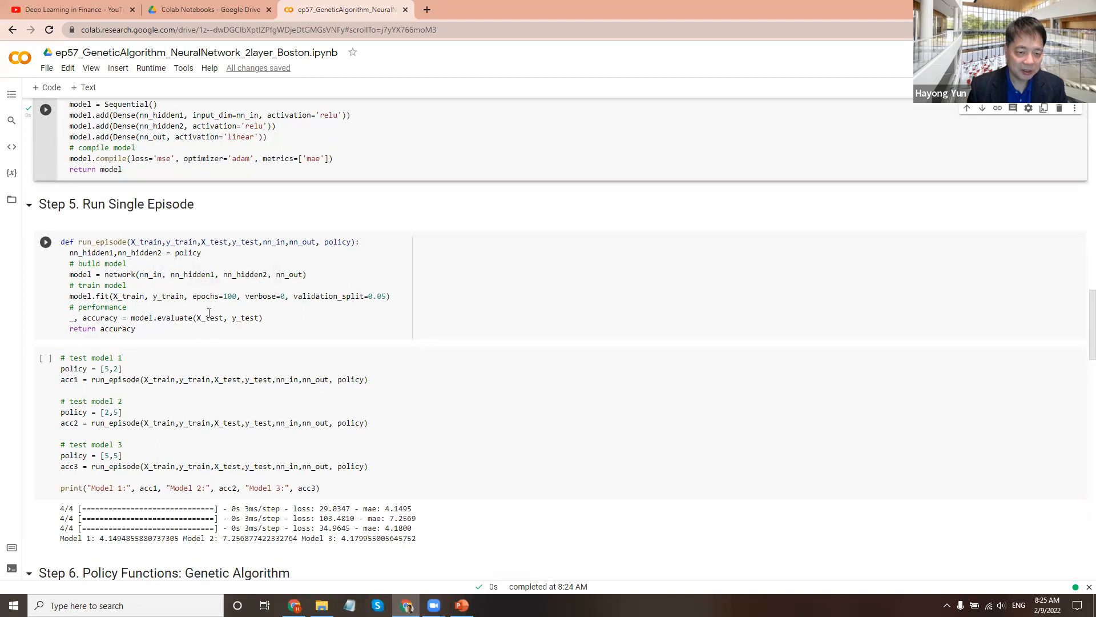
pyautogui.moveTo(43, 267)
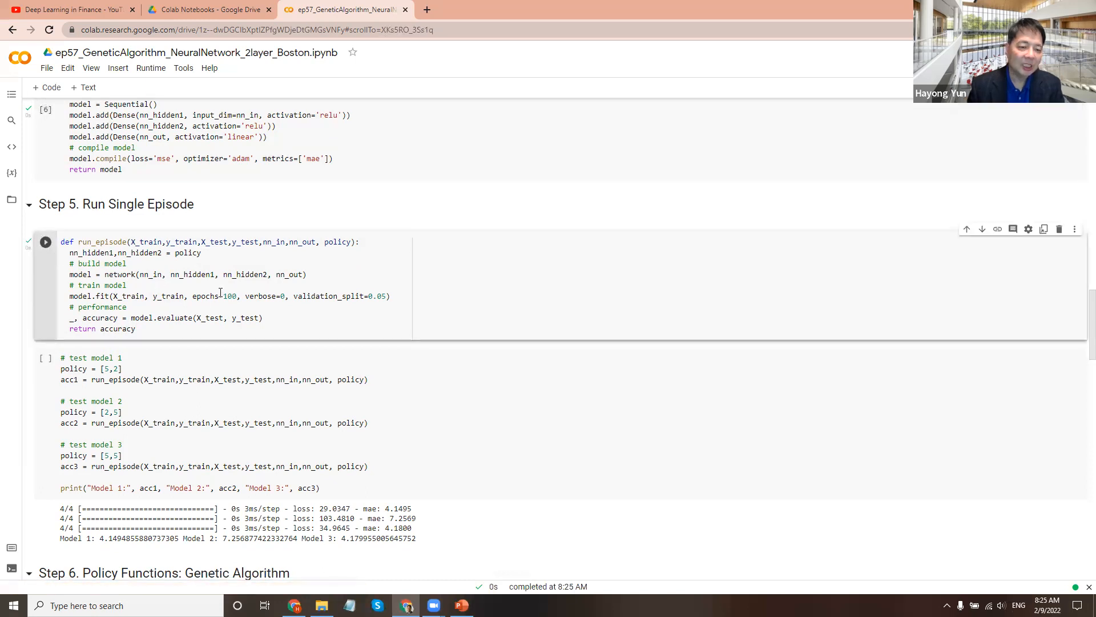
pyautogui.scroll(-3)
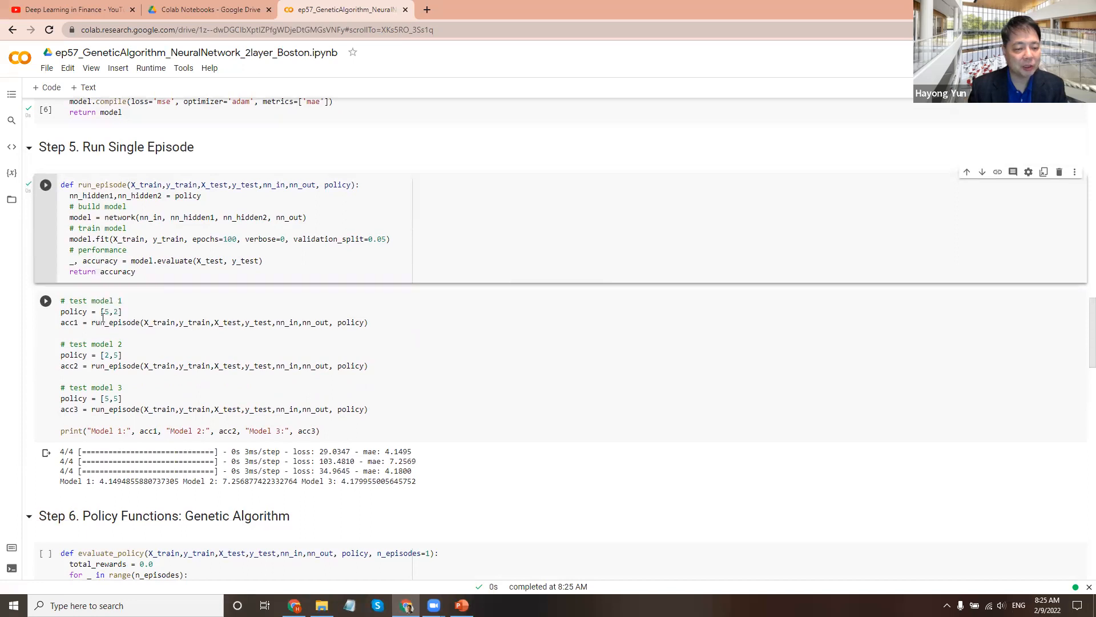
pyautogui.moveTo(115, 322)
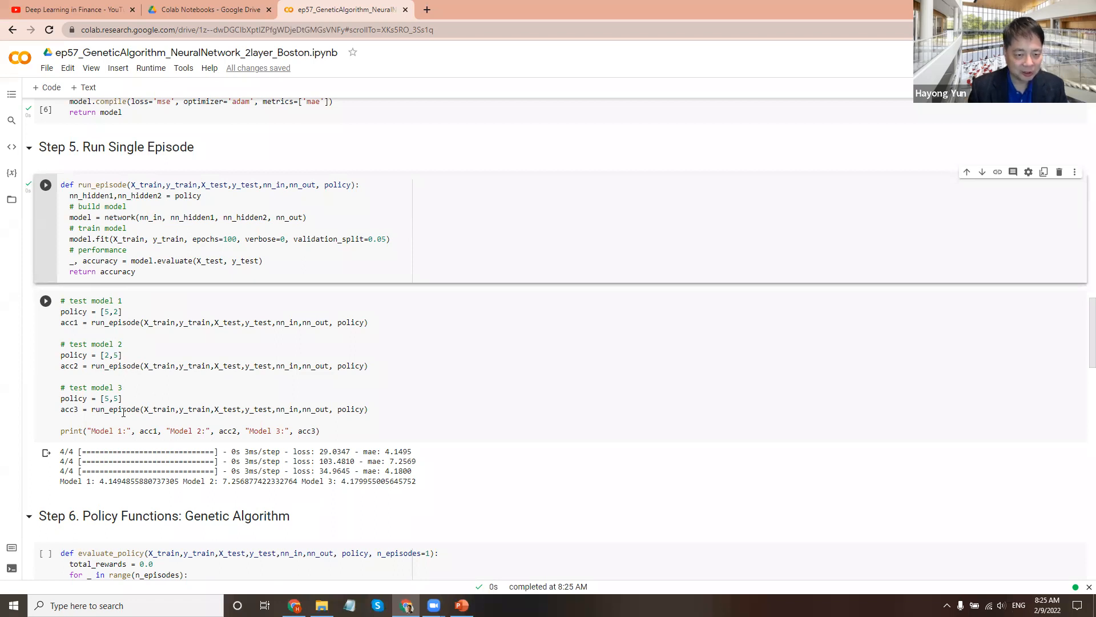
# Retrain the three test models, printing Model 1: 4.2165, Model 2: 5.0382, Model 3: 3.7049.
pyautogui.click(46, 300)
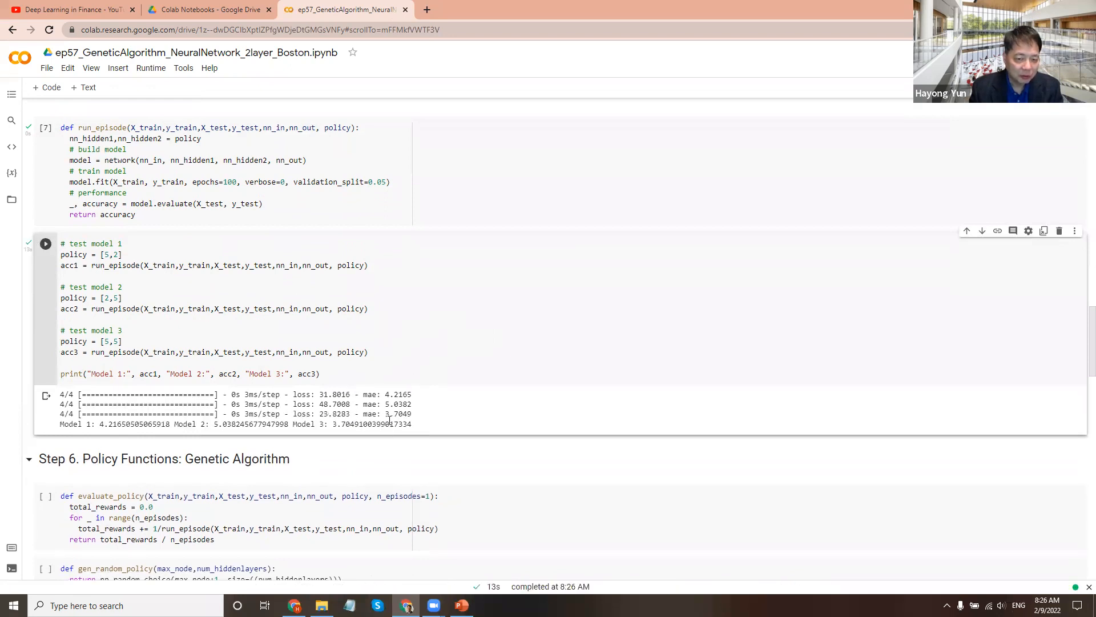
pyautogui.scroll(-3)
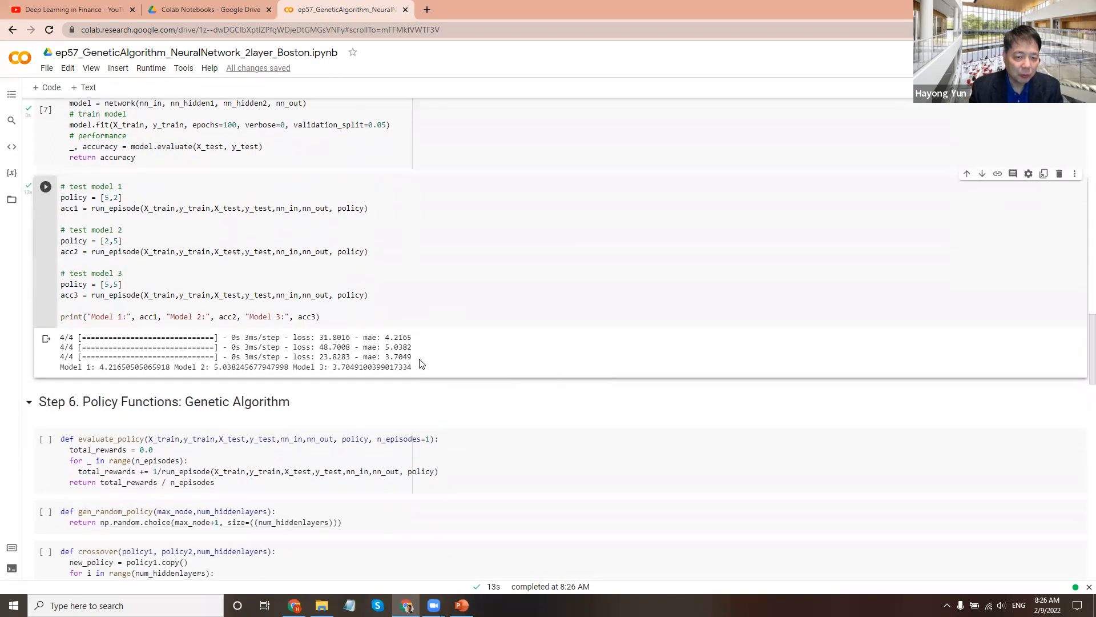
pyautogui.moveTo(342, 378)
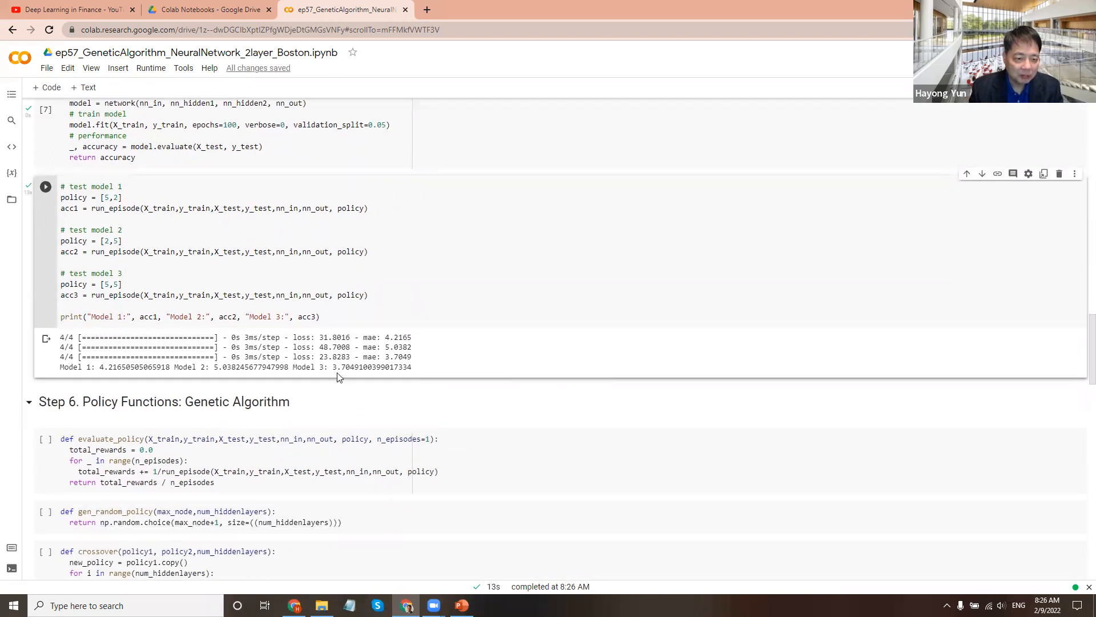
pyautogui.moveTo(154, 378)
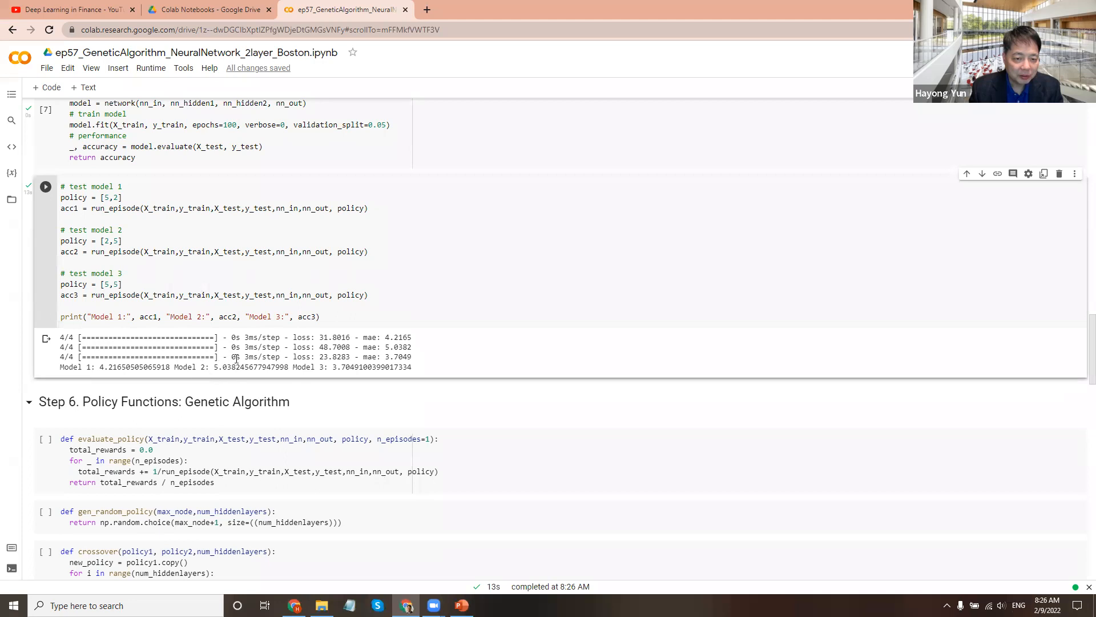
pyautogui.moveTo(342, 379)
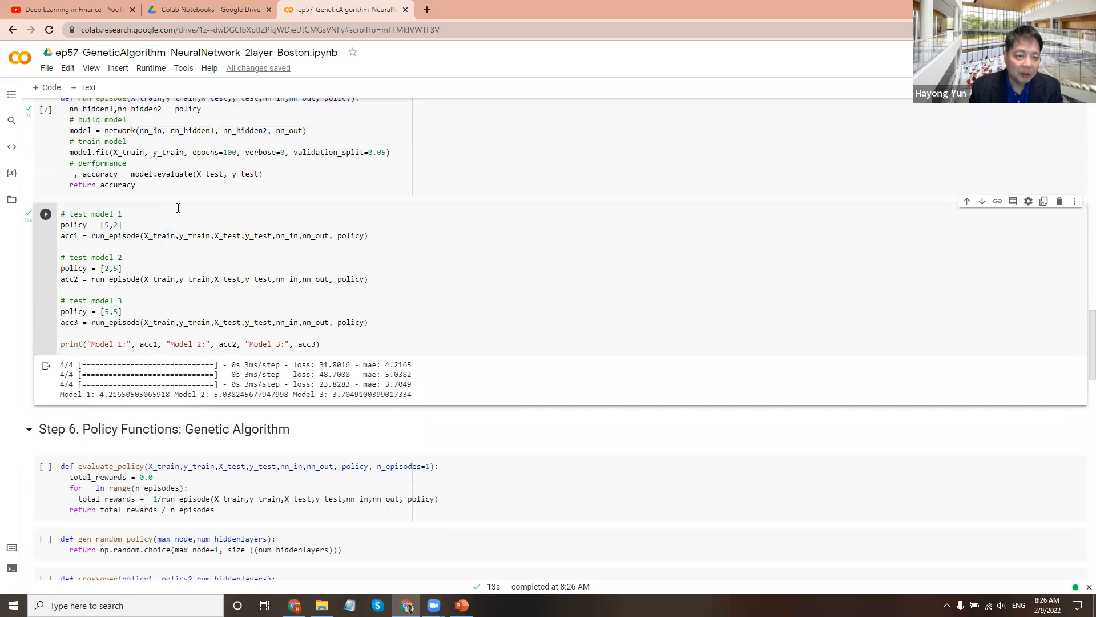
pyautogui.scroll(-3)
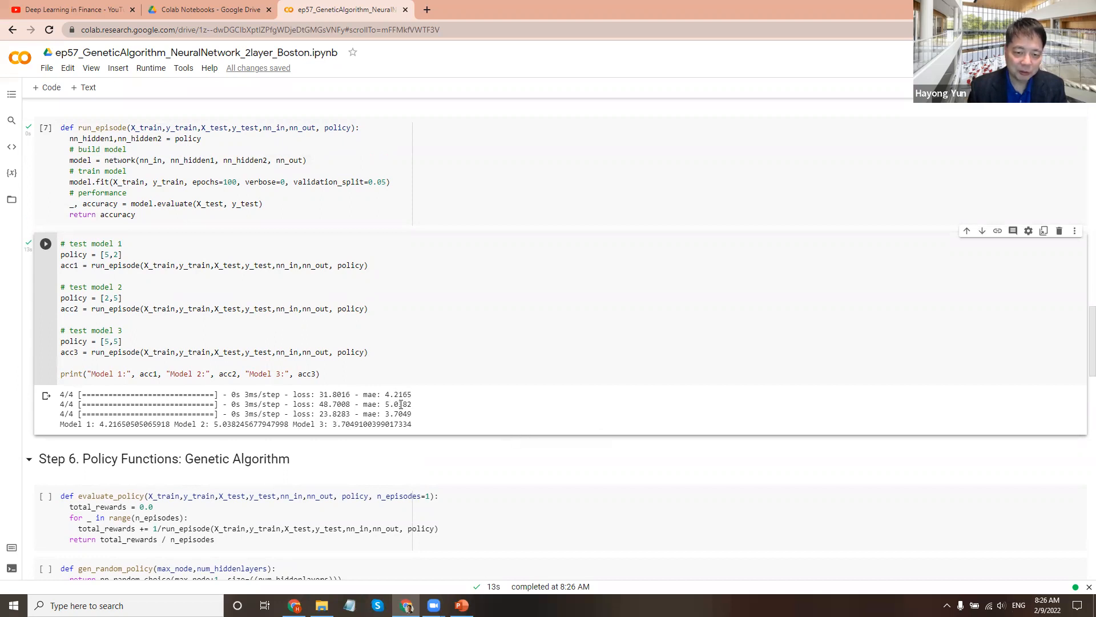
pyautogui.moveTo(127, 432)
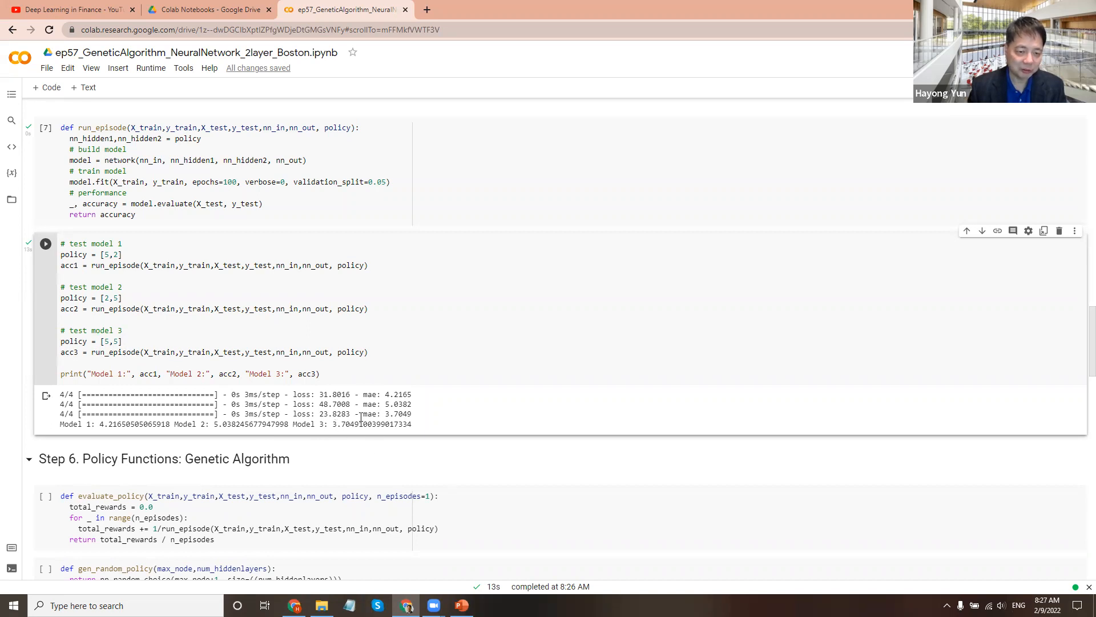
pyautogui.scroll(-3)
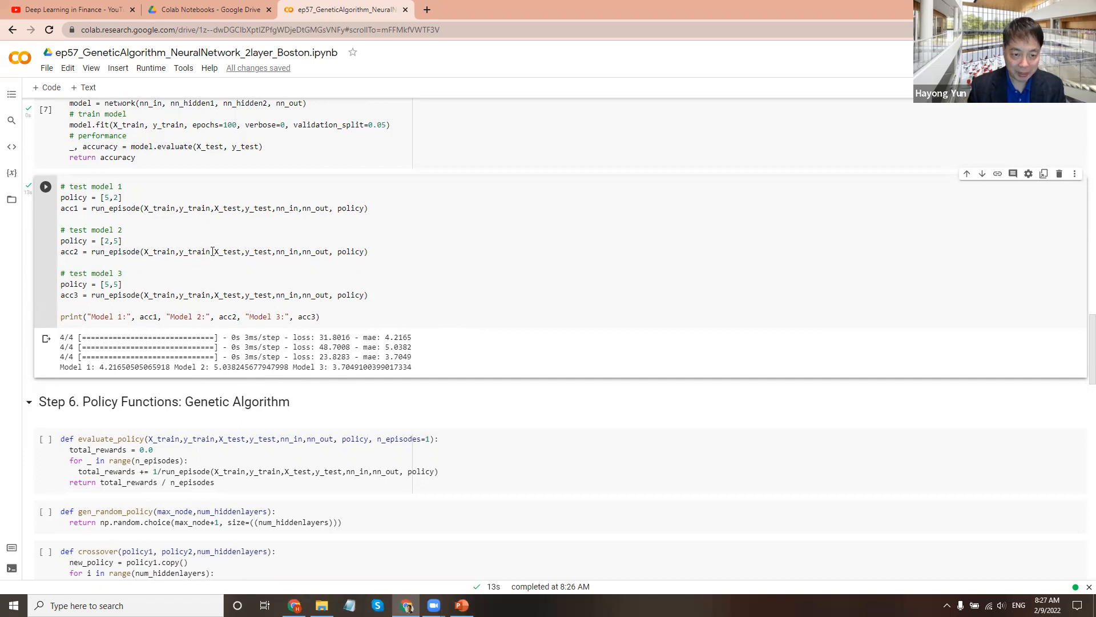
pyautogui.moveTo(243, 295)
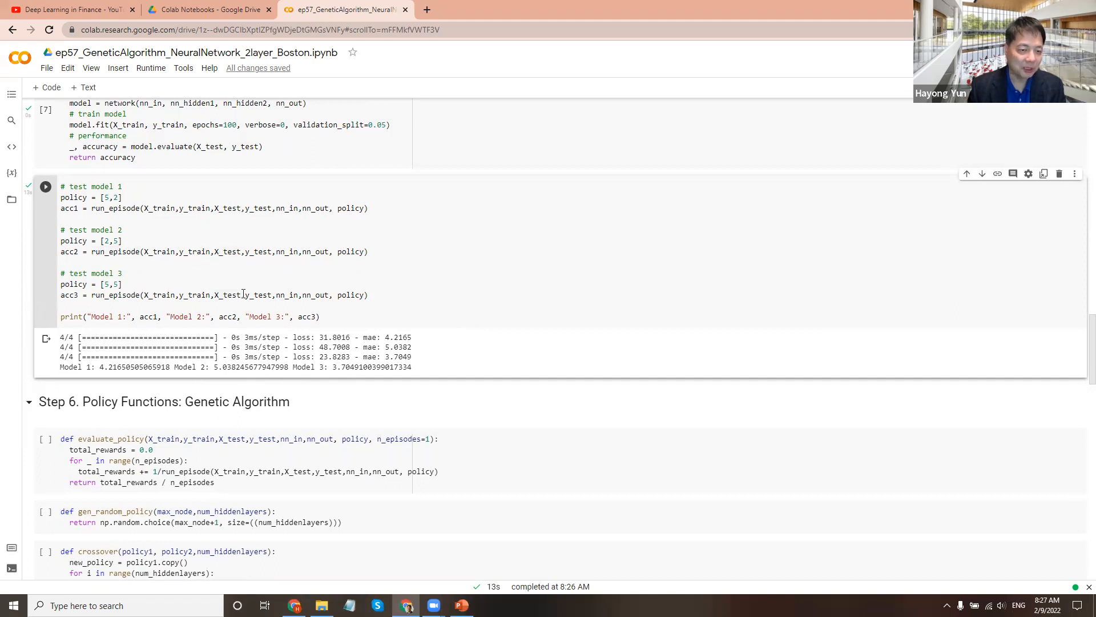
# Run the crossover function cell and tick 'I'm not a robot' so execution continues.
pyautogui.scroll(-3)
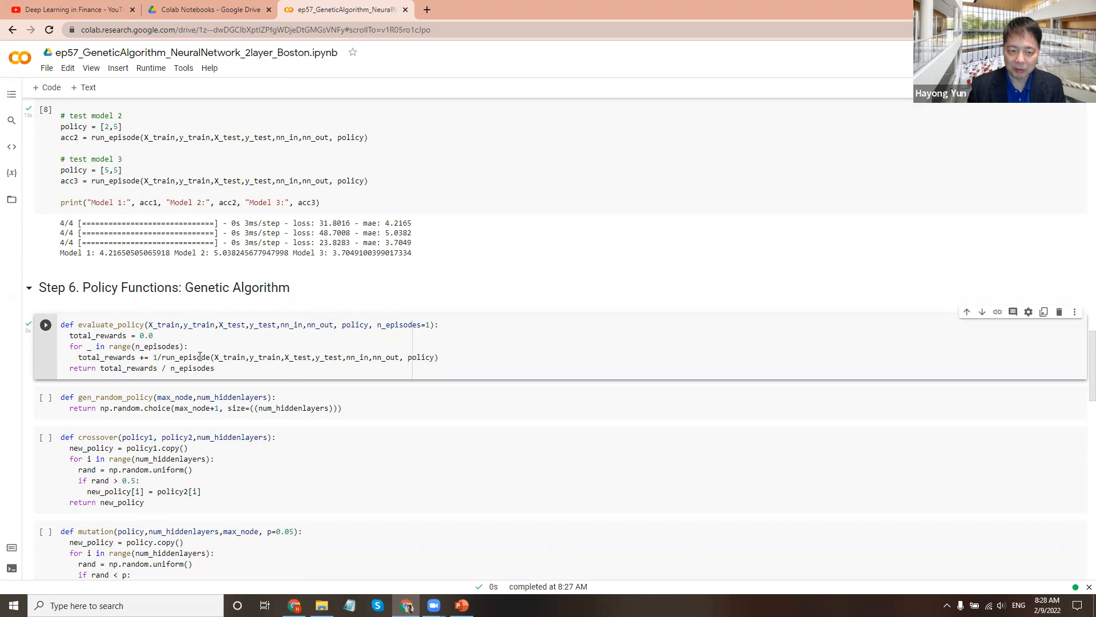
pyautogui.moveTo(145, 368)
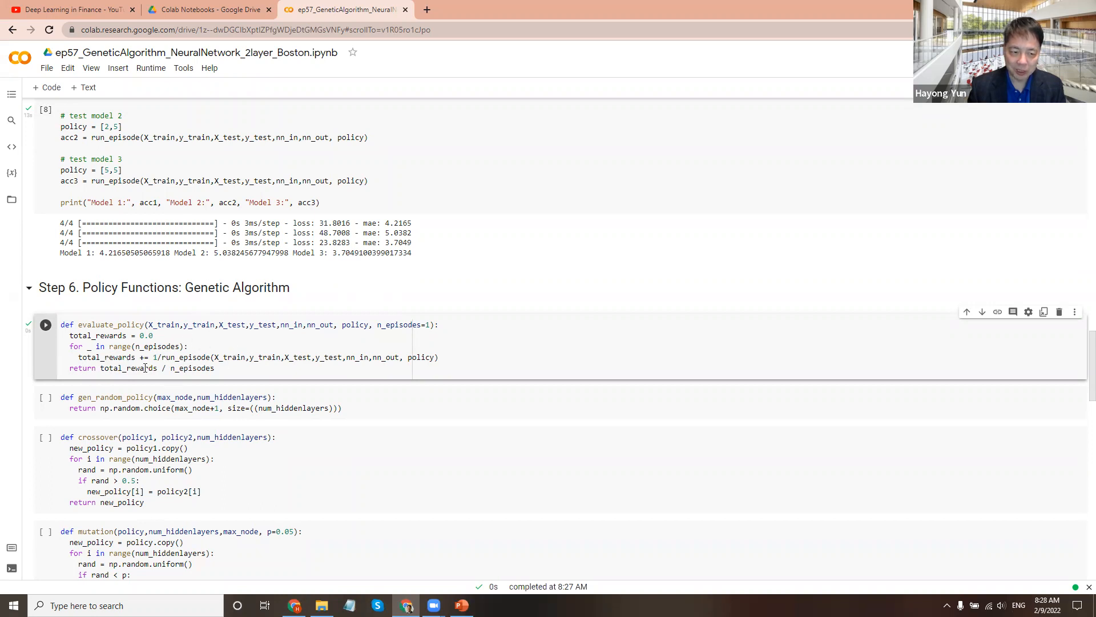
pyautogui.moveTo(196, 364)
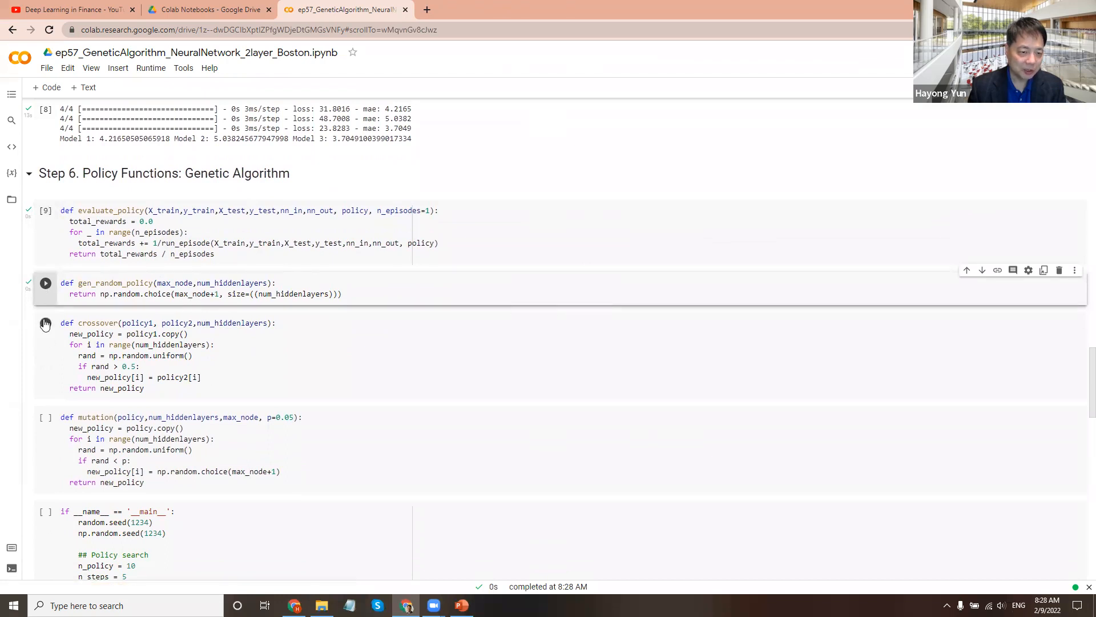
pyautogui.click(45, 282)
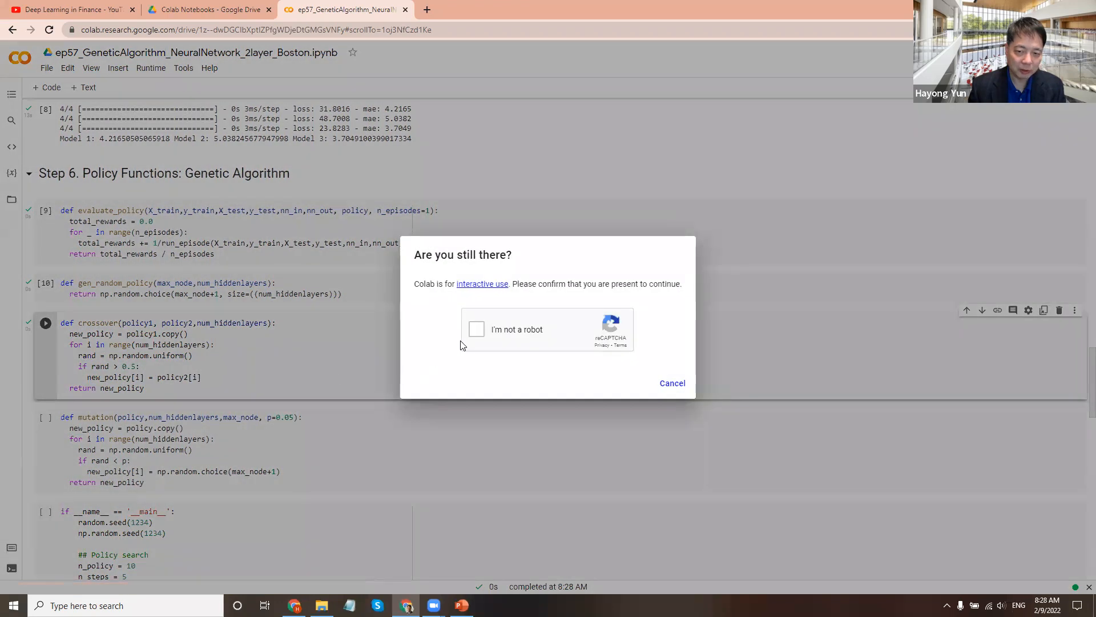
pyautogui.click(670, 383)
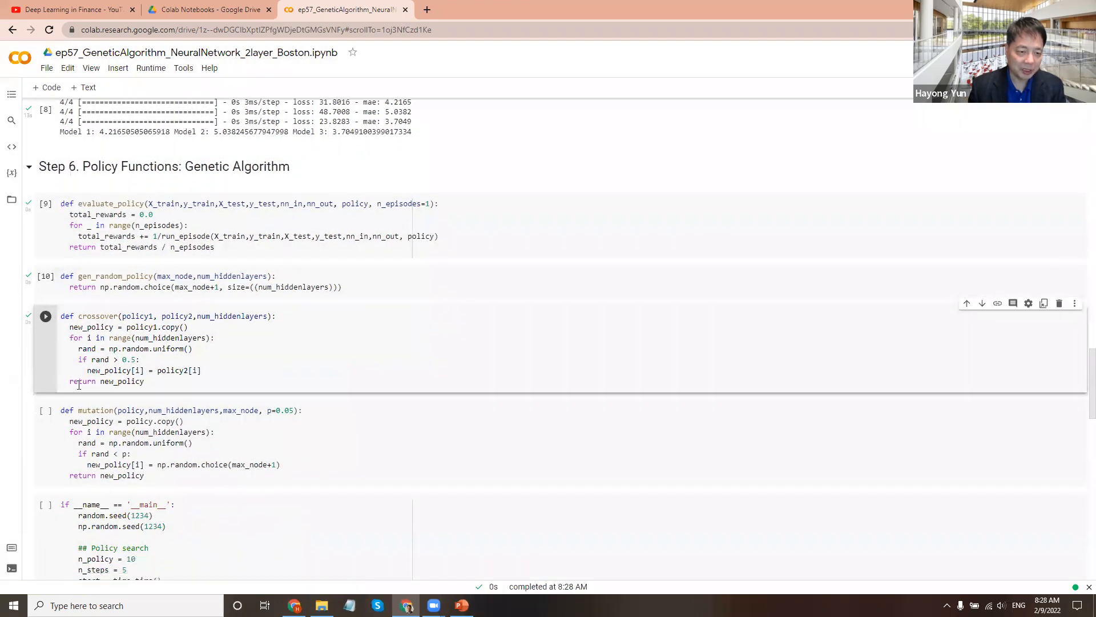
pyautogui.scroll(-3)
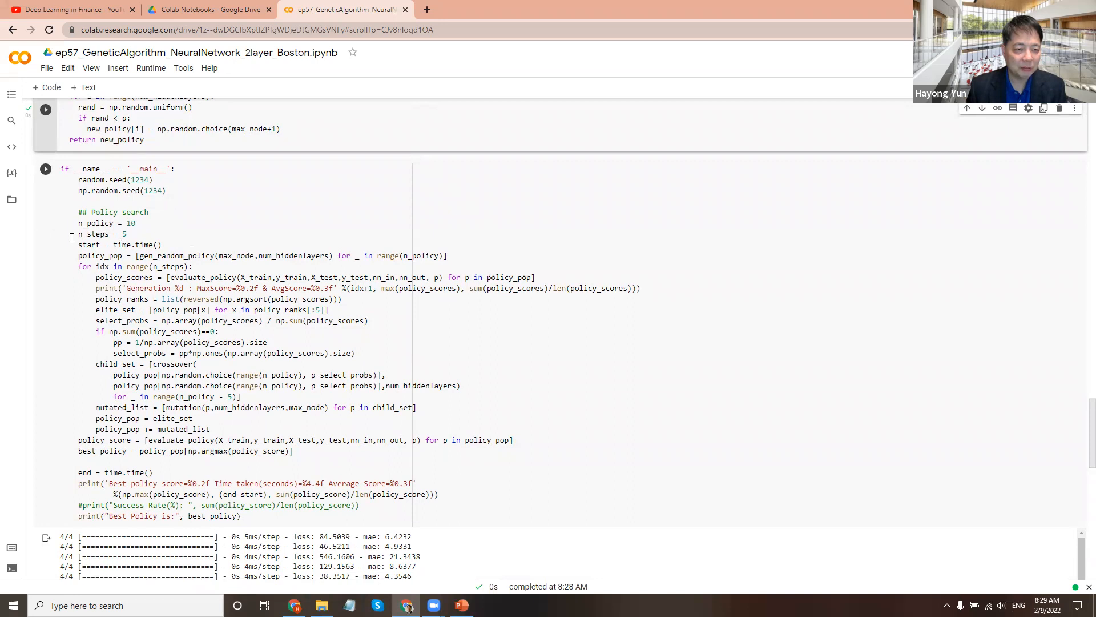
pyautogui.moveTo(137, 214)
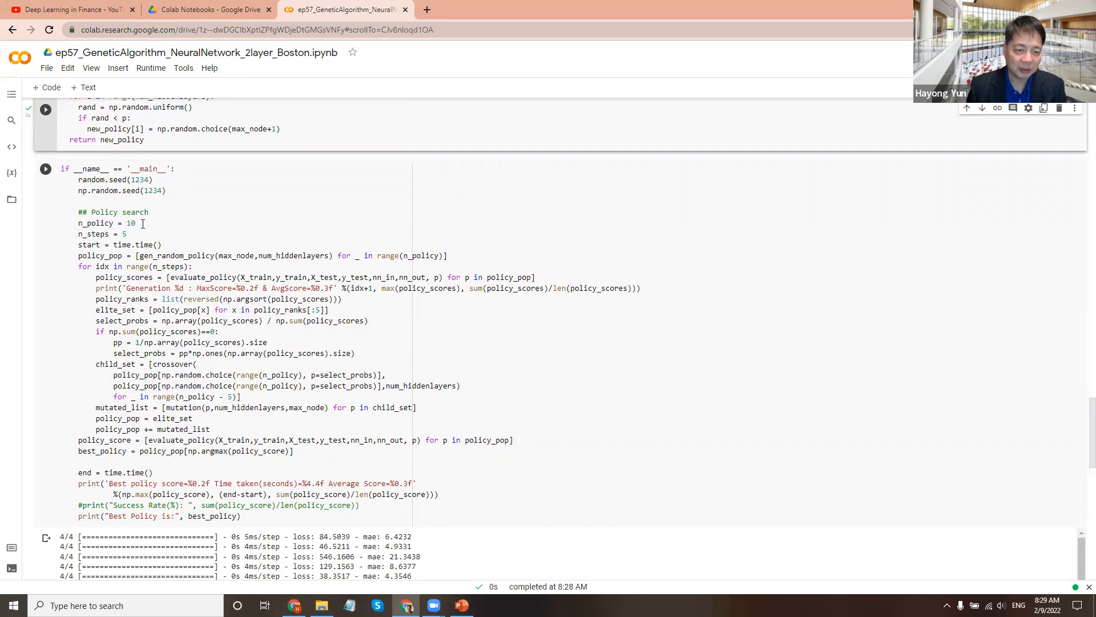
pyautogui.moveTo(168, 247)
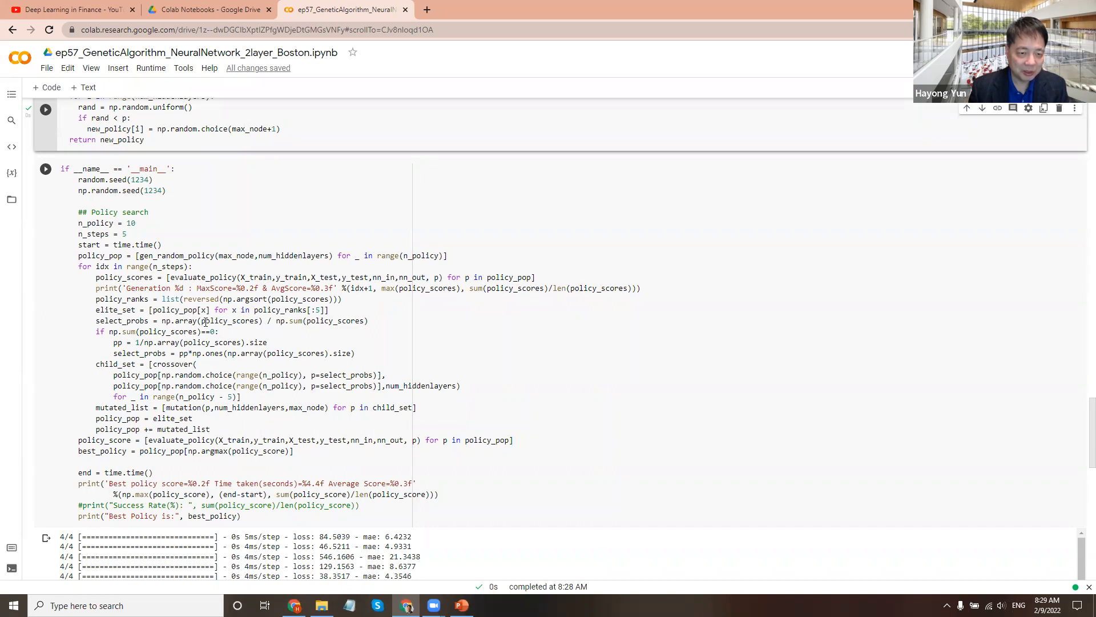
pyautogui.moveTo(132, 374)
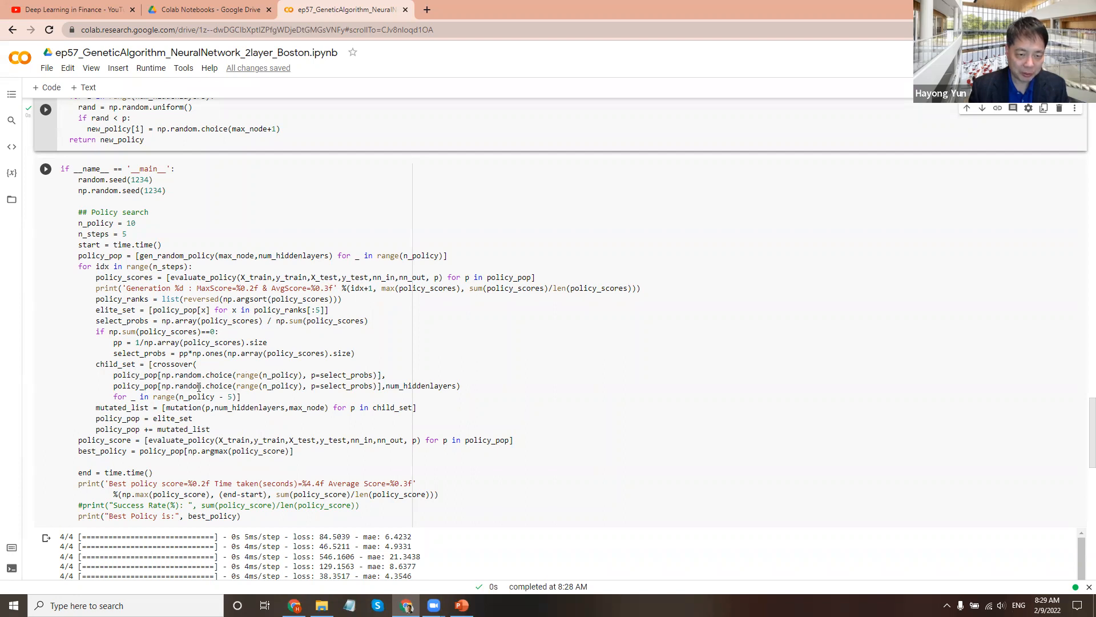
pyautogui.moveTo(174, 363)
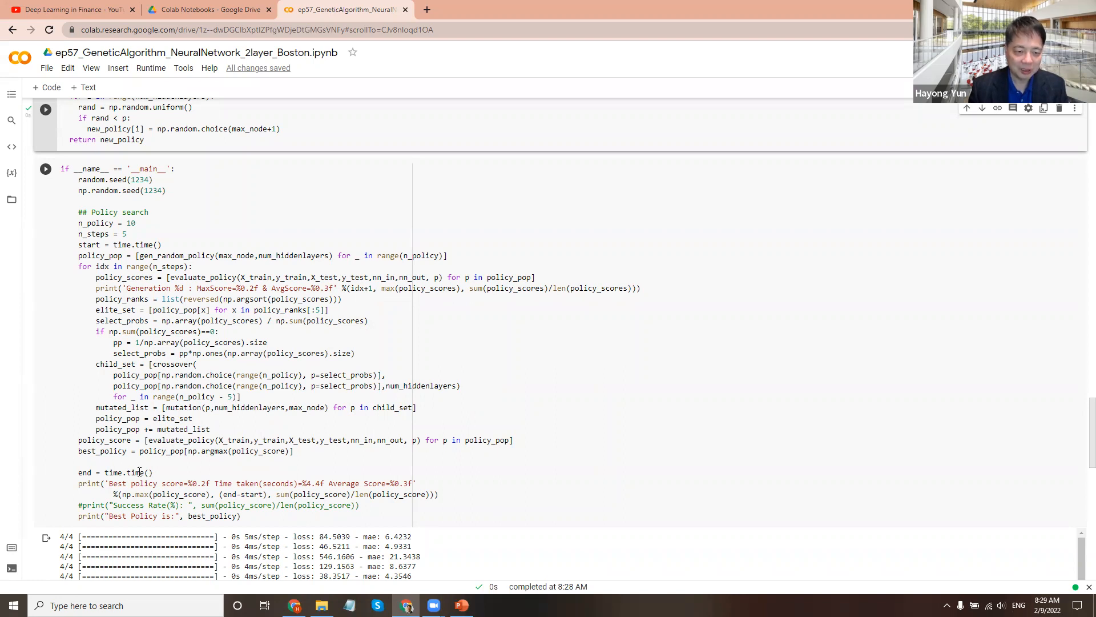
pyautogui.moveTo(183, 375)
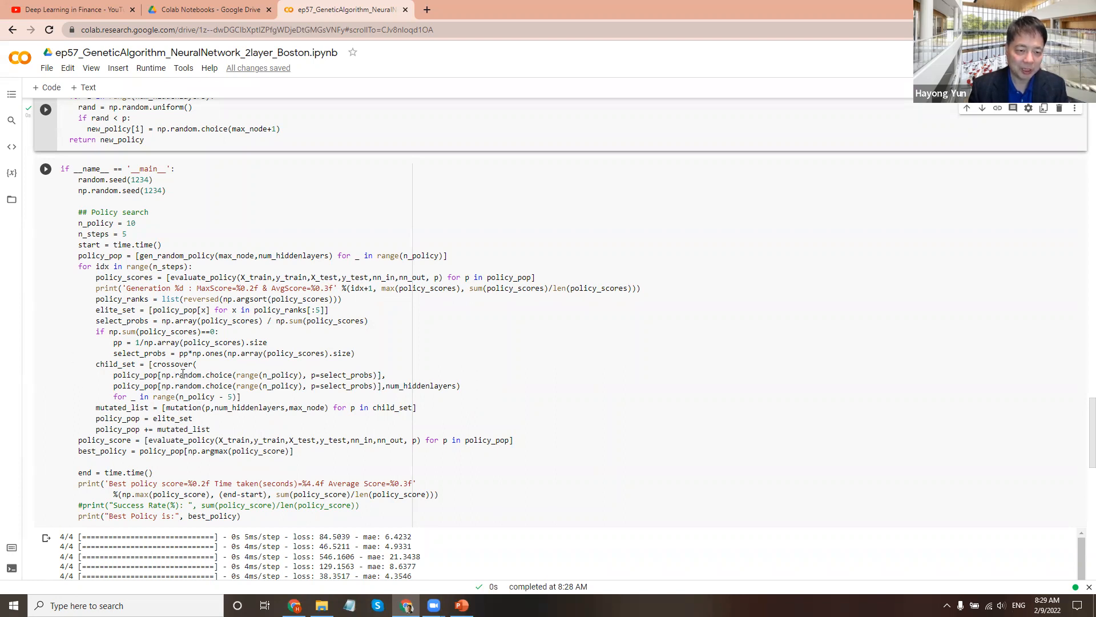
pyautogui.scroll(-3)
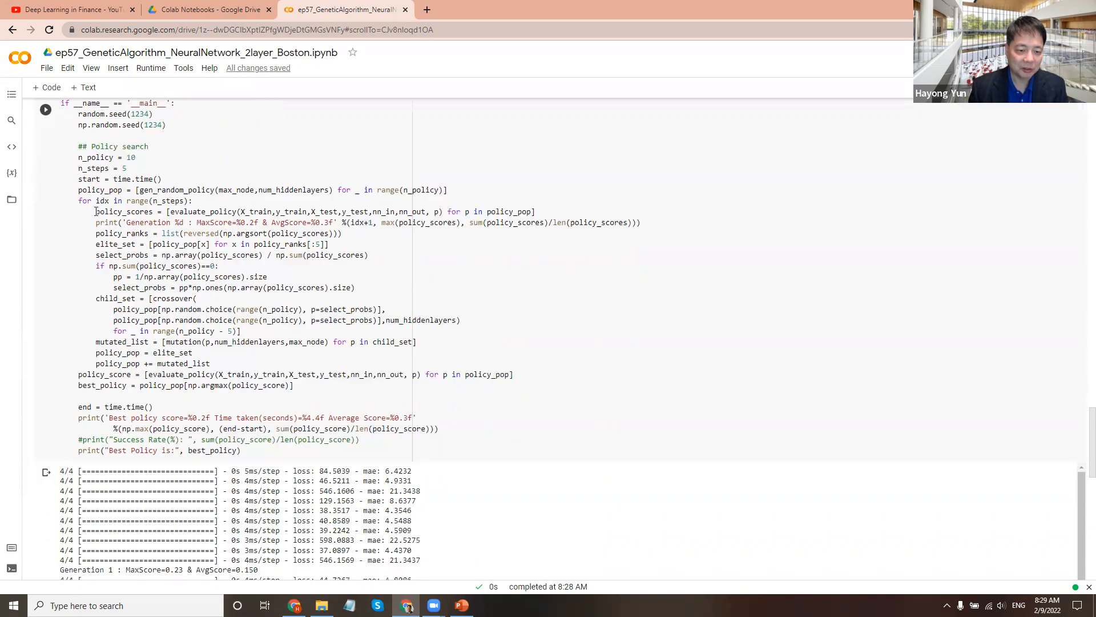
pyautogui.scroll(-3)
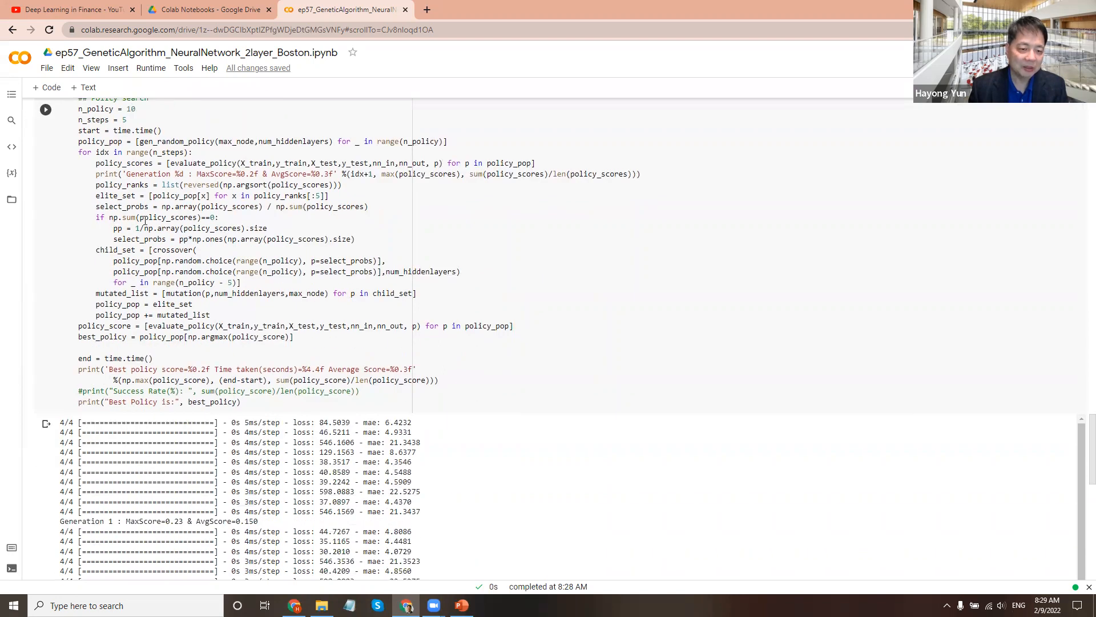
pyautogui.scroll(-3)
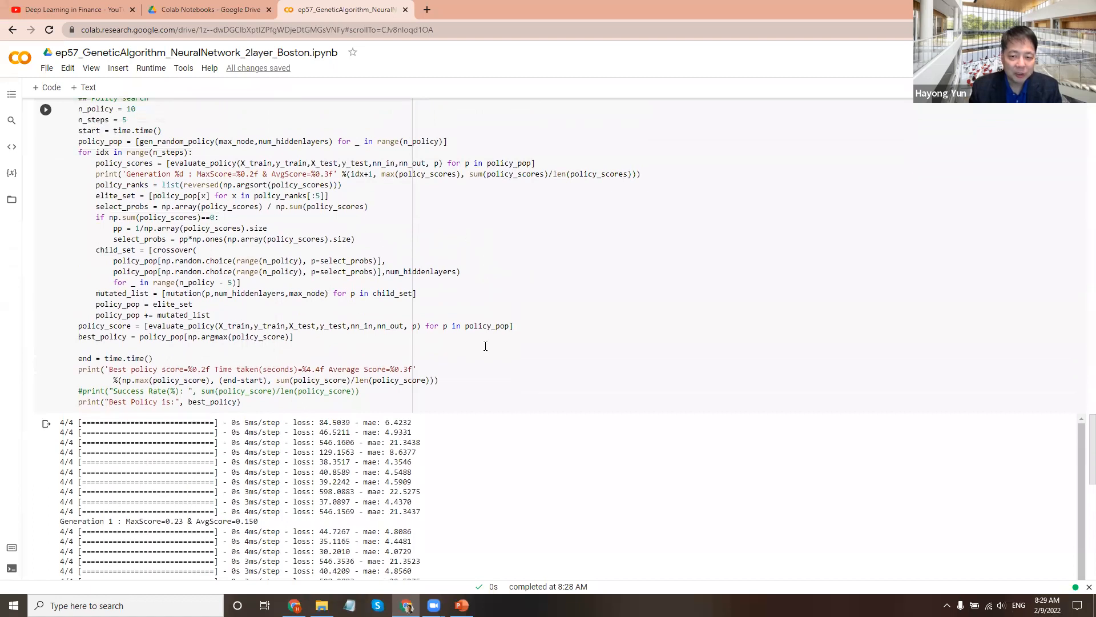
pyautogui.click(460, 605)
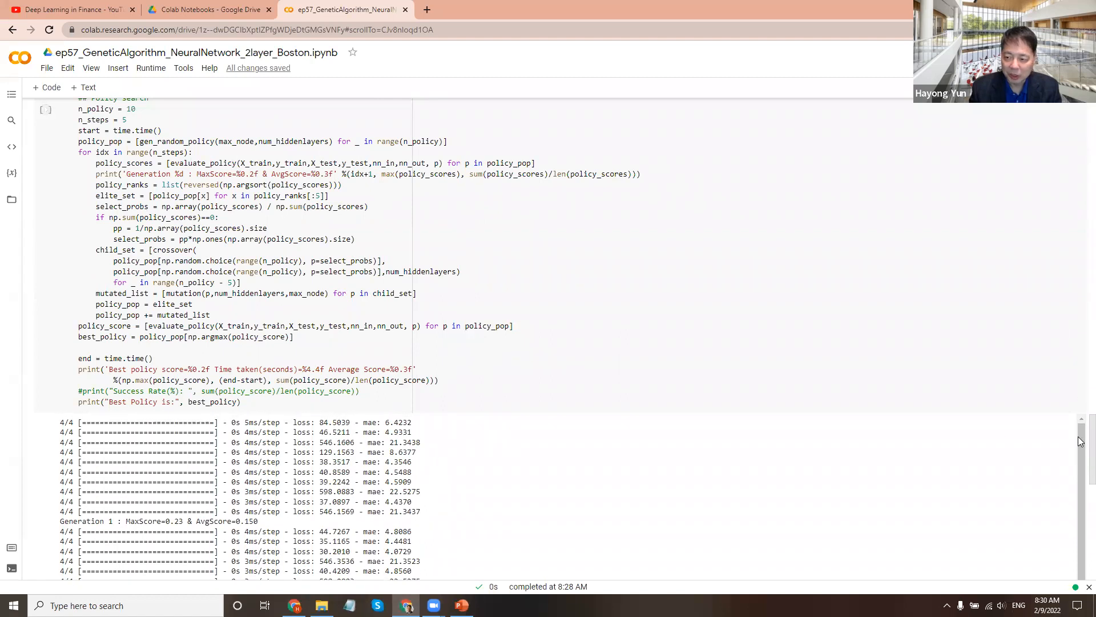
pyautogui.scroll(-3)
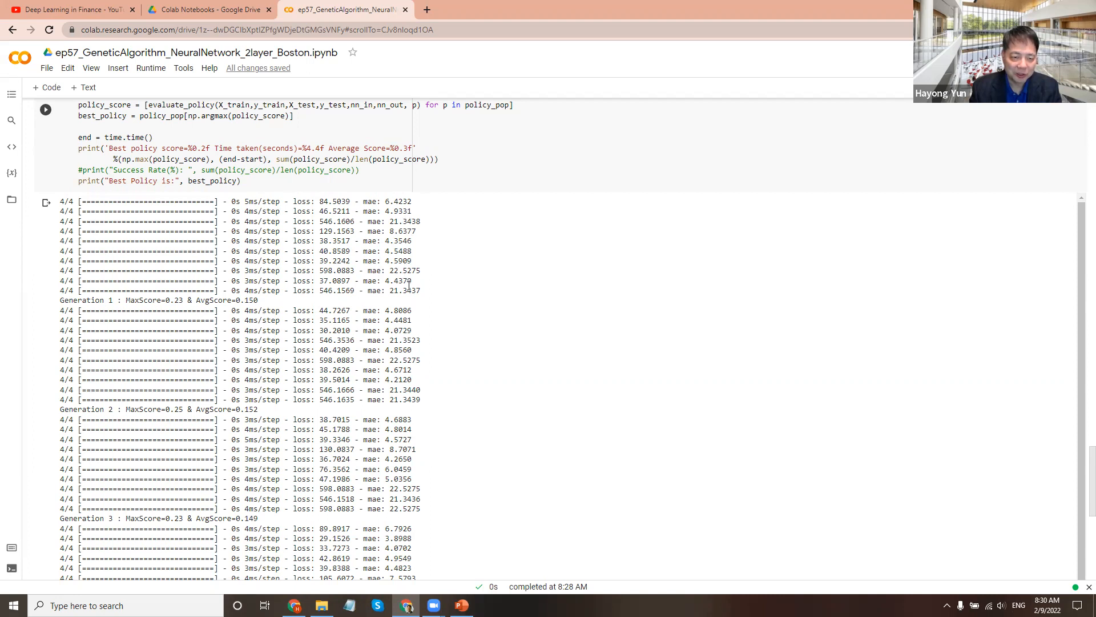
pyautogui.moveTo(228, 322)
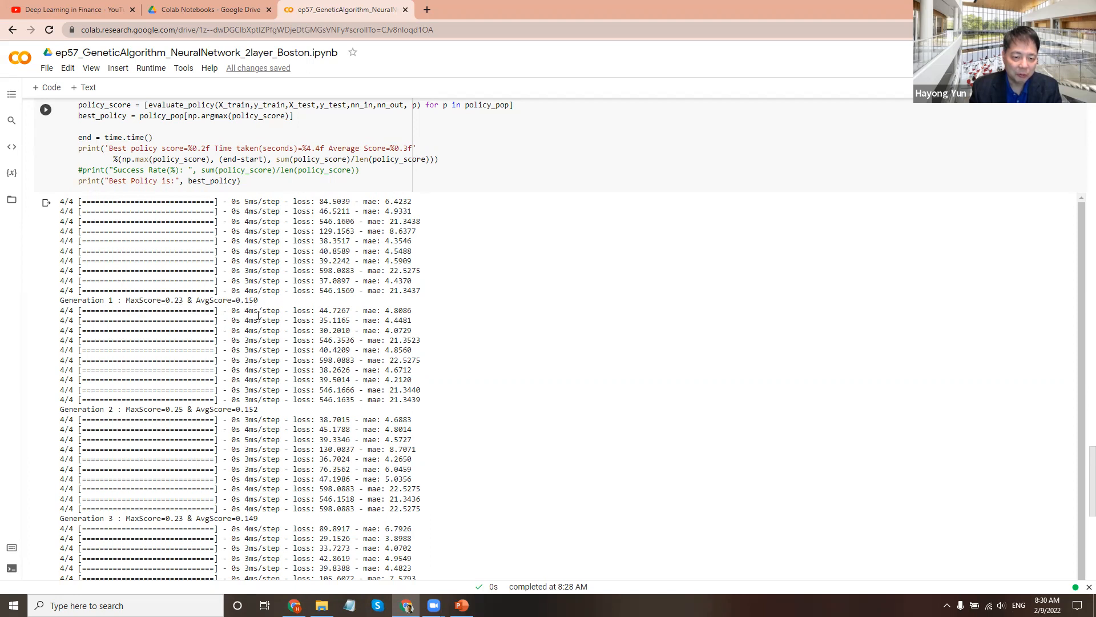
pyautogui.moveTo(331, 289)
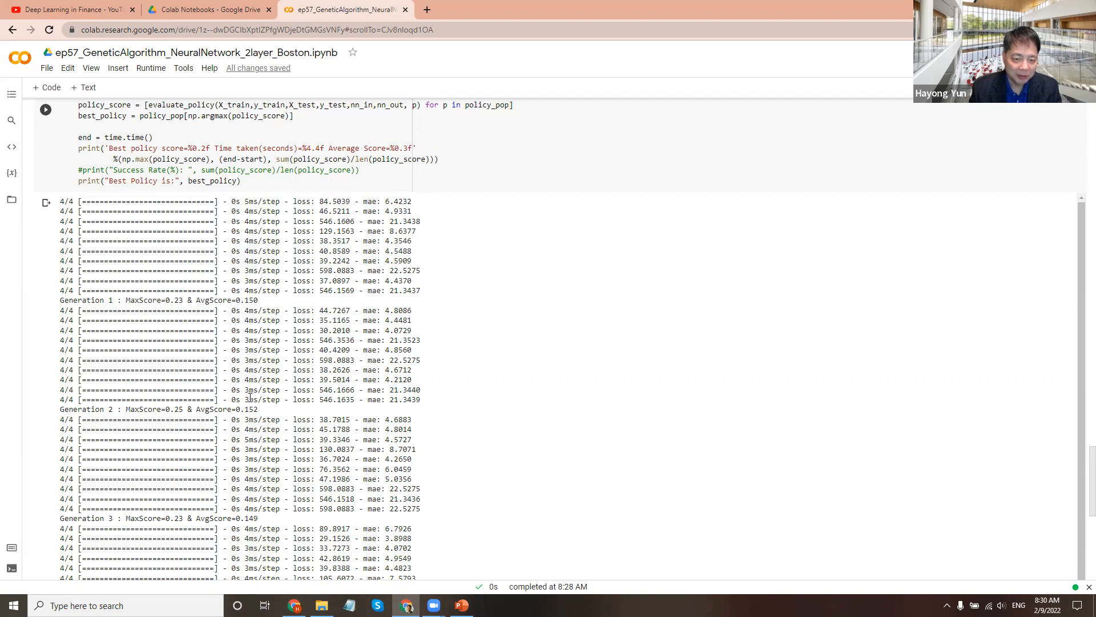
pyautogui.moveTo(397, 312)
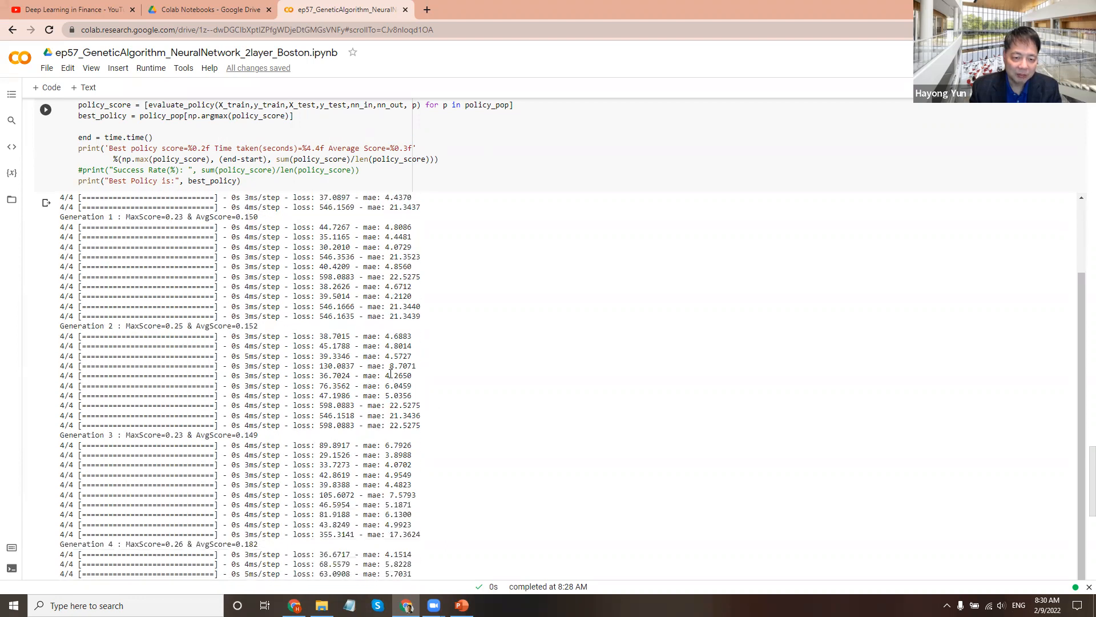
pyautogui.scroll(-3)
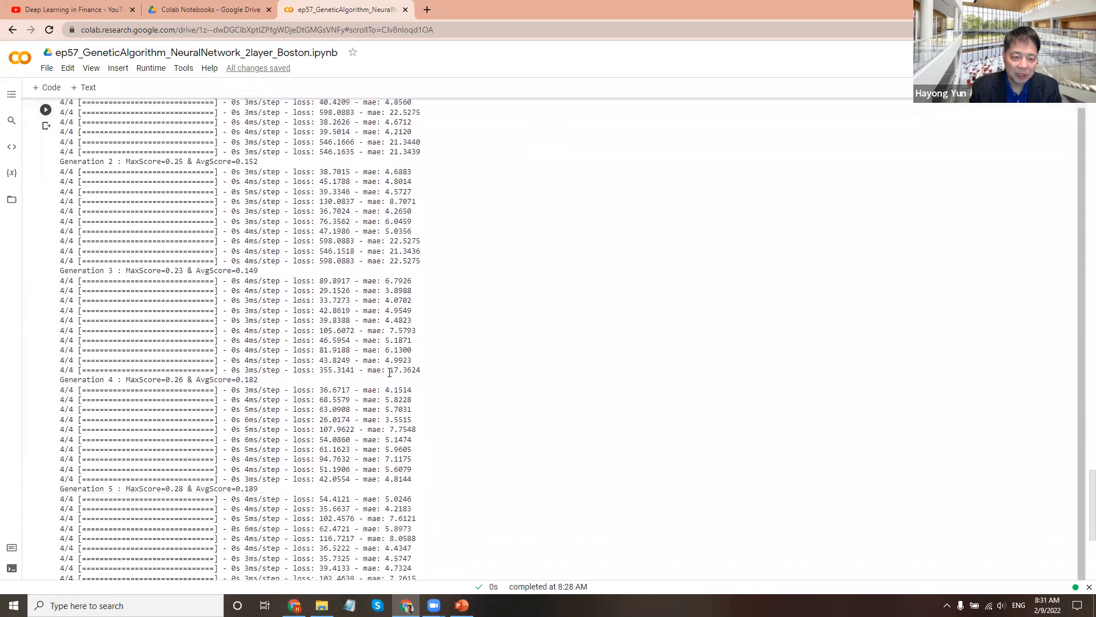
pyautogui.scroll(-3)
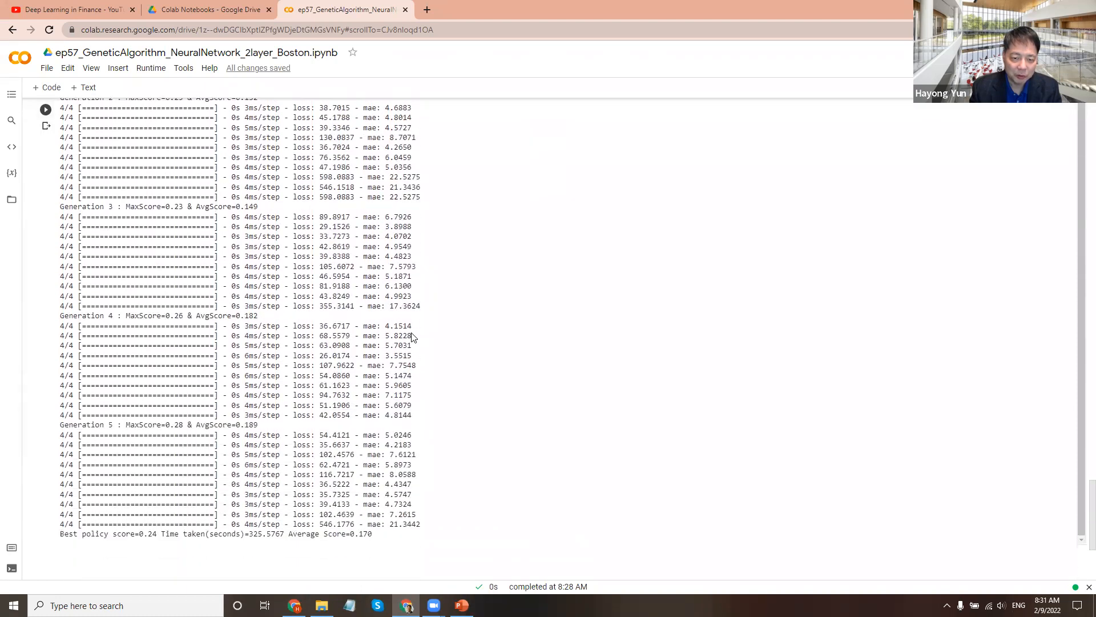
pyautogui.moveTo(413, 307)
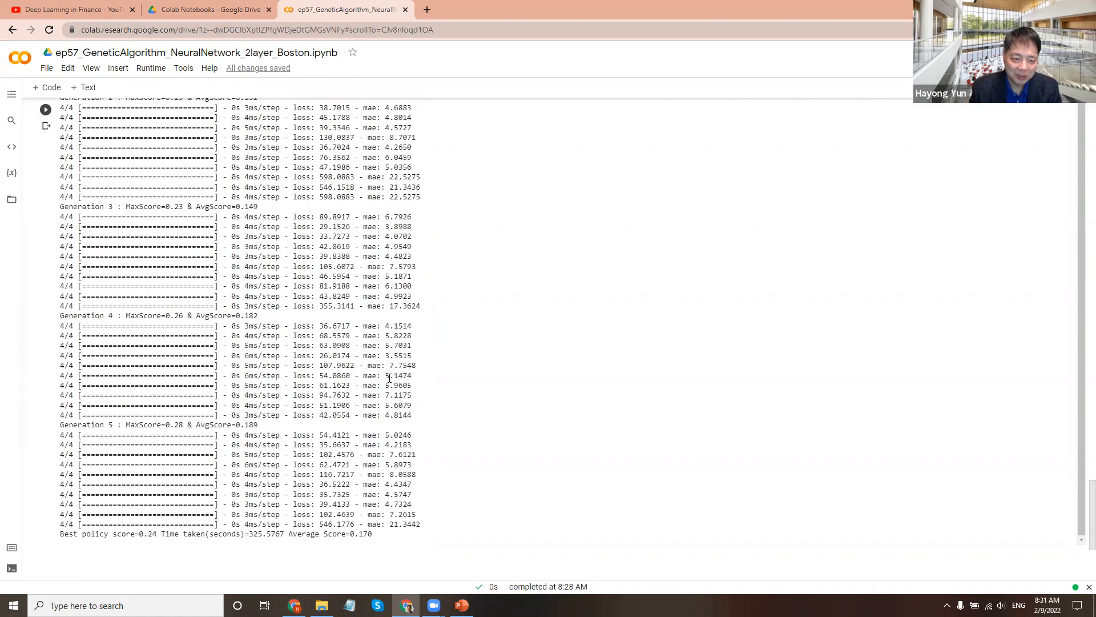
pyautogui.scroll(-3)
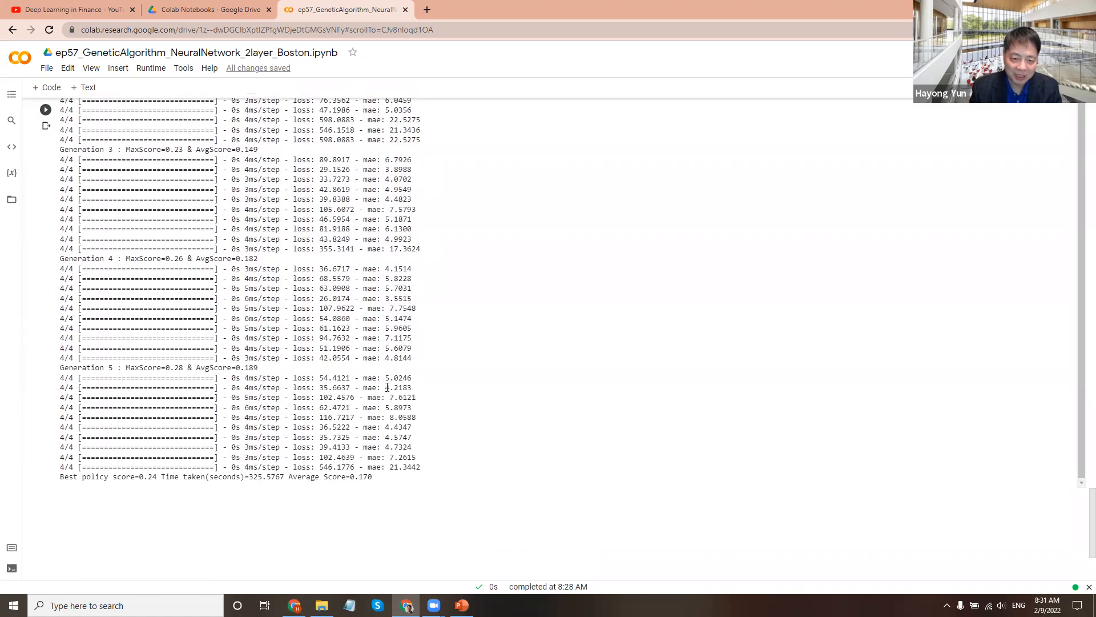
pyautogui.scroll(-3)
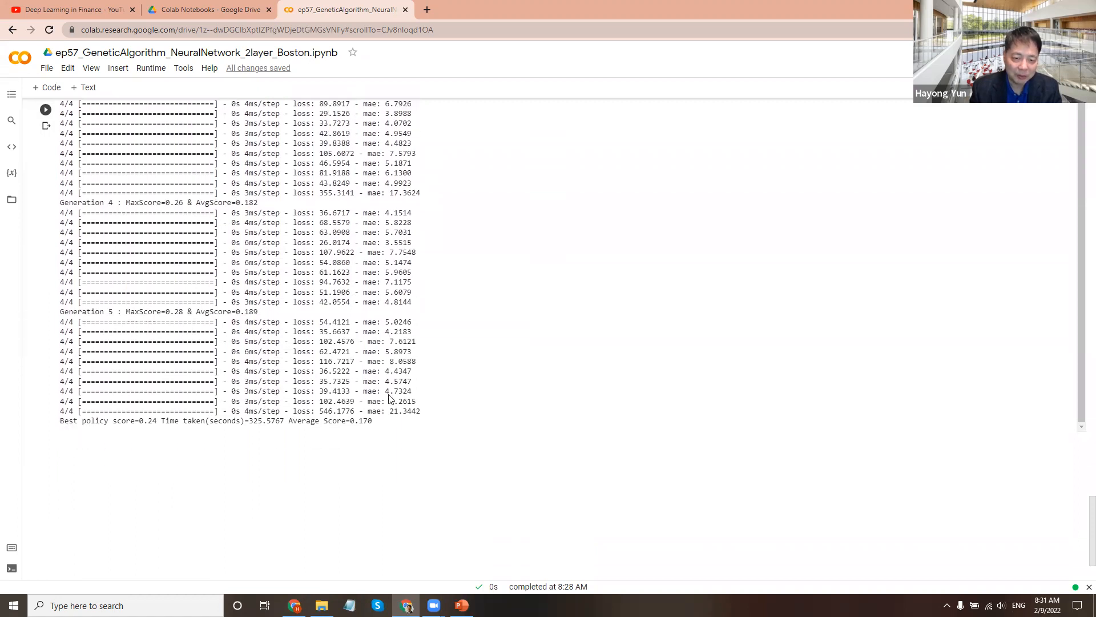
pyautogui.scroll(-3)
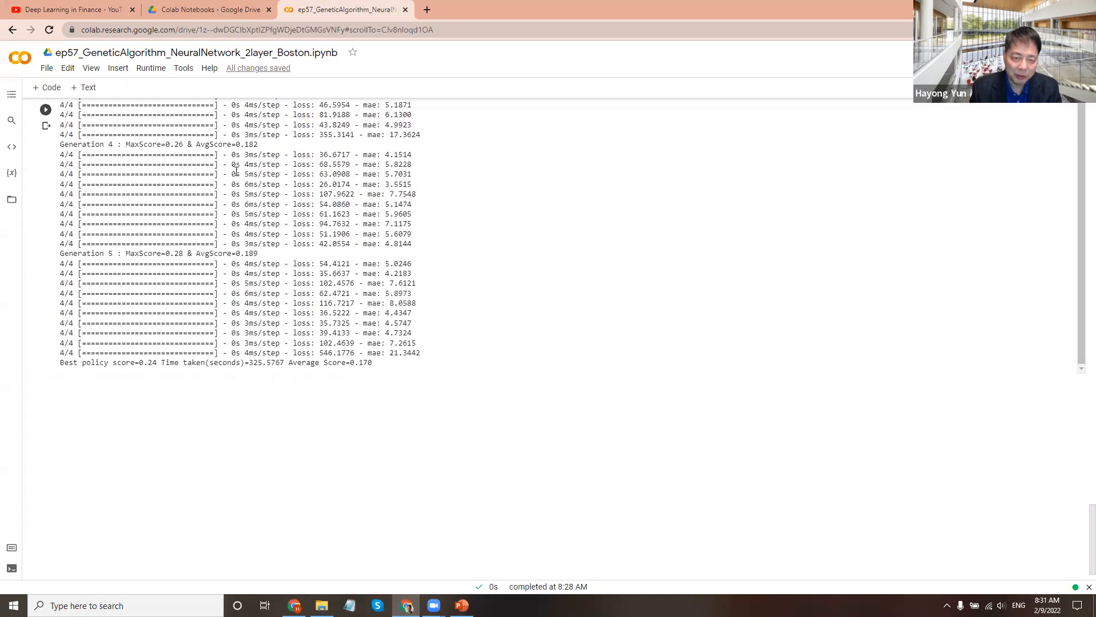
pyautogui.moveTo(391, 375)
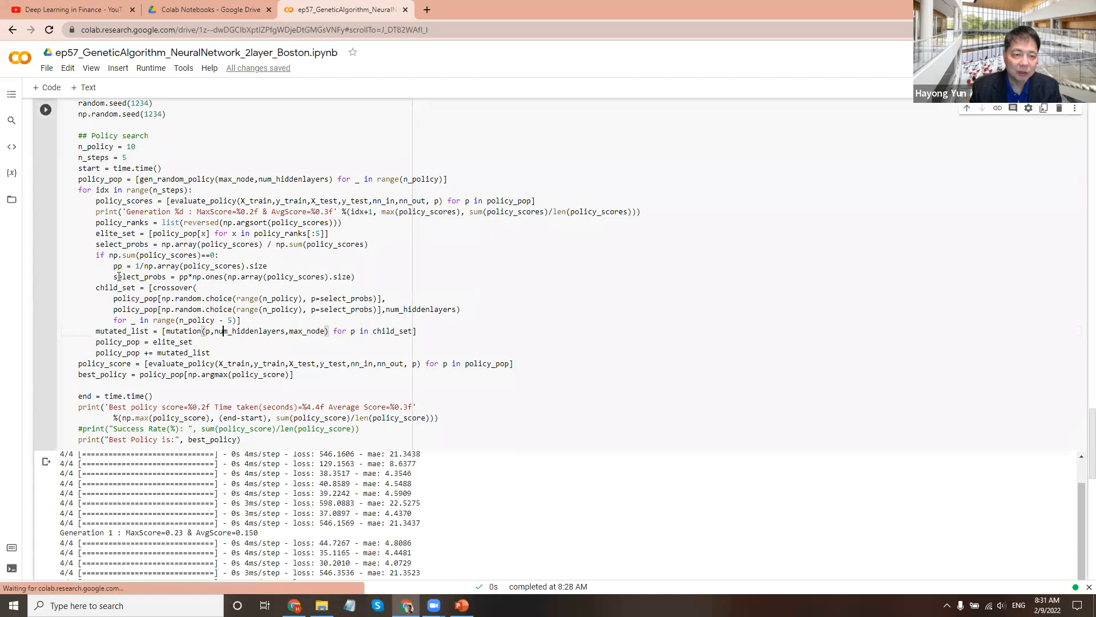
pyautogui.scroll(-3)
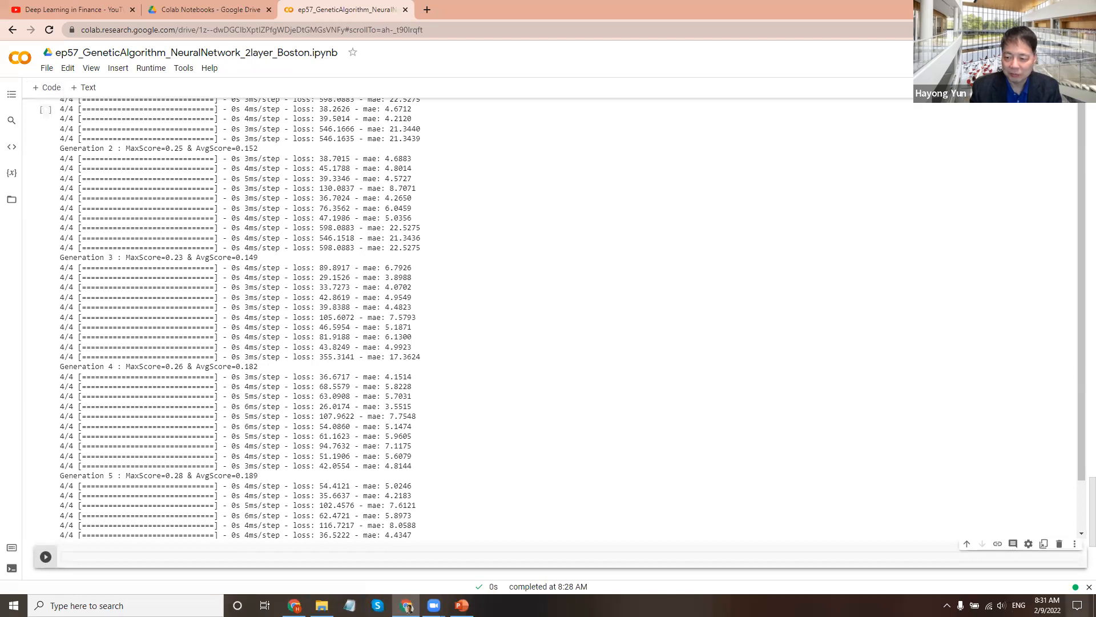
pyautogui.scroll(3)
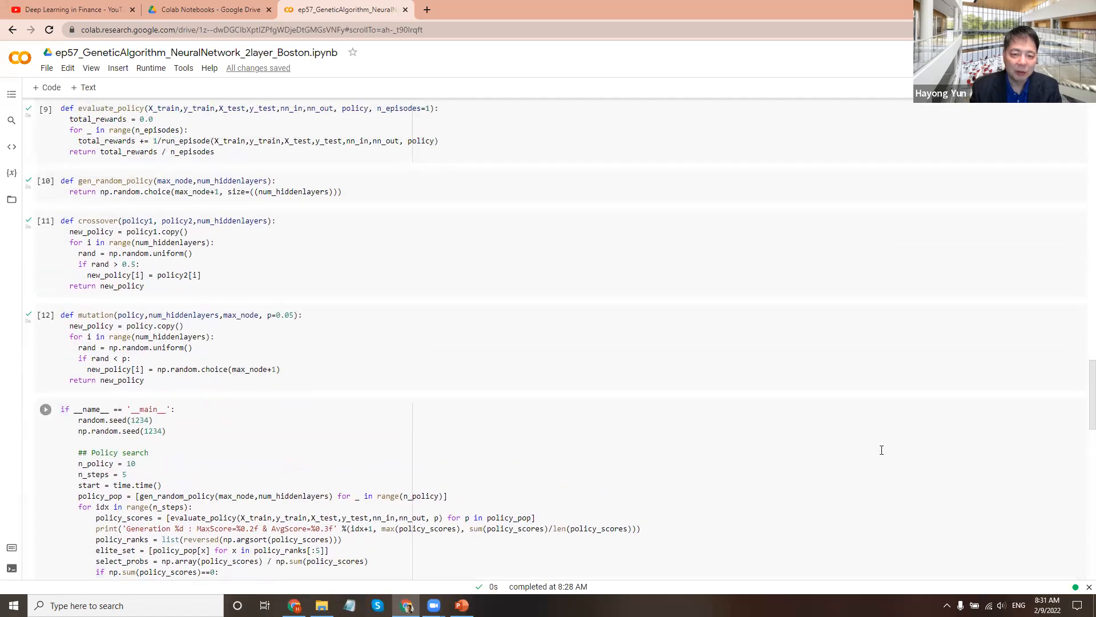
pyautogui.moveTo(362, 422)
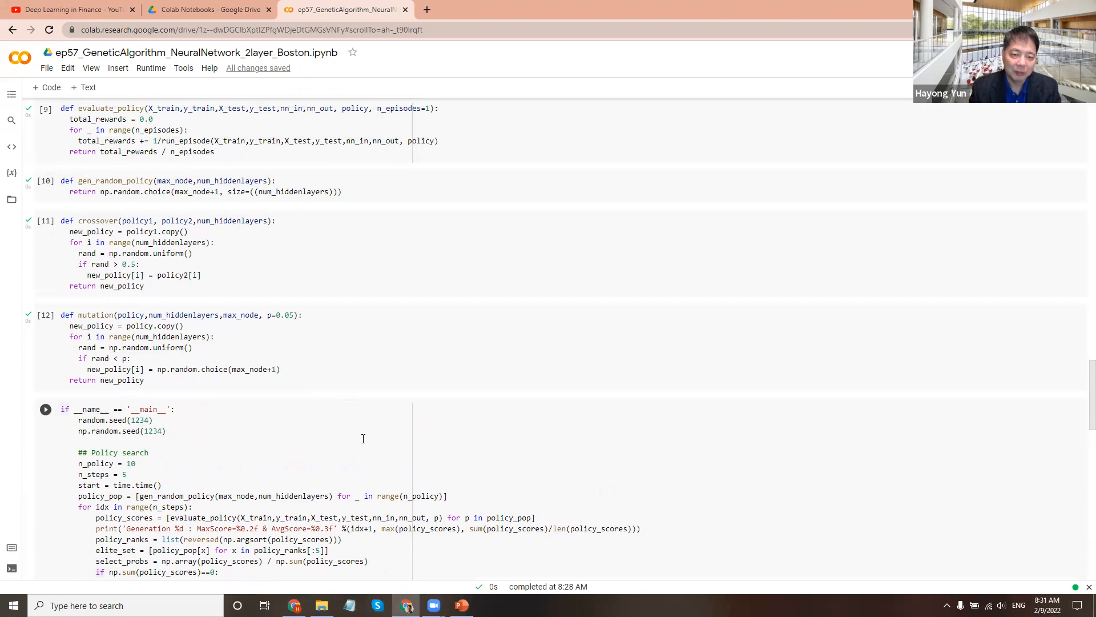
pyautogui.moveTo(280, 475)
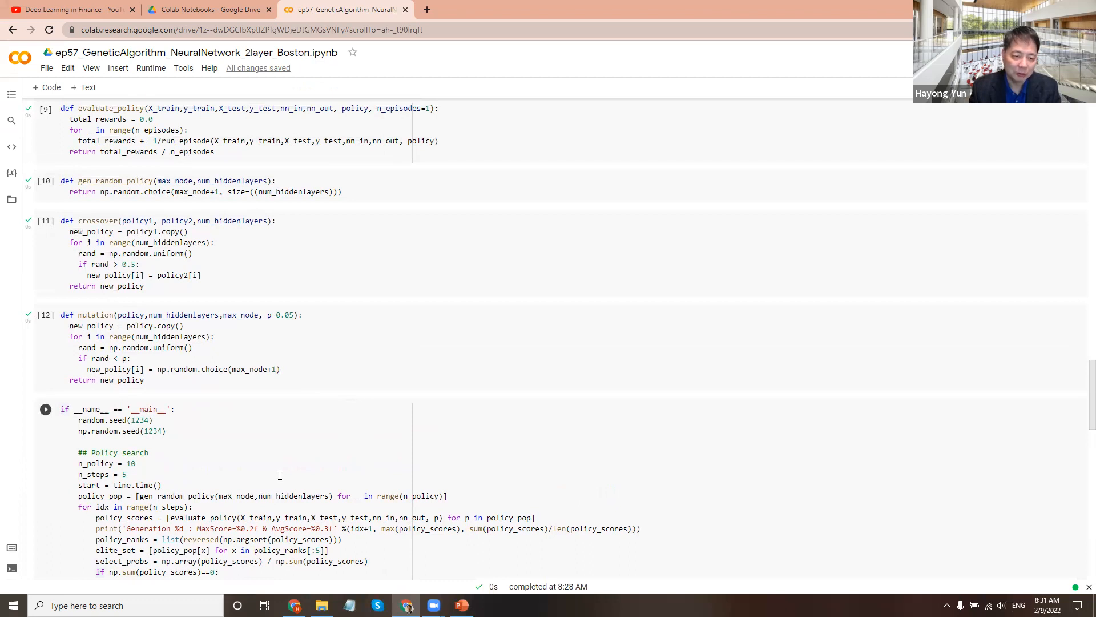